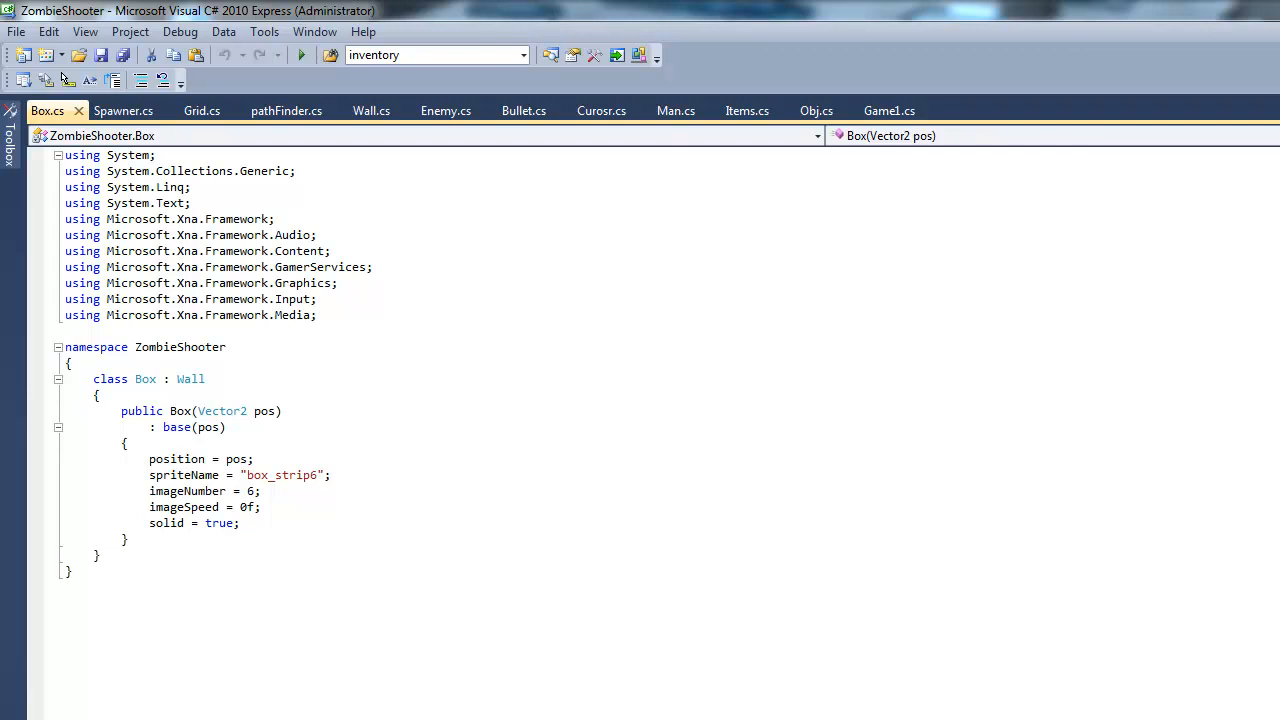
{"action": "mouse_move", "coordinate": [782, 682]}
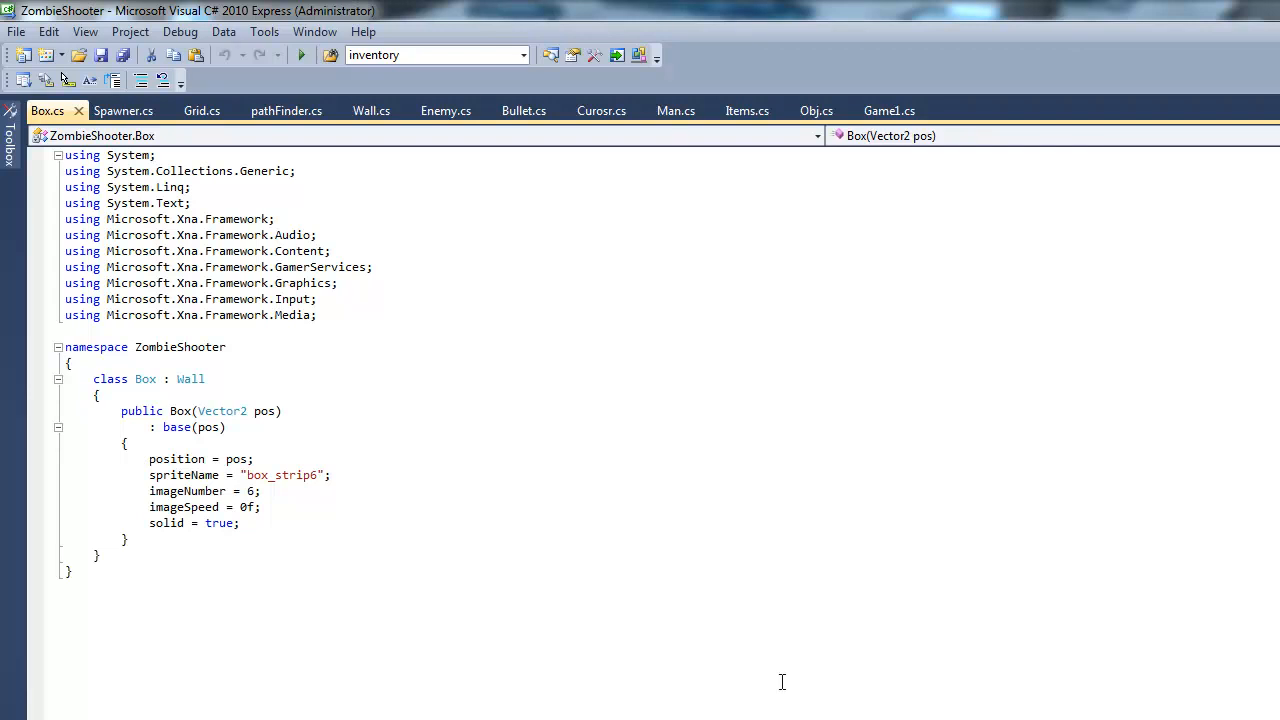
{"action": "mouse_move", "coordinate": [456, 362]}
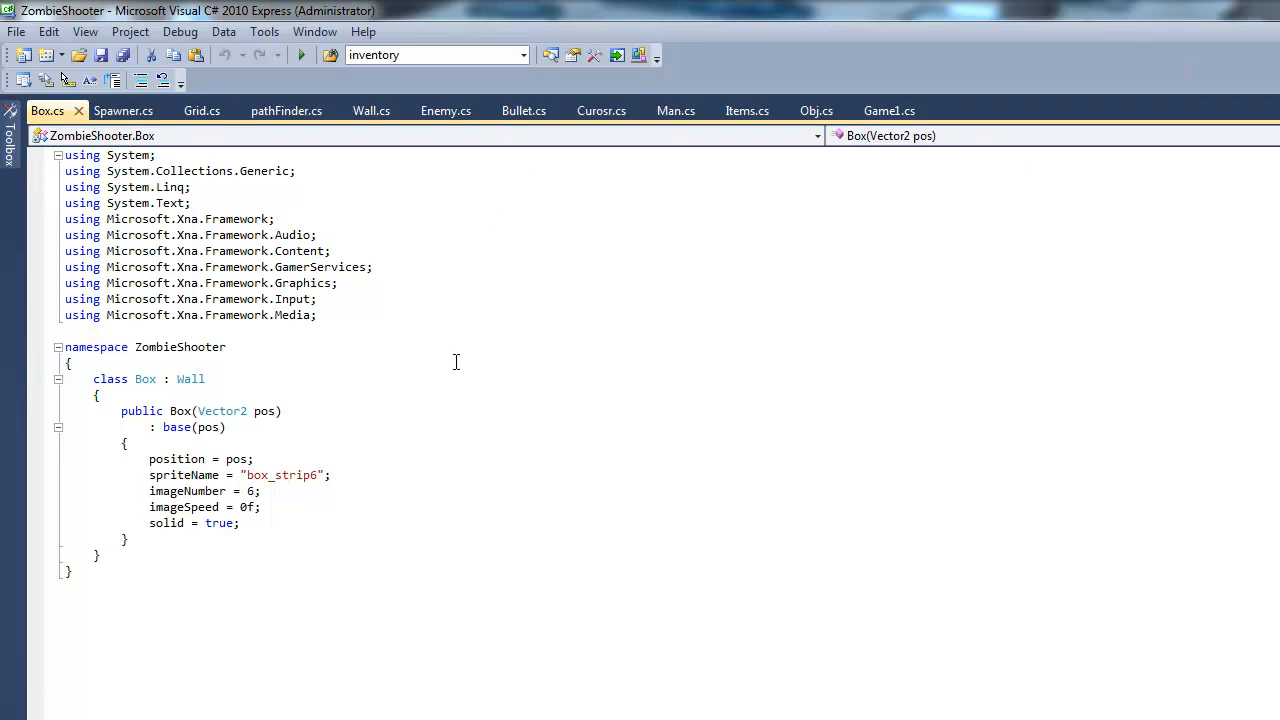
{"action": "mouse_move", "coordinate": [377, 457]}
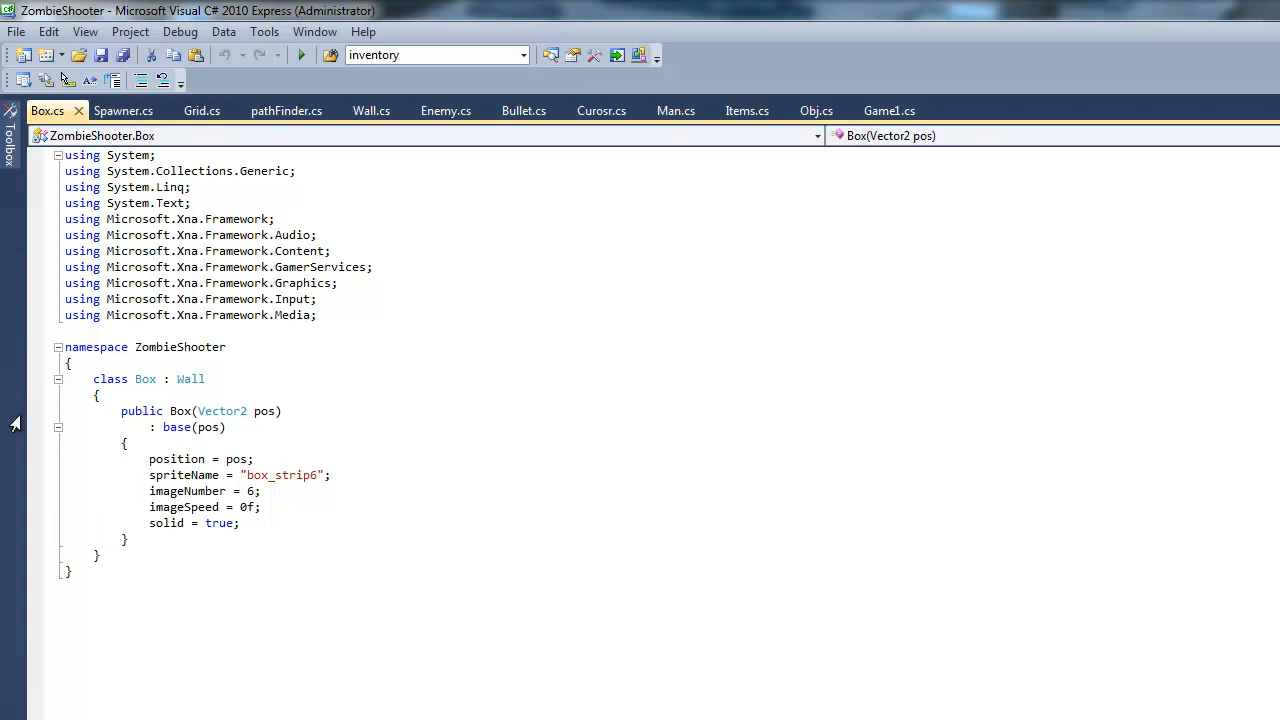
{"action": "mouse_move", "coordinate": [1260, 10]}
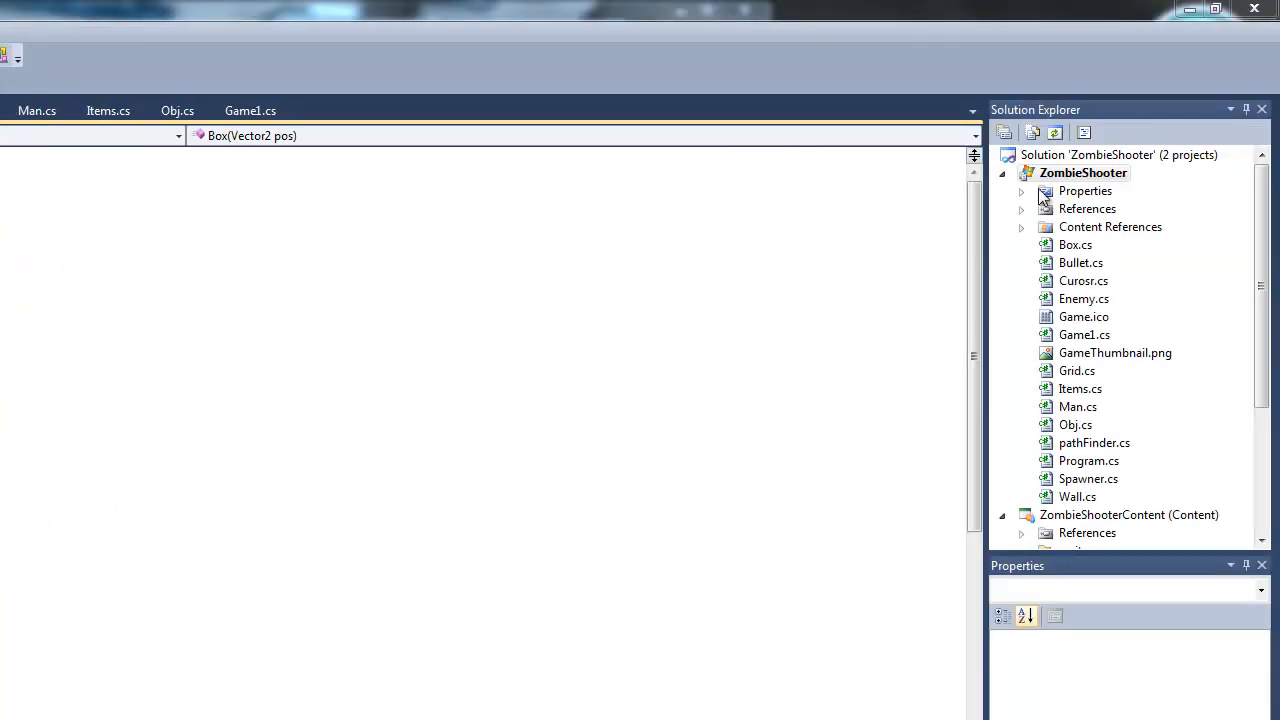
Add a new class file named Camera.cs to the ZombieShooter project.
{"action": "left_click", "coordinate": [1083, 173]}
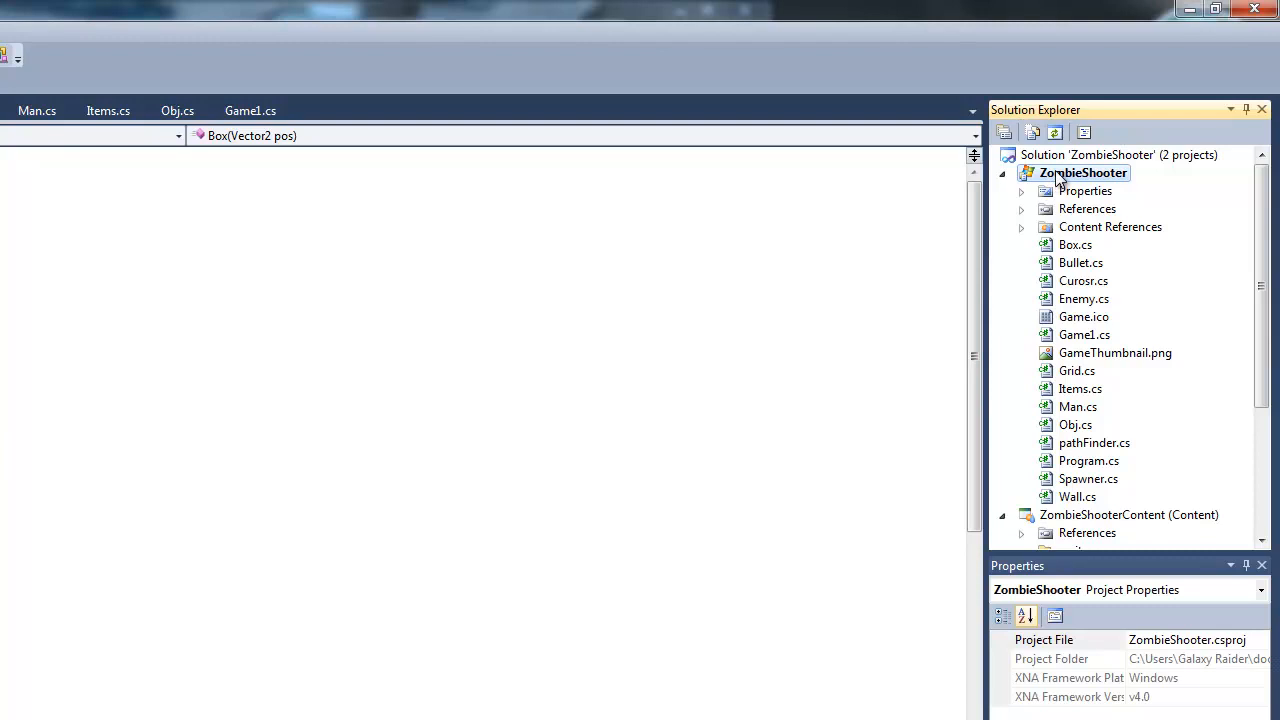
{"action": "right_click", "coordinate": [1084, 172]}
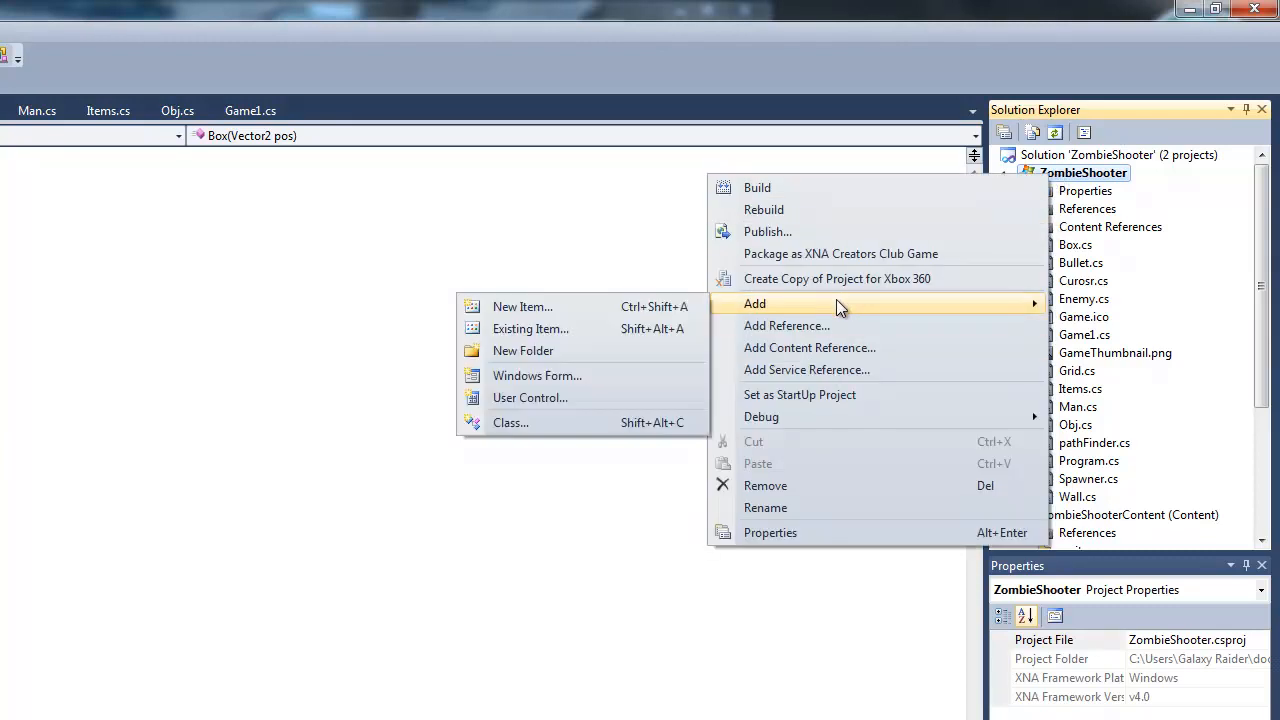
{"action": "left_click", "coordinate": [510, 422]}
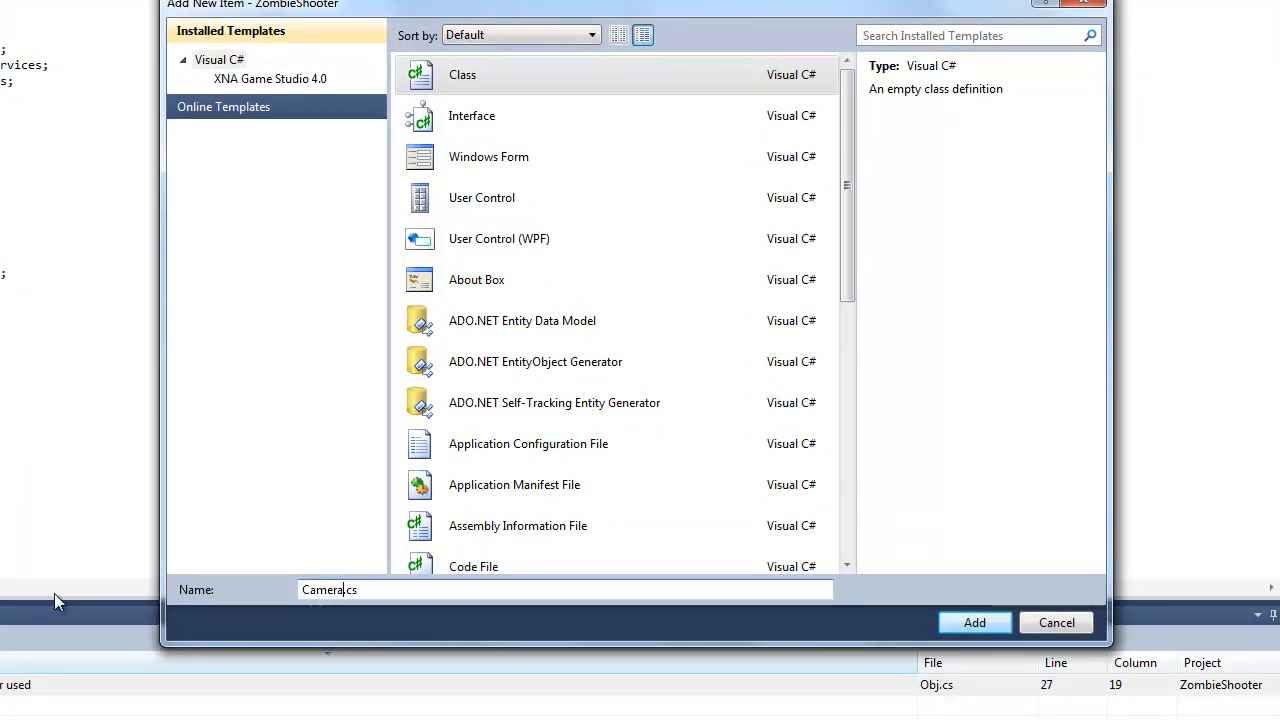
{"action": "left_click", "coordinate": [973, 622]}
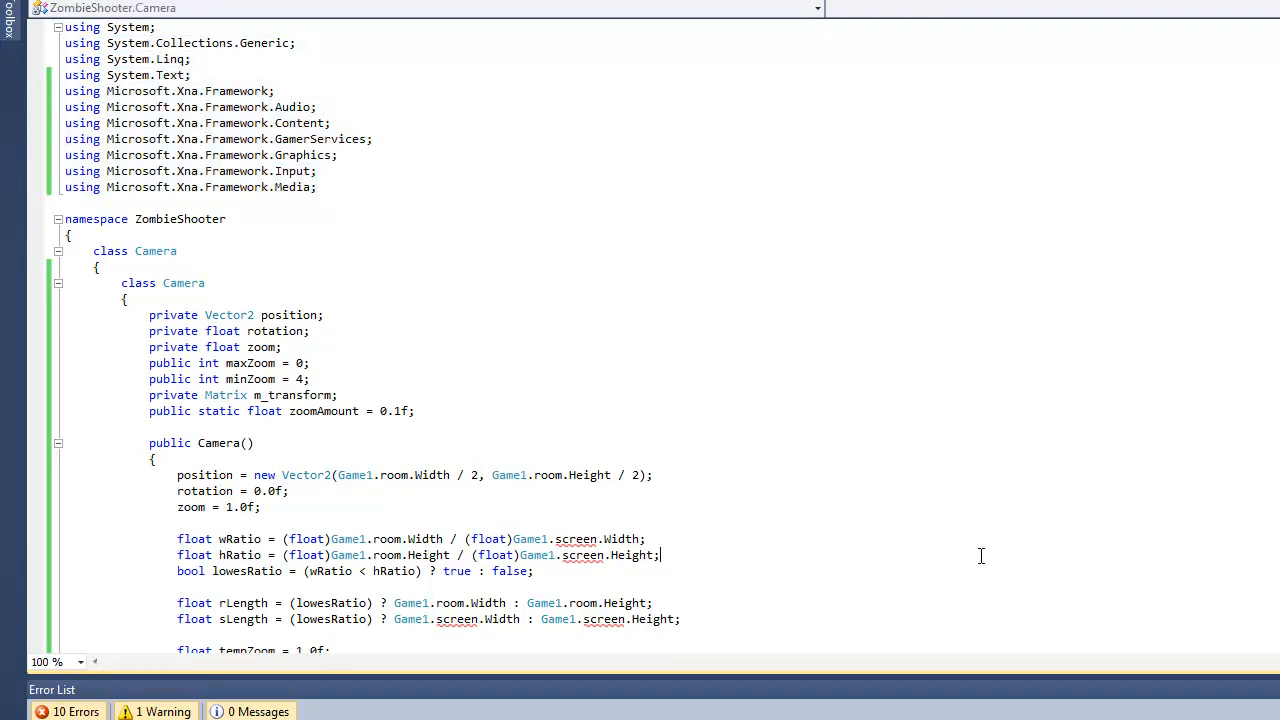
Scroll through Camera.cs to review its properties, Move, Transform and conversion methods.
{"action": "scroll", "scroll_direction": "down", "scroll_amount": 3}
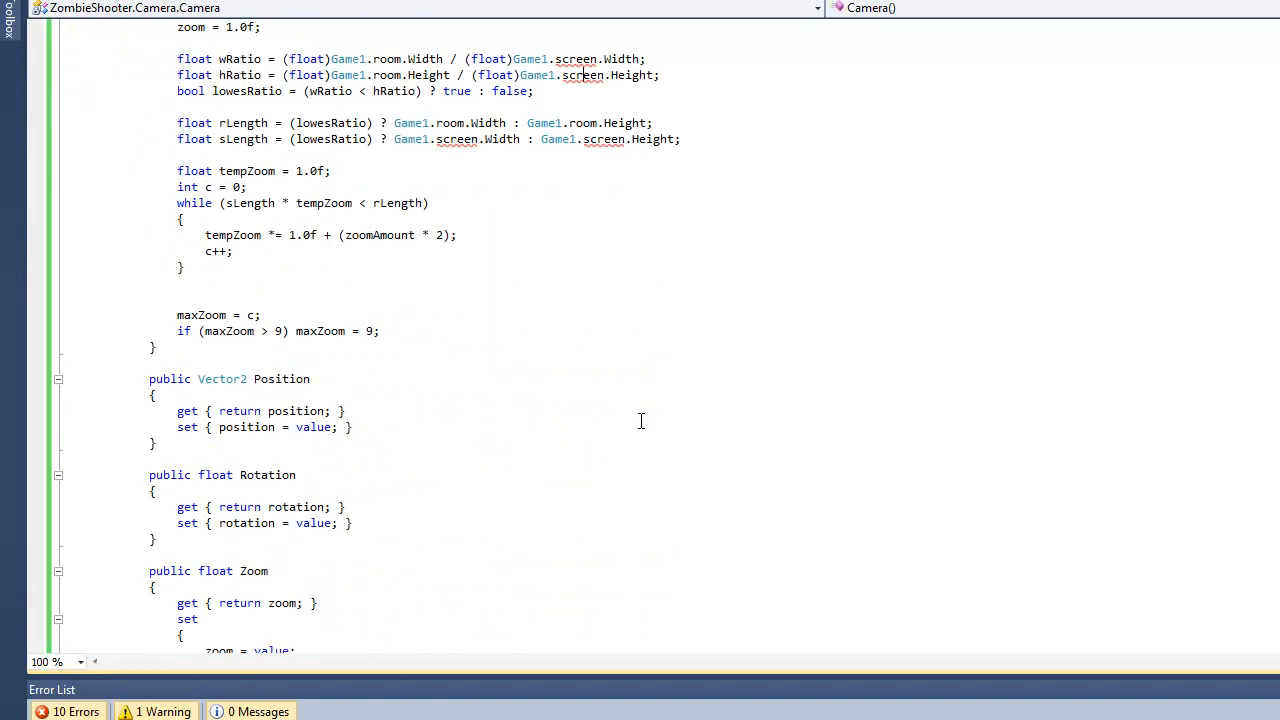
{"action": "scroll", "scroll_direction": "down", "scroll_amount": 3}
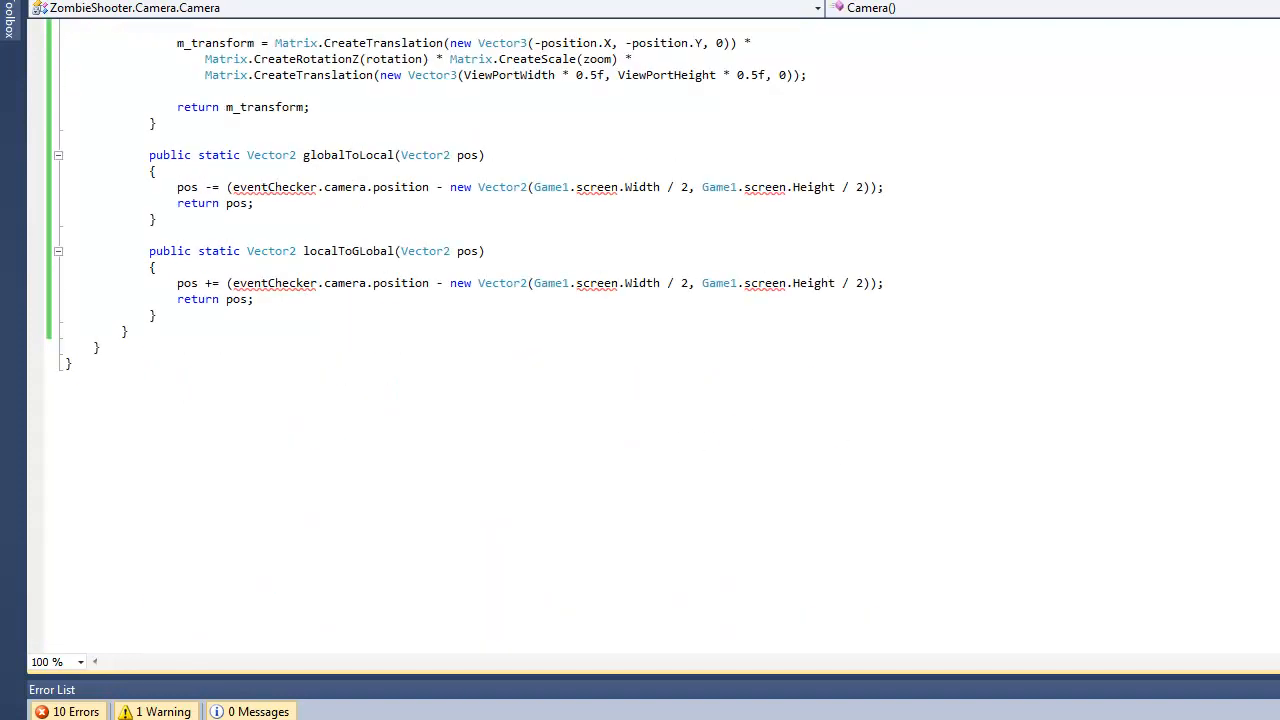
{"action": "scroll", "scroll_direction": "up", "scroll_amount": 3}
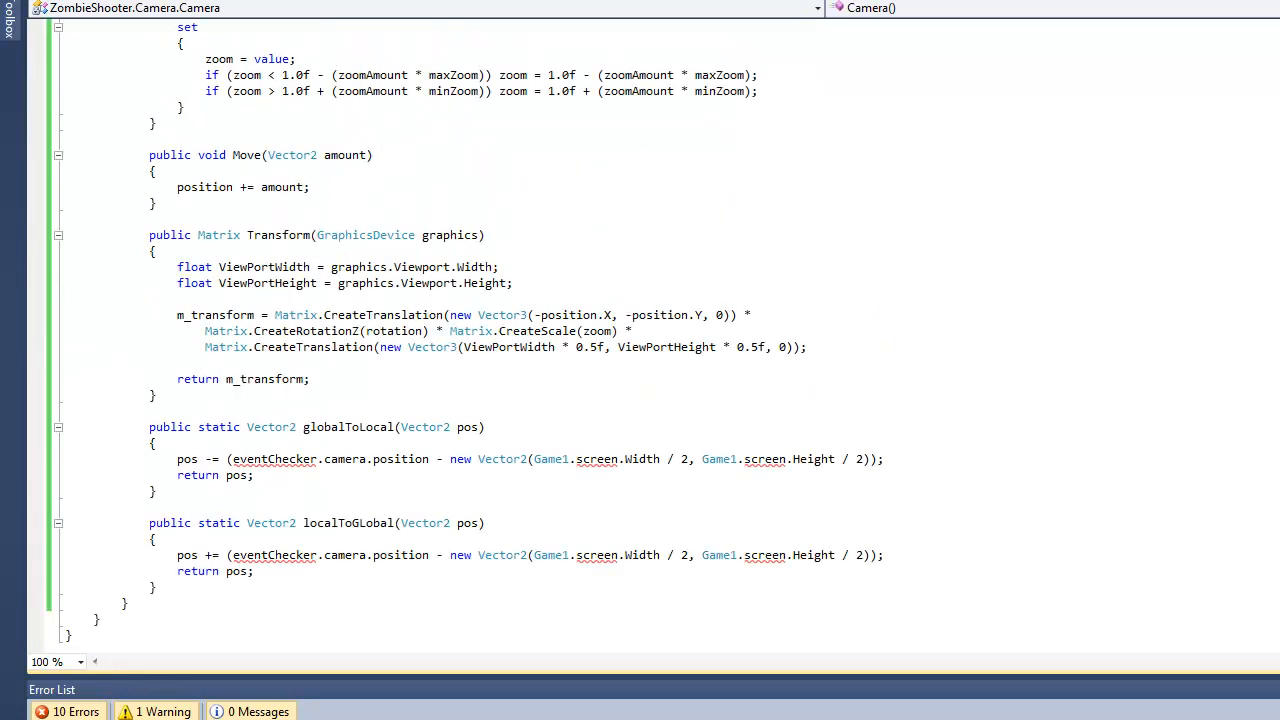
{"action": "mouse_move", "coordinate": [1094, 530]}
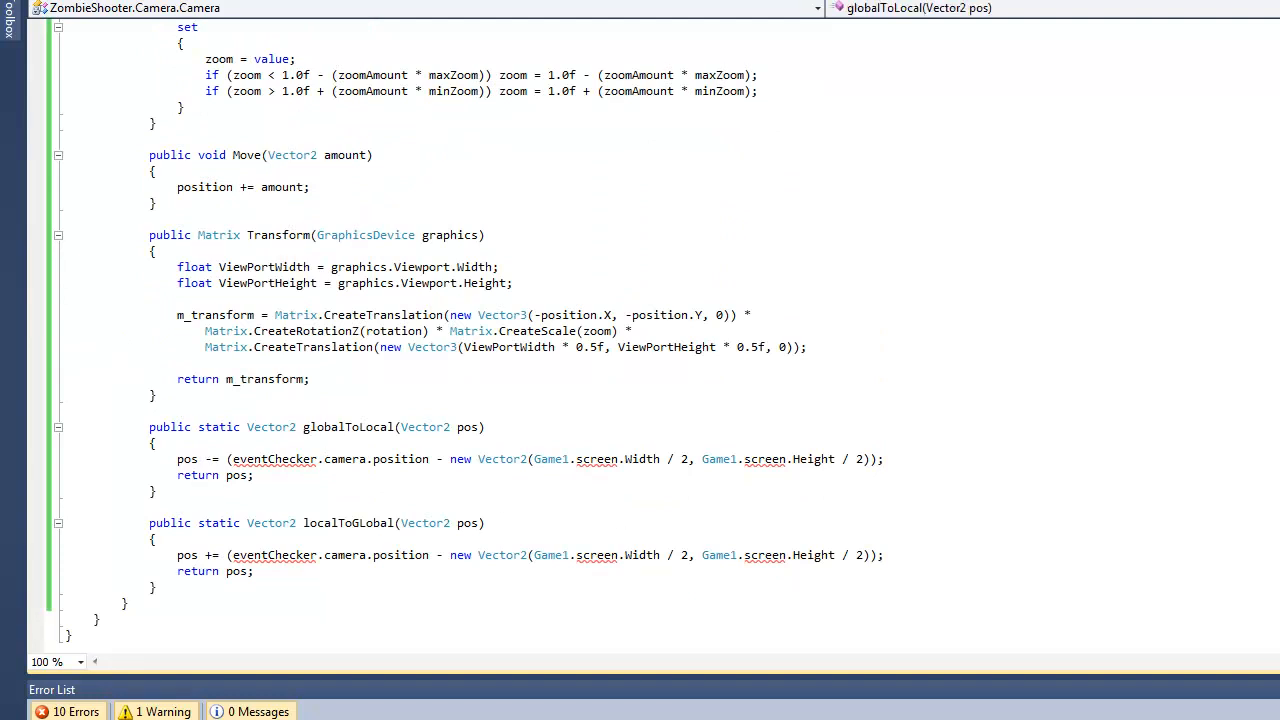
{"action": "scroll", "scroll_direction": "up", "scroll_amount": 3}
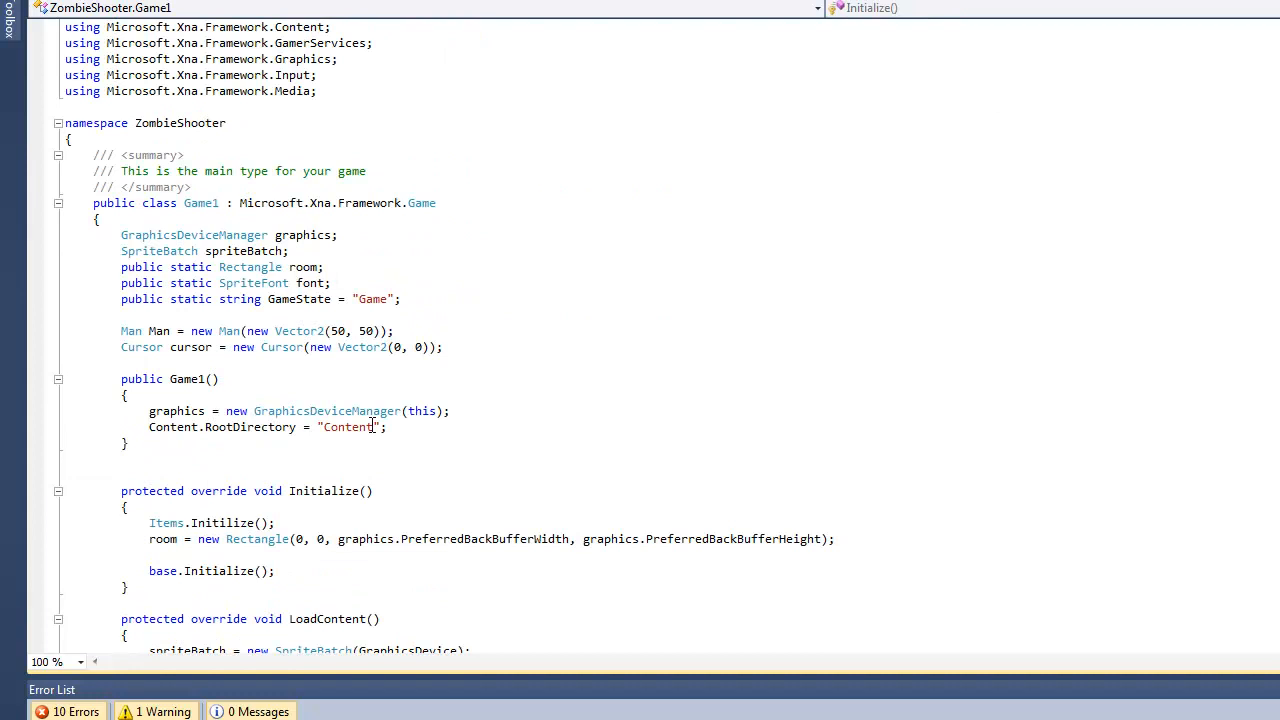
Add 'public static Rectangle screen;' below the Cursor declaration in Game1.
{"action": "left_click", "coordinate": [447, 427]}
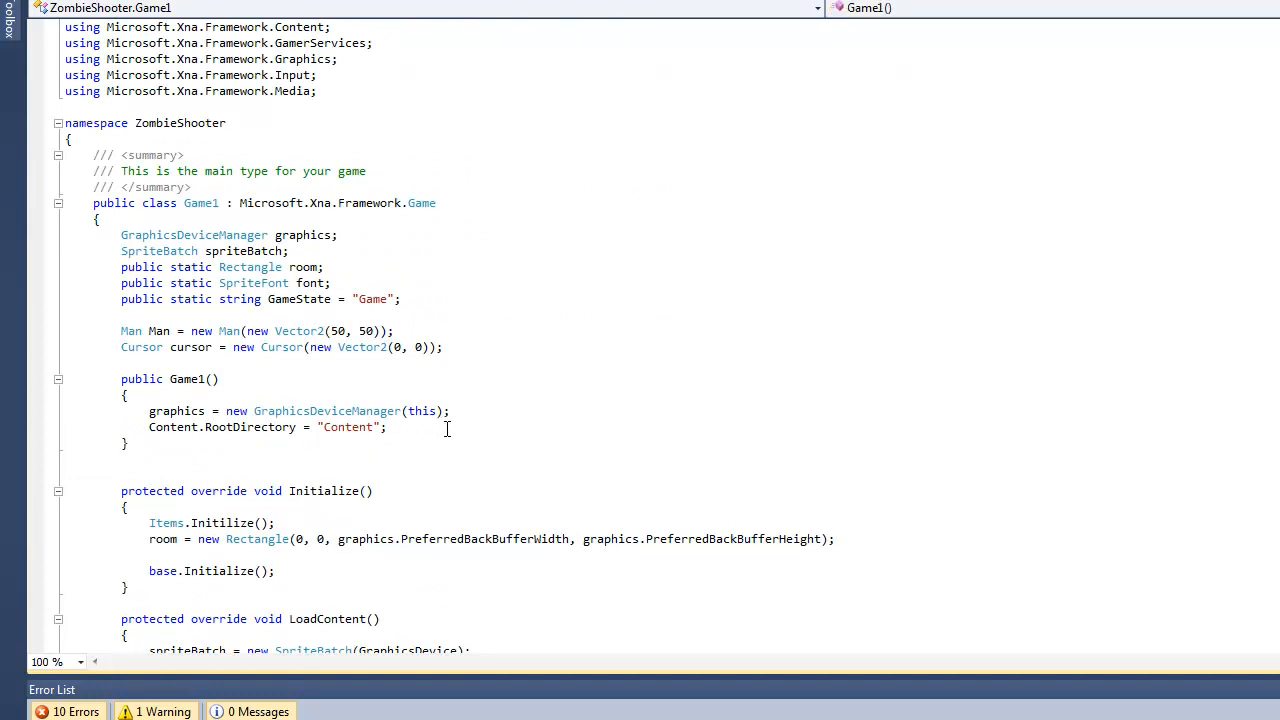
{"action": "mouse_move", "coordinate": [437, 430]}
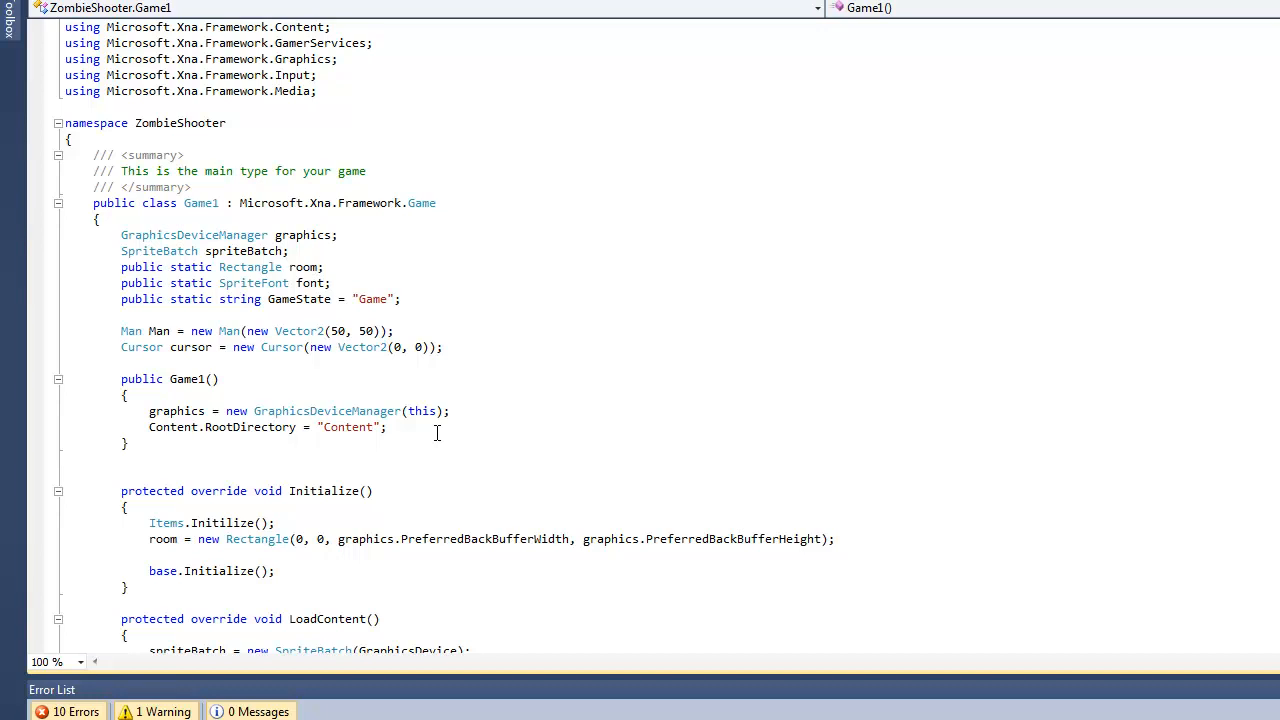
{"action": "left_click", "coordinate": [483, 347]}
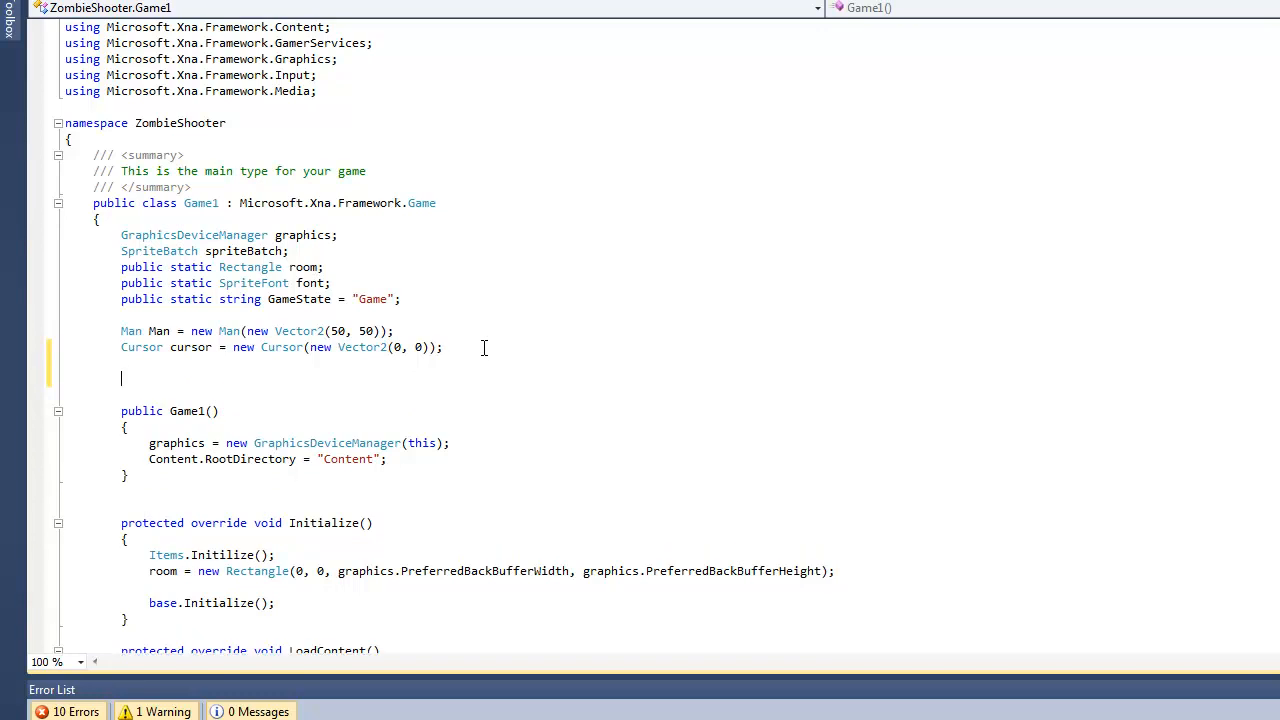
{"action": "type", "text": "public"}
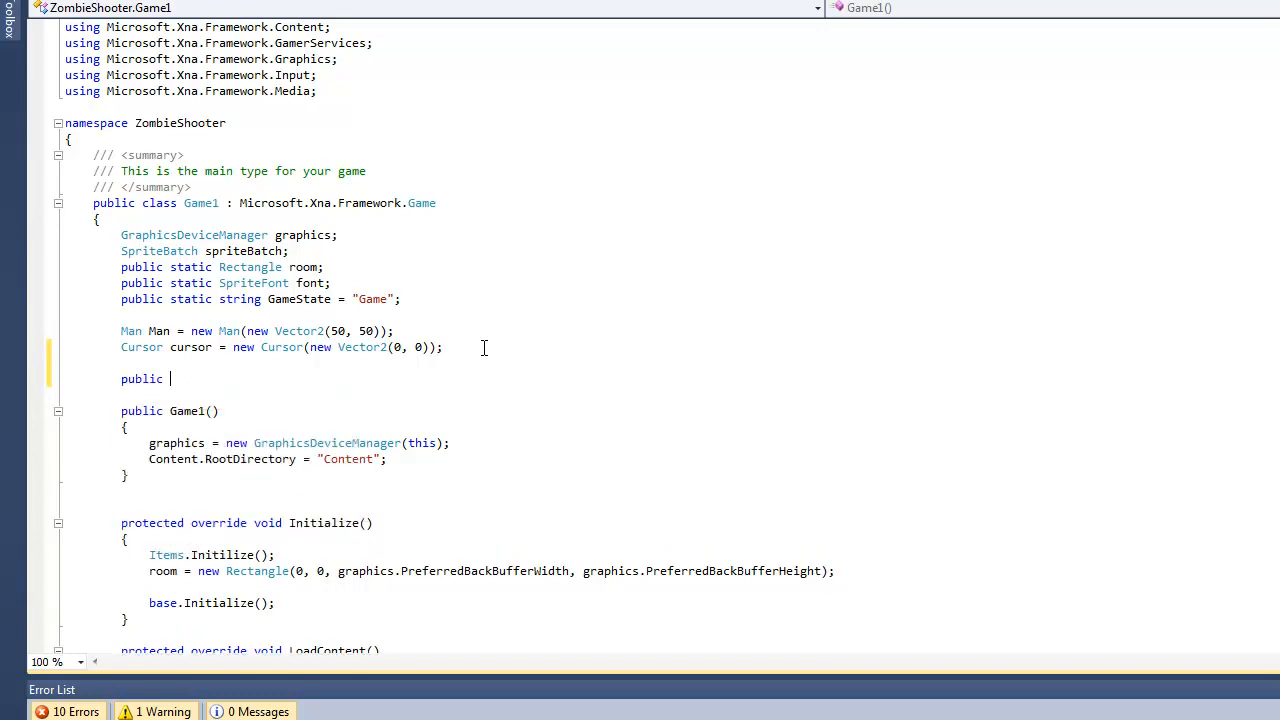
{"action": "type", "text": "static"}
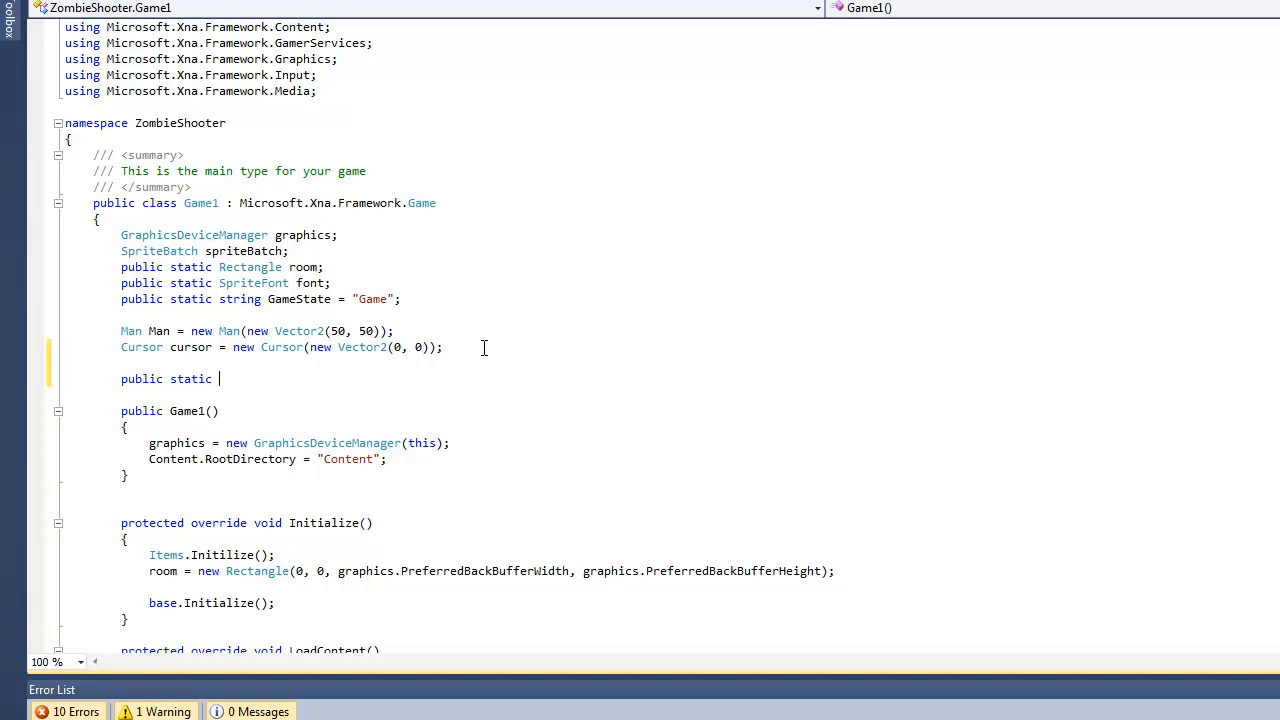
{"action": "type", "text": "Rectangle sc"}
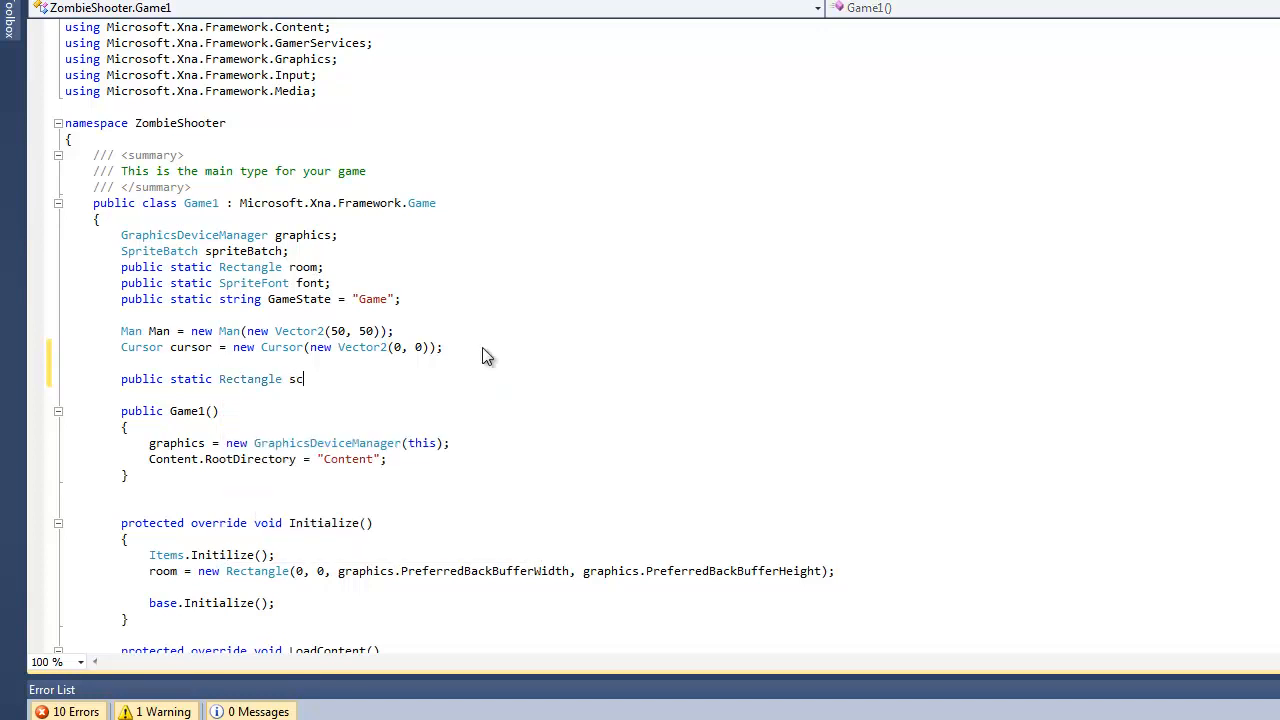
{"action": "type", "text": "reen;"}
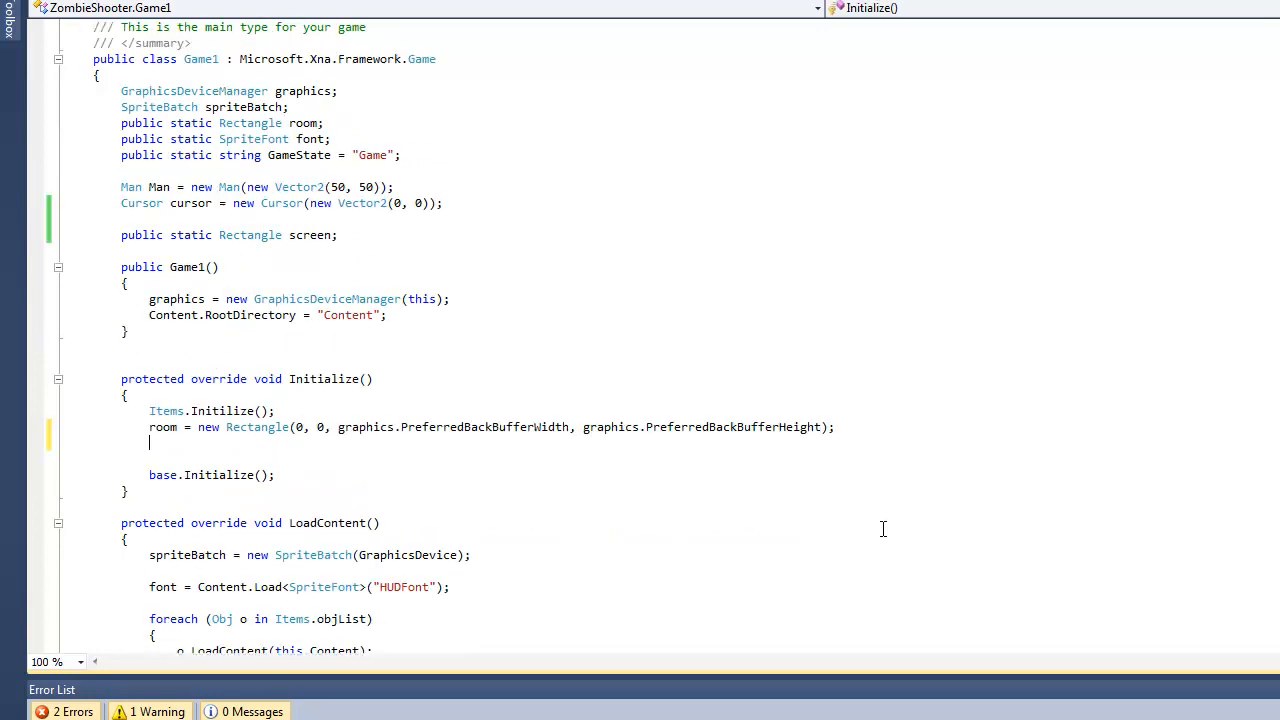
In Initialize, set screen to the back-buffer size and multiply room's width by 4.
{"action": "type", "text": "screen = new Rectangle(0, 0,"}
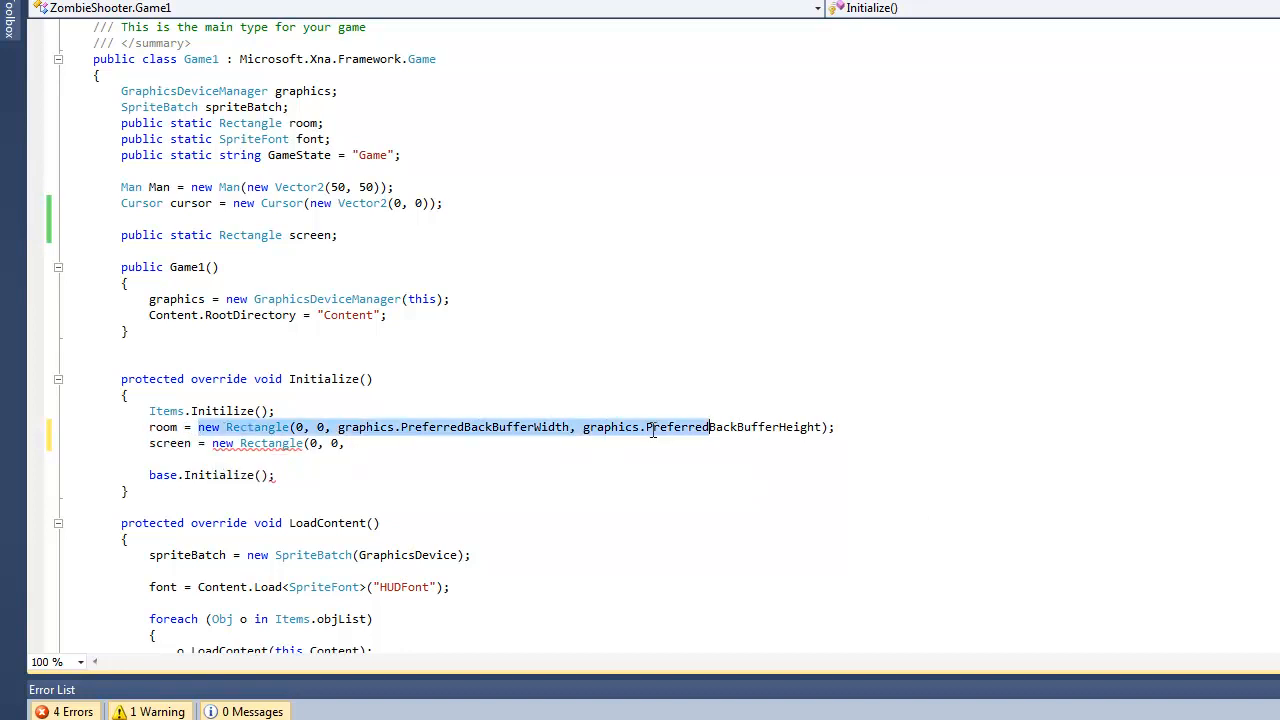
{"action": "mouse_move", "coordinate": [257, 443]}
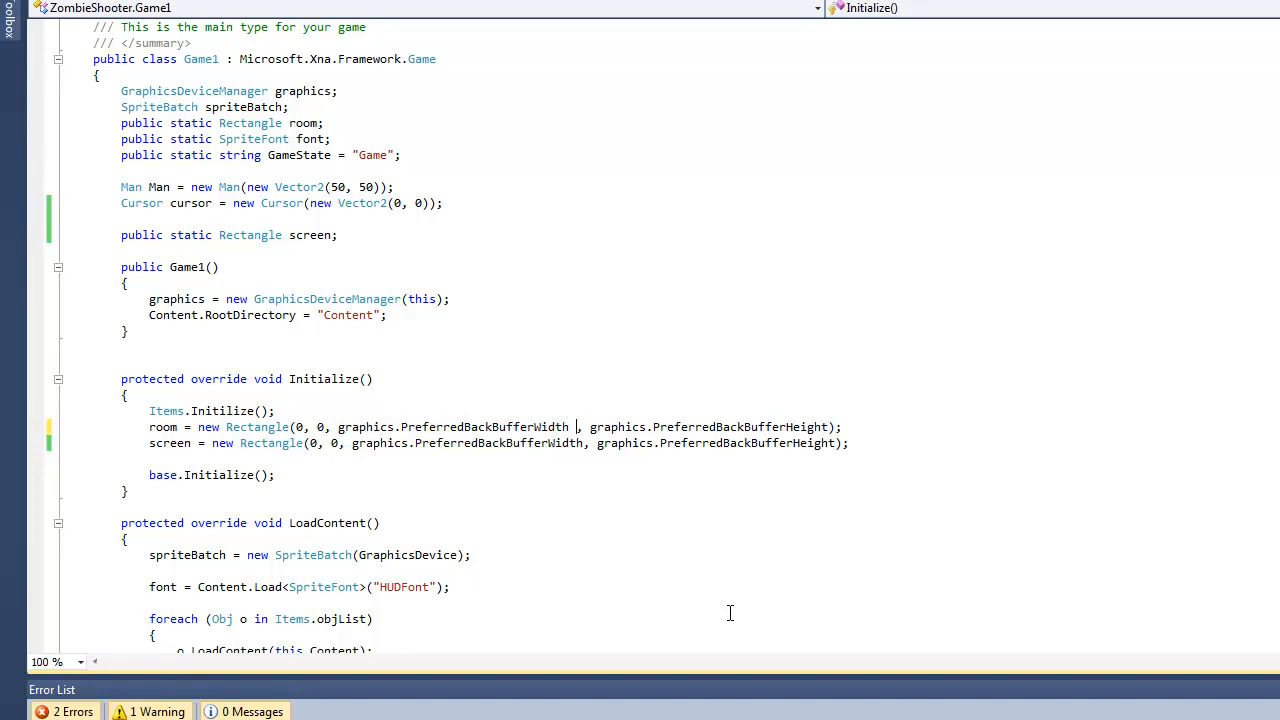
{"action": "type", "text": "*"}
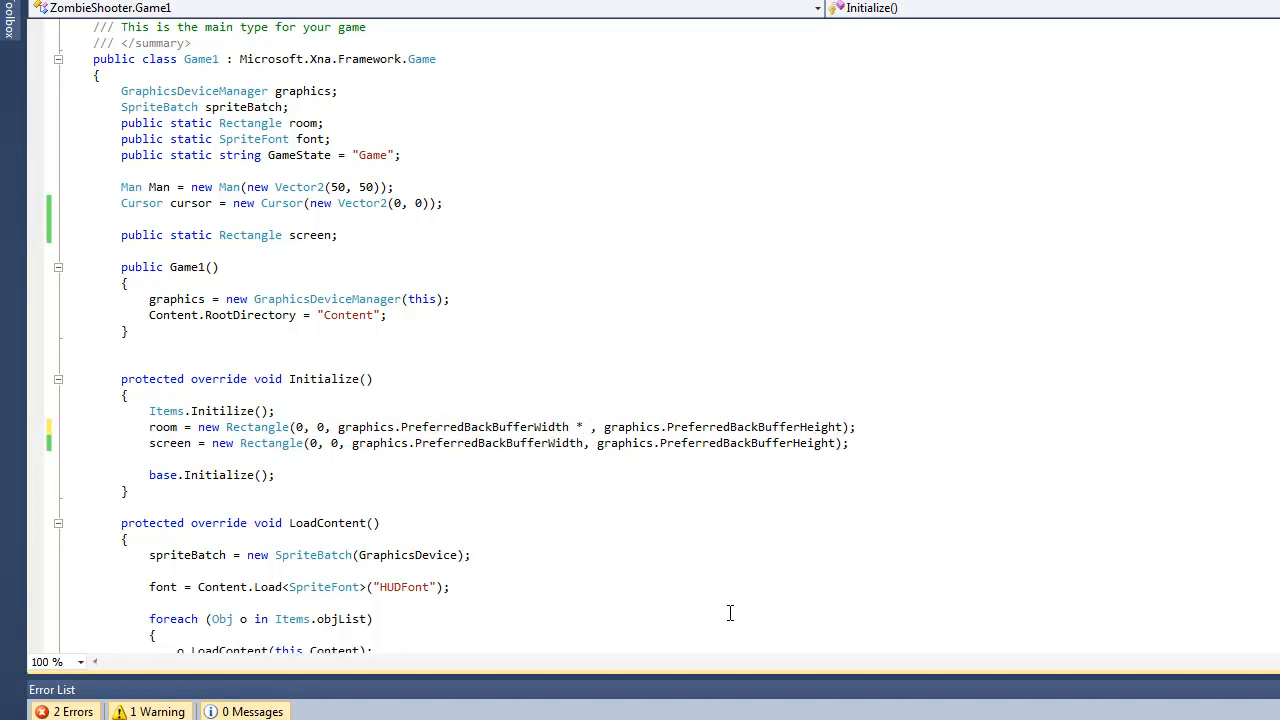
{"action": "type", "text": "4"}
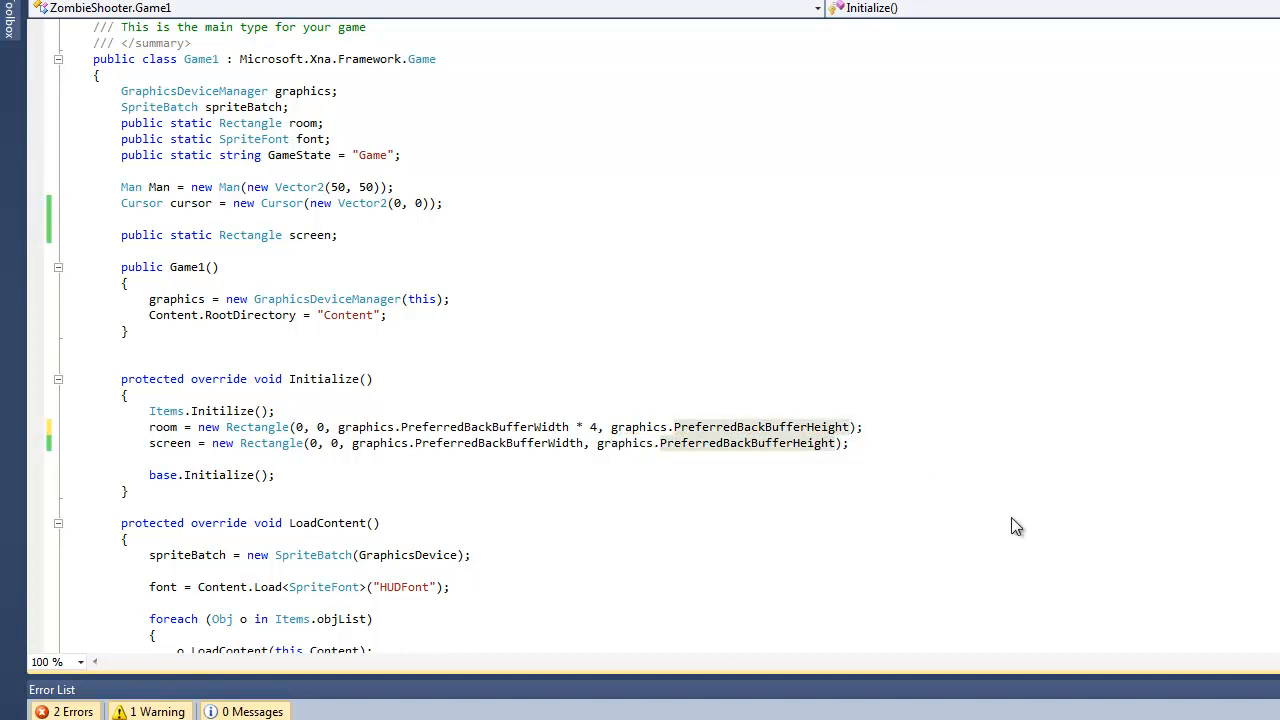
{"action": "type", "text": "* 4"}
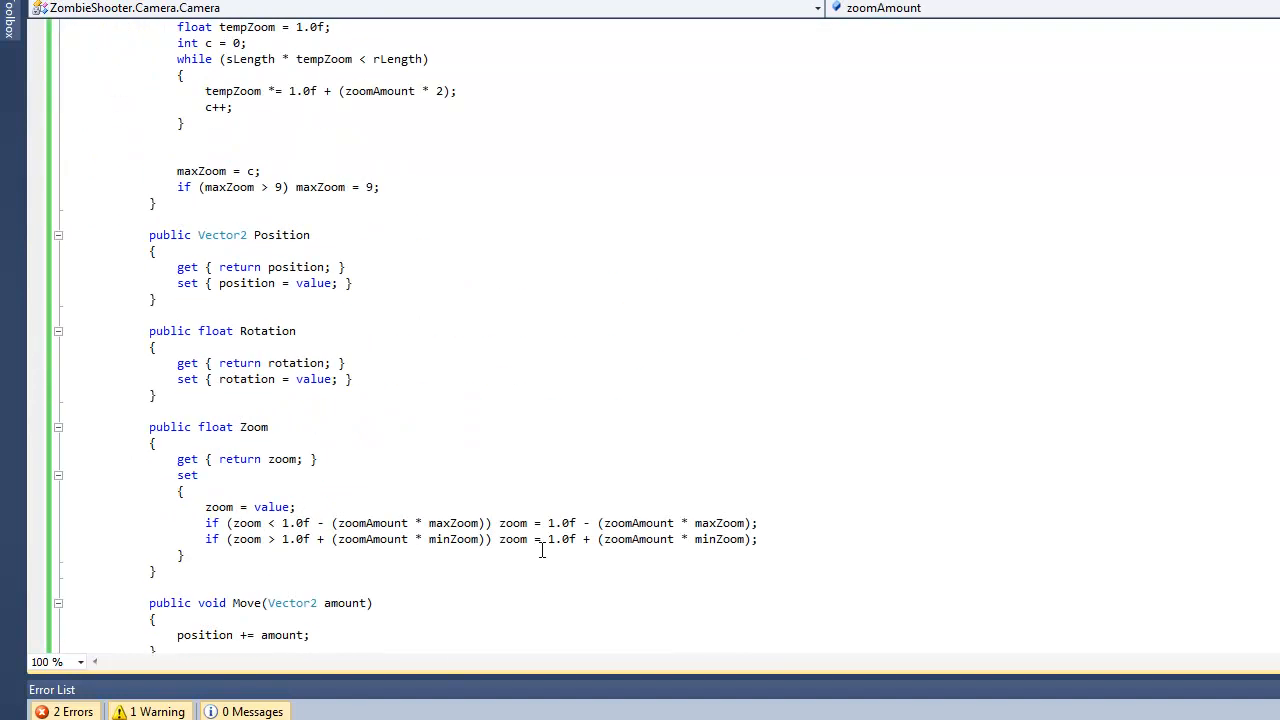
Delete the 'eventChecker.' qualifier from the camera reference in localToGlobal.
{"action": "scroll", "scroll_direction": "down", "scroll_amount": 3}
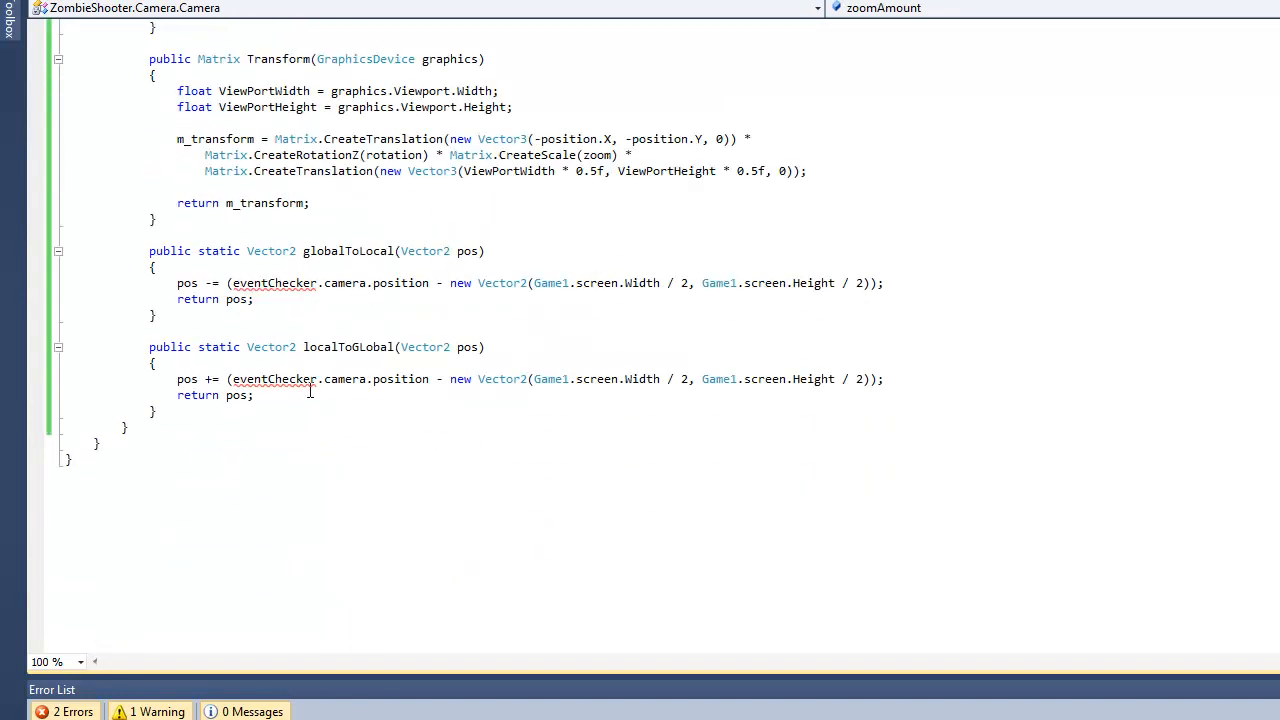
{"action": "double_click", "coordinate": [273, 378]}
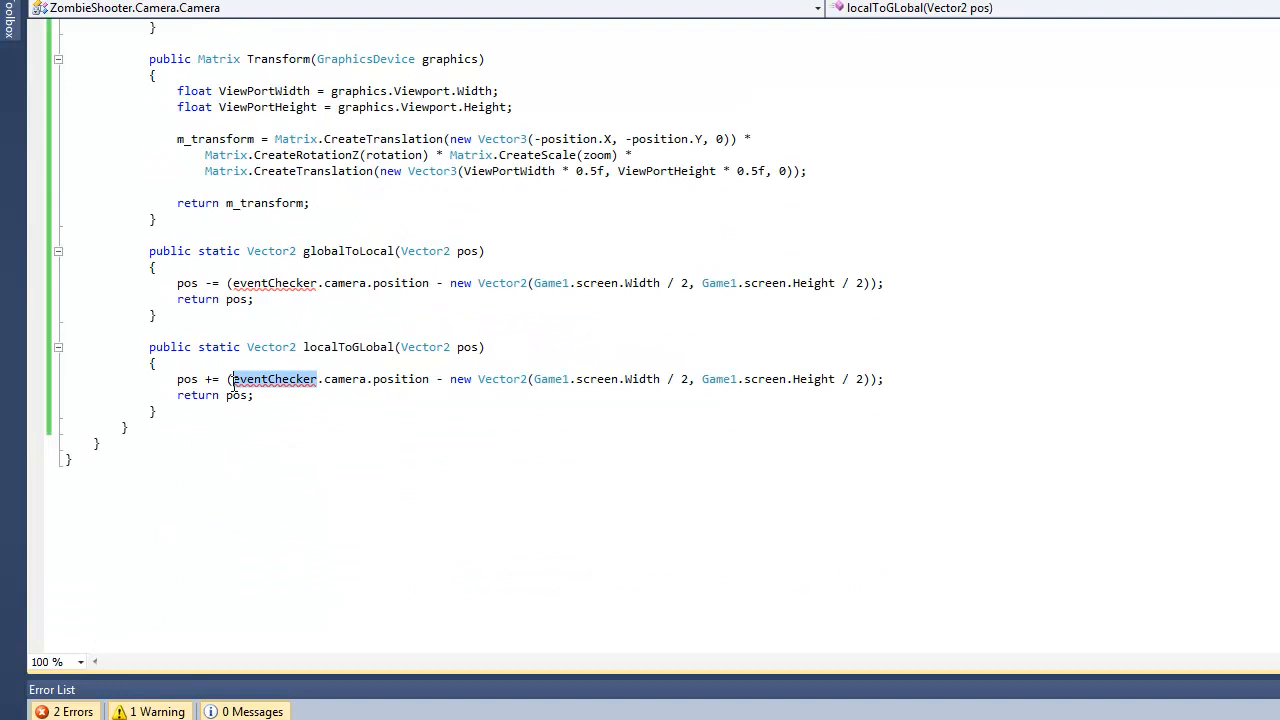
{"action": "mouse_move", "coordinate": [531, 400]}
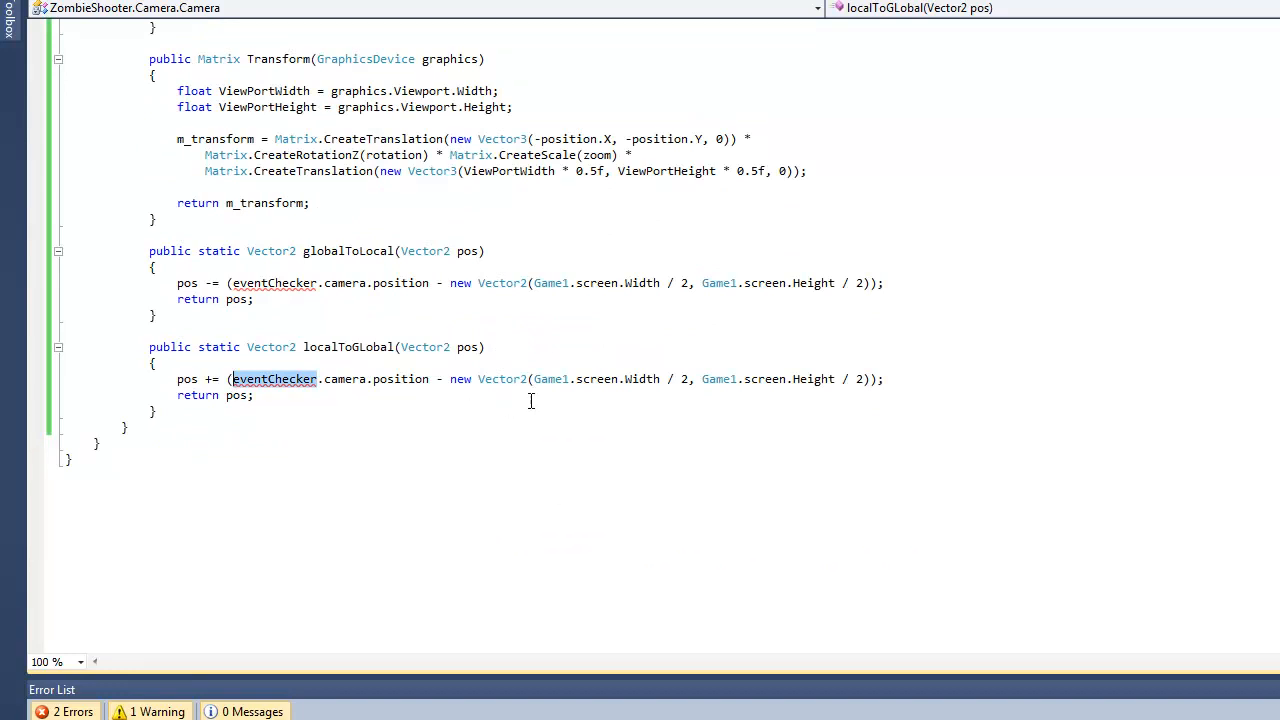
{"action": "mouse_move", "coordinate": [585, 453]}
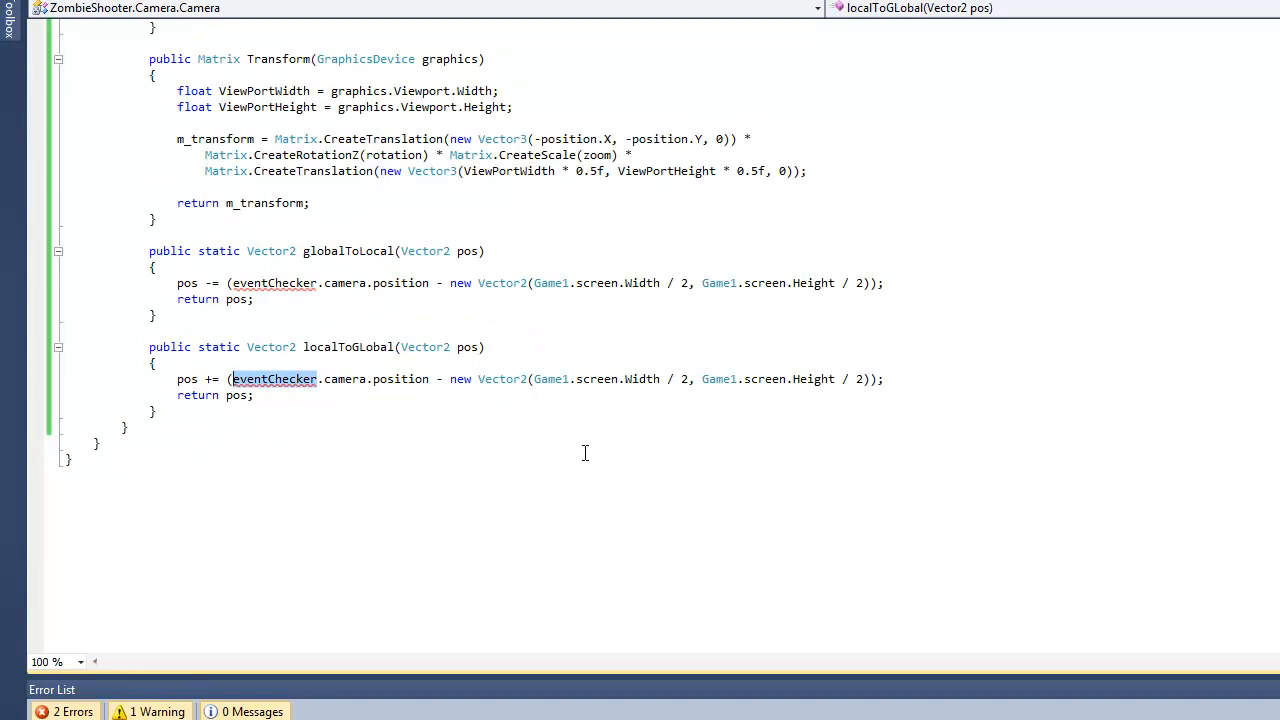
{"action": "key", "text": "Delete"}
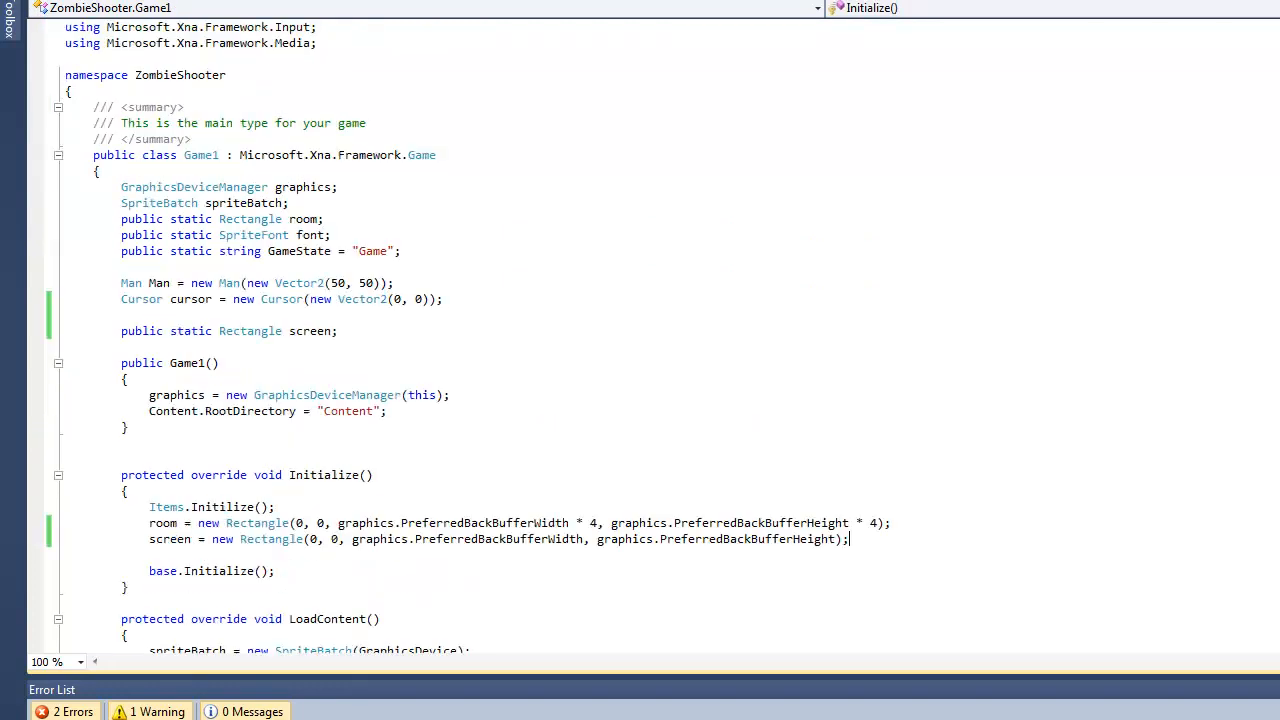
{"action": "scroll", "scroll_direction": "up", "scroll_amount": 3}
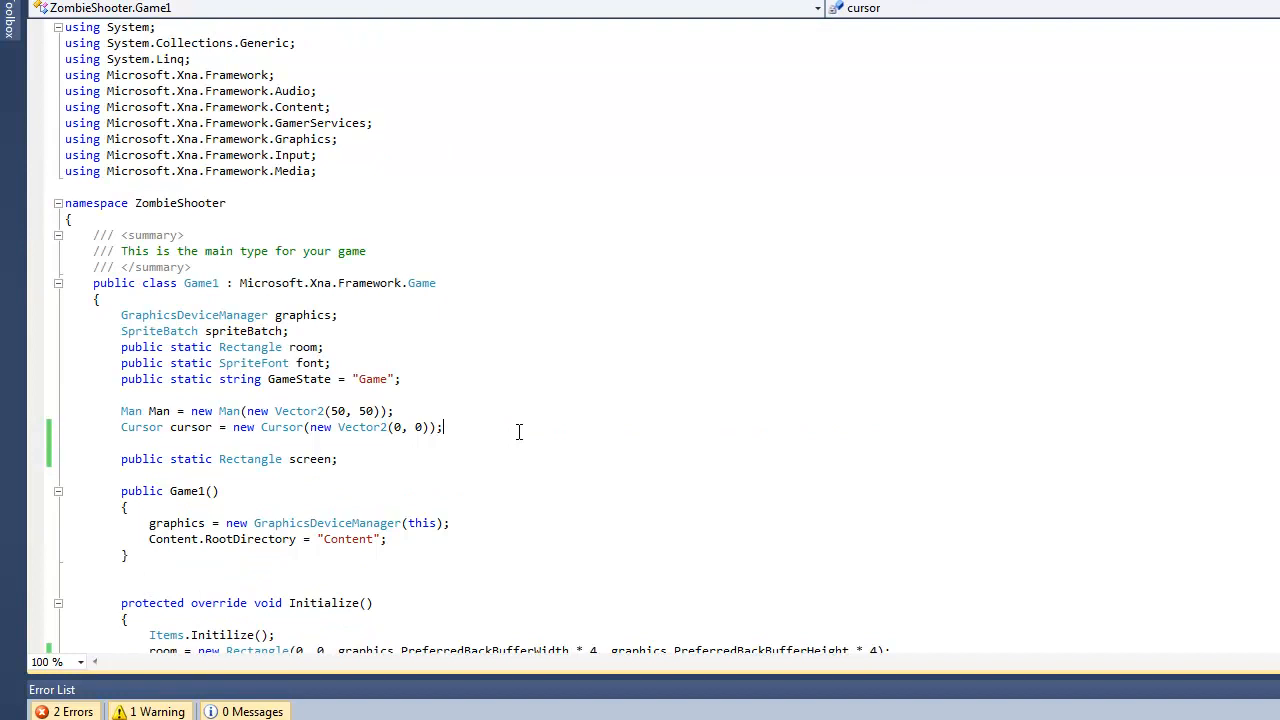
Declare the field 'Camera camera = new Camera();' under the cursor field in Game1.
{"action": "type", "text": "Camera"}
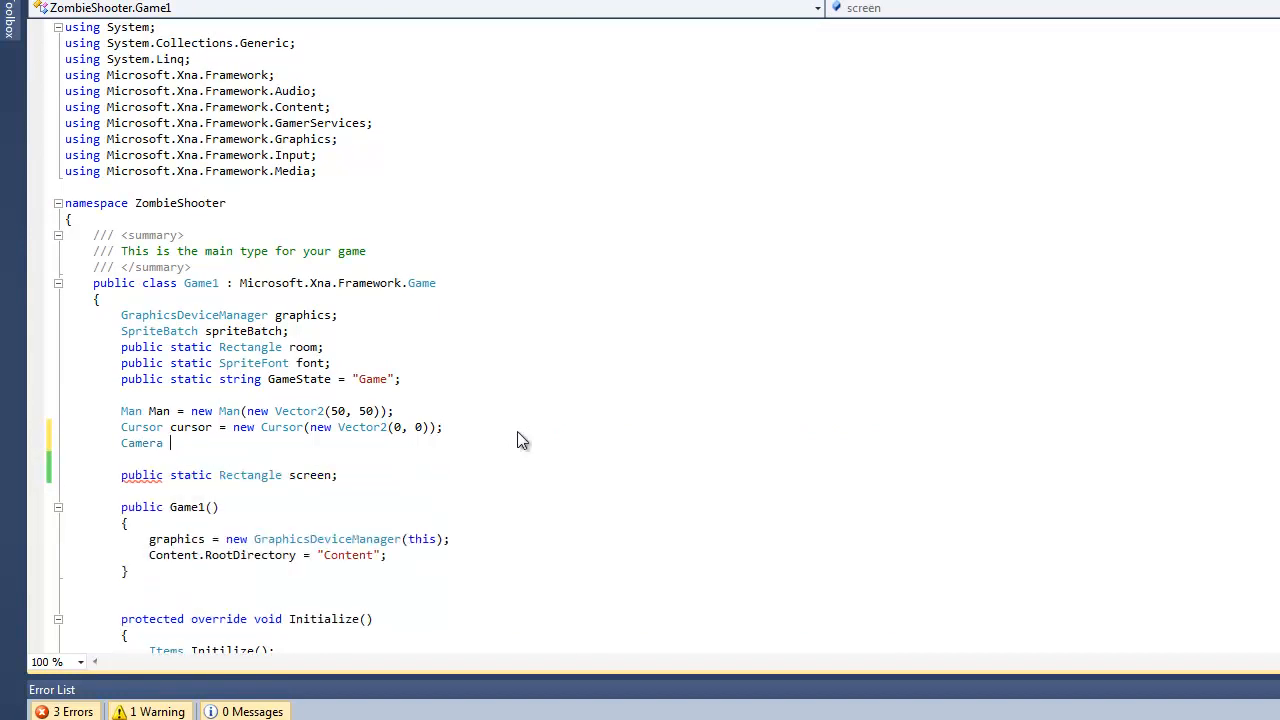
{"action": "type", "text": "camera"}
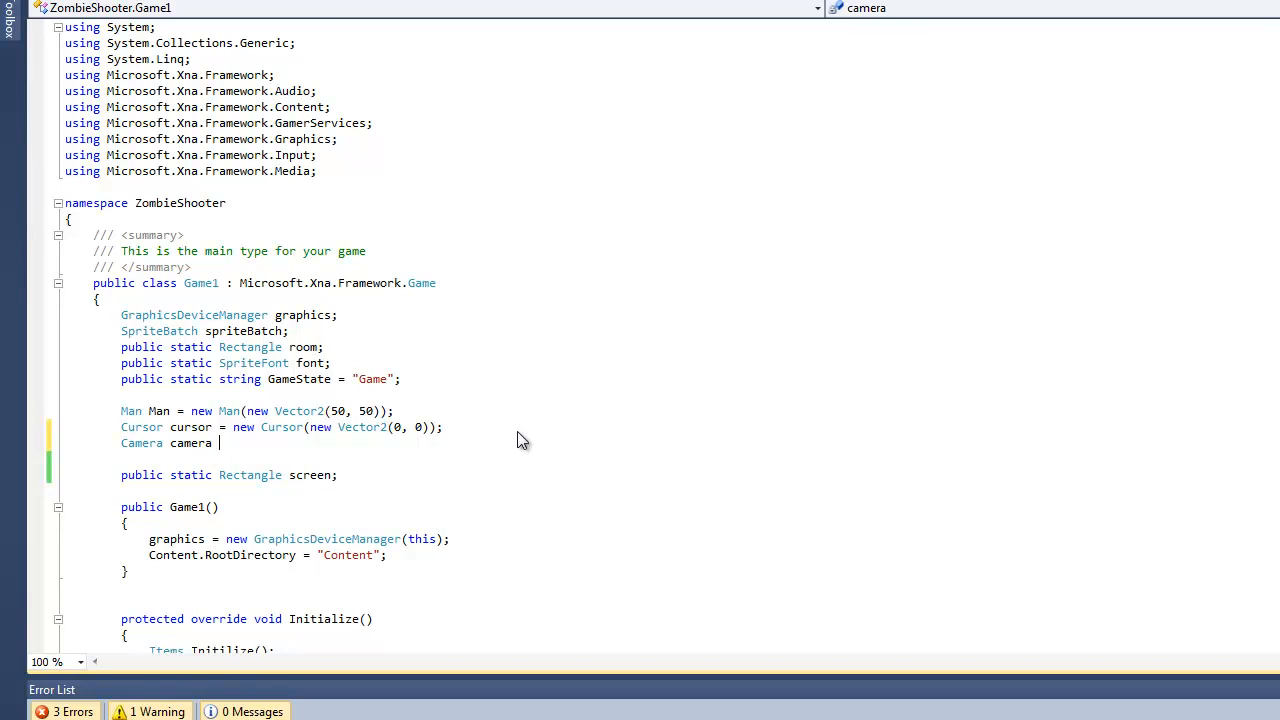
{"action": "type", "text": "= new Camera"}
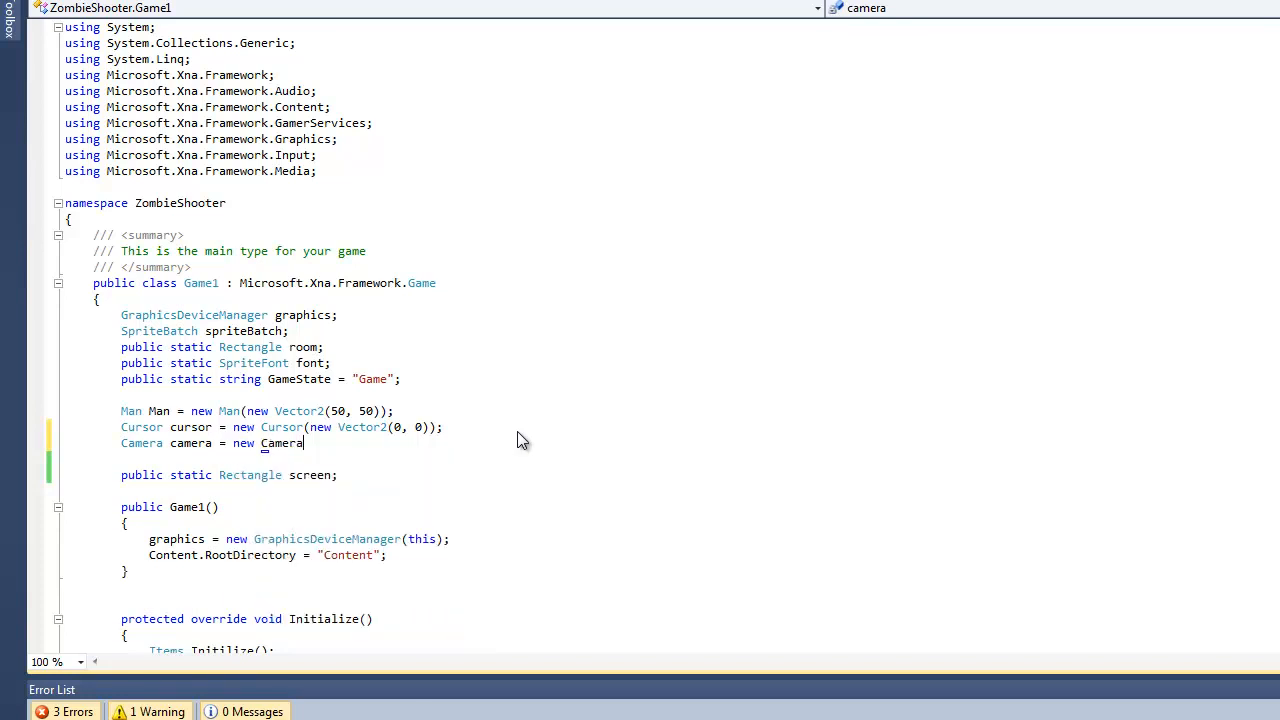
{"action": "type", "text": "();"}
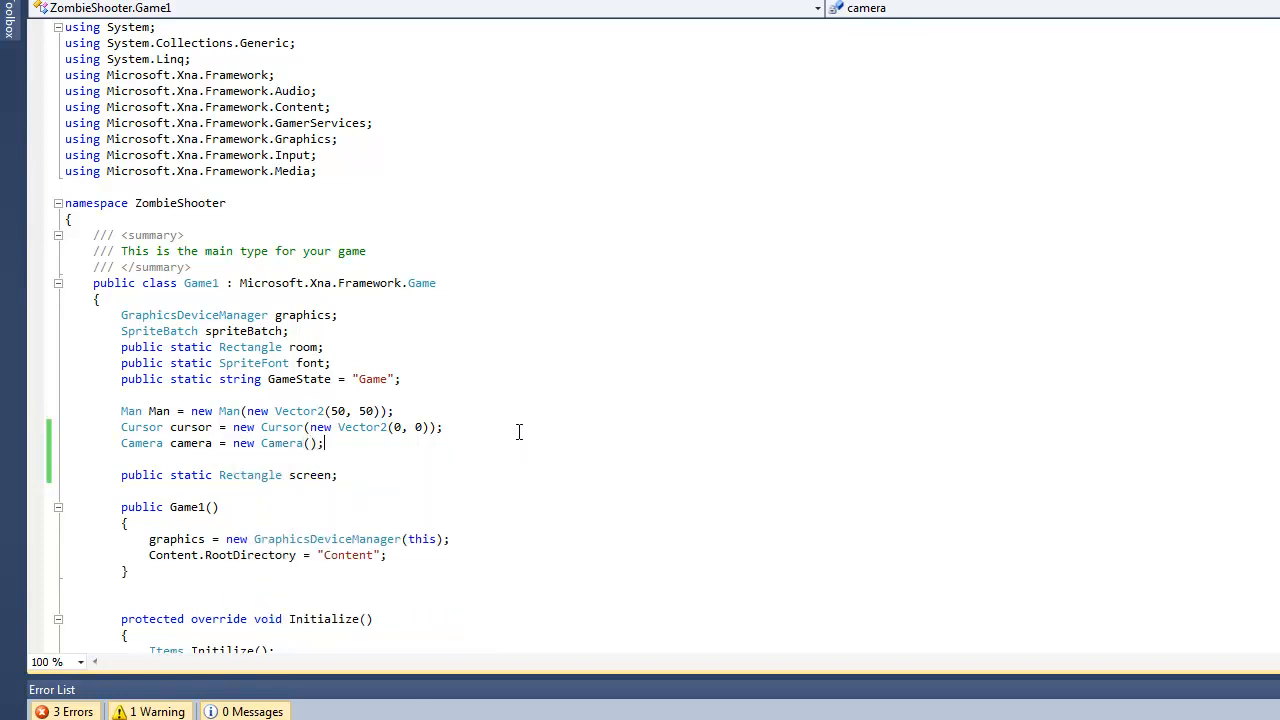
{"action": "scroll", "scroll_direction": "down", "scroll_amount": 3}
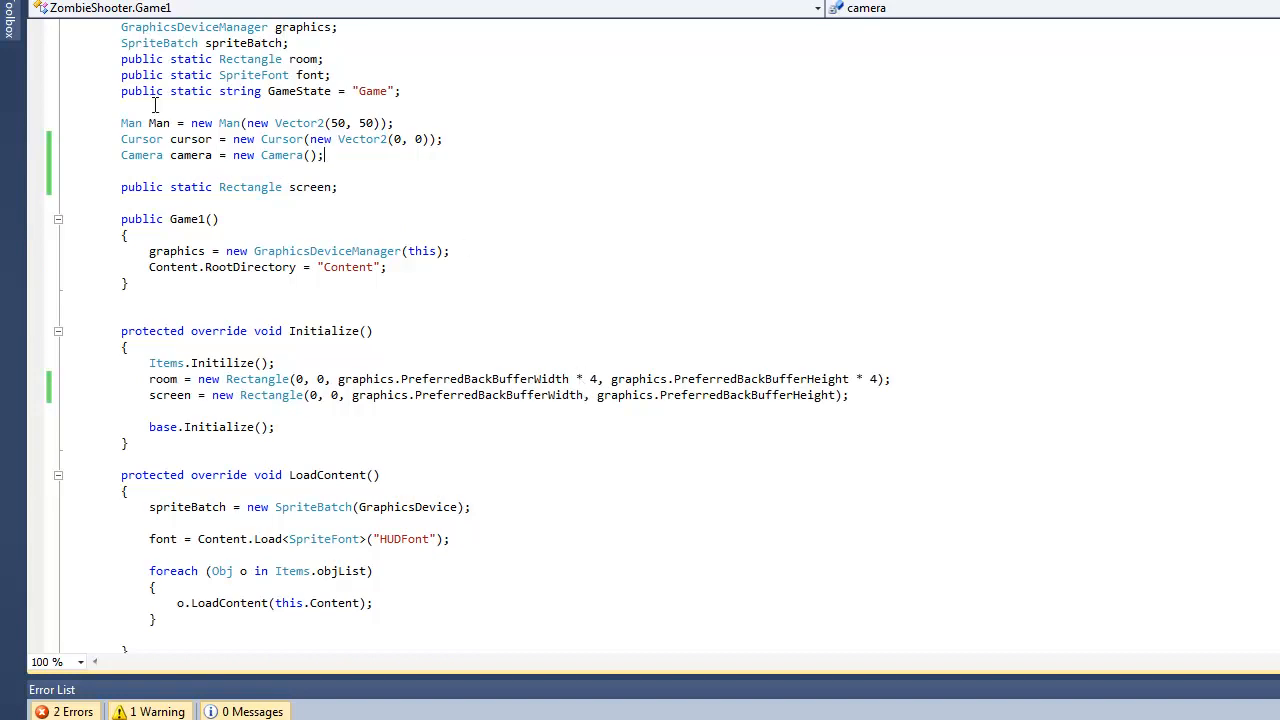
{"action": "scroll", "scroll_direction": "down", "scroll_amount": 3}
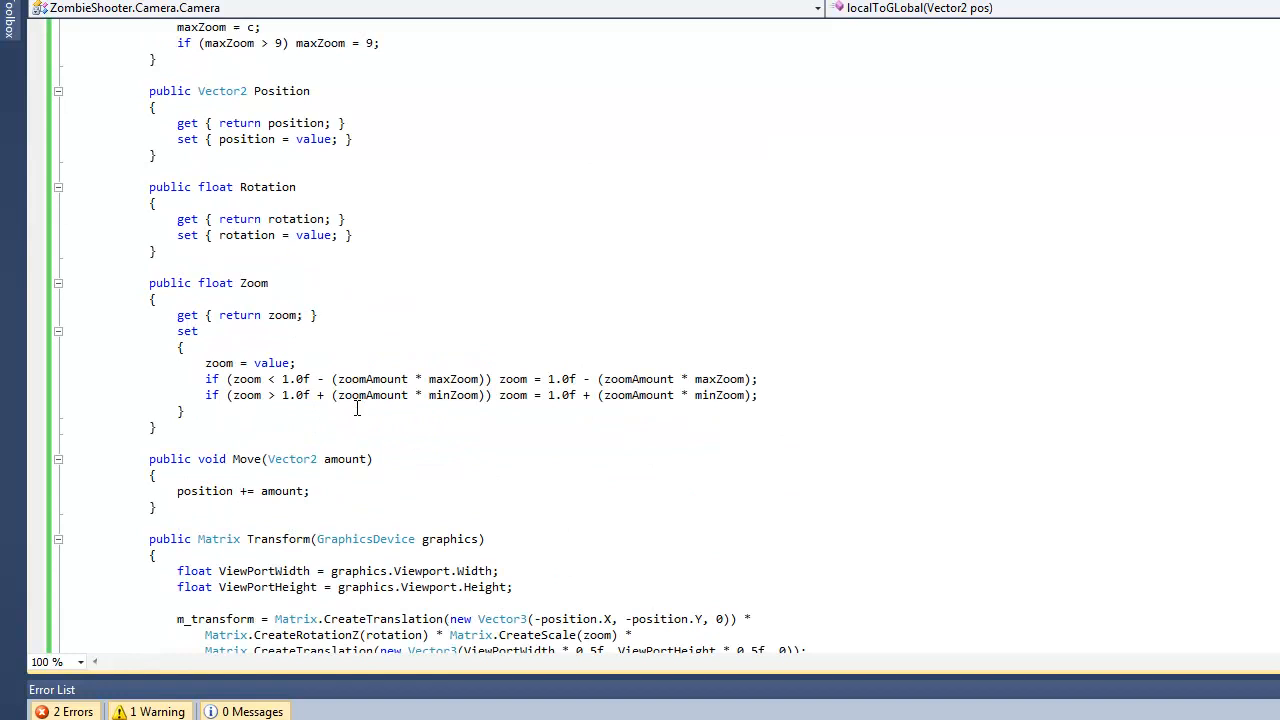
Open a blank line after the Camera constructor's closing brace.
{"action": "scroll", "scroll_direction": "down", "scroll_amount": 3}
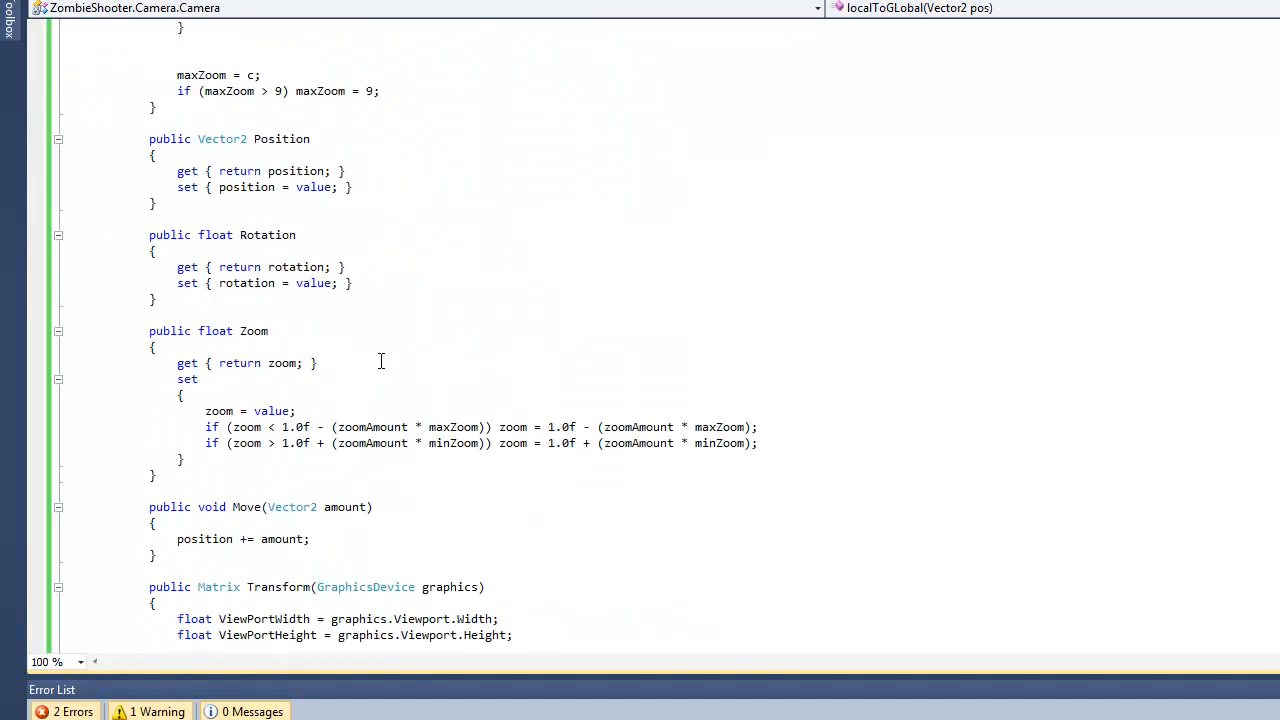
{"action": "scroll", "scroll_direction": "down", "scroll_amount": 3}
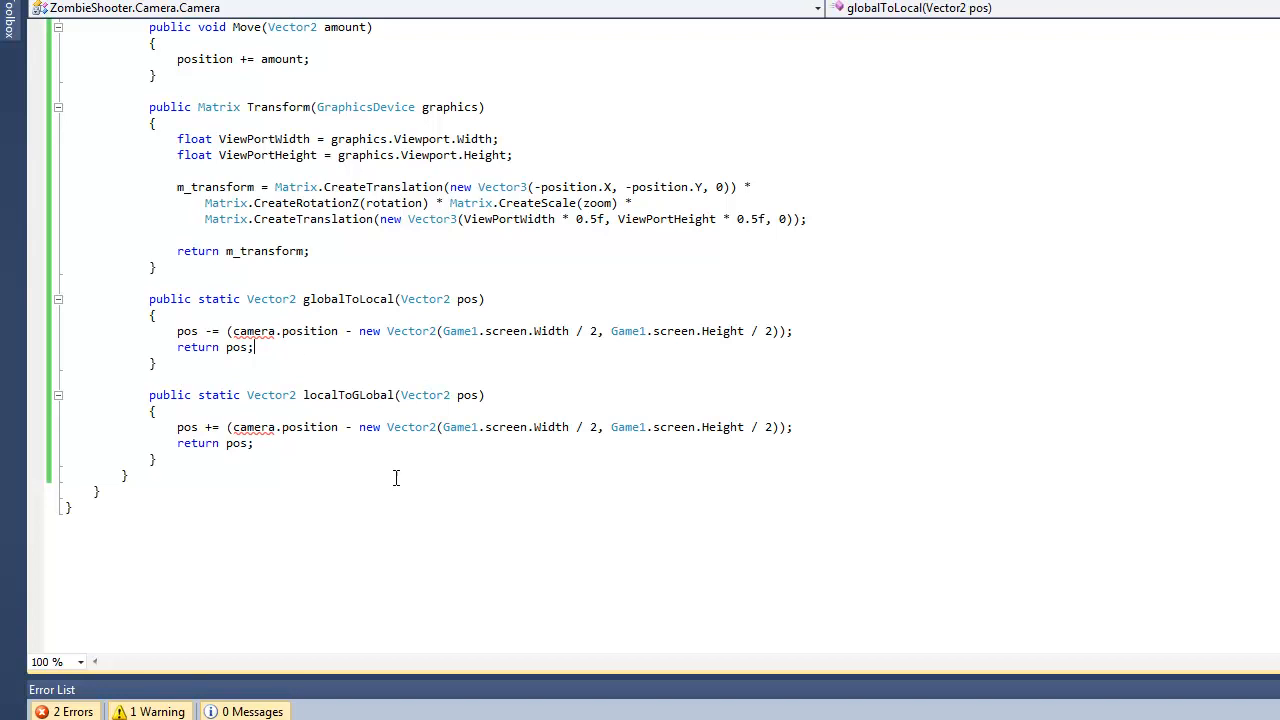
{"action": "scroll", "scroll_direction": "up", "scroll_amount": 3}
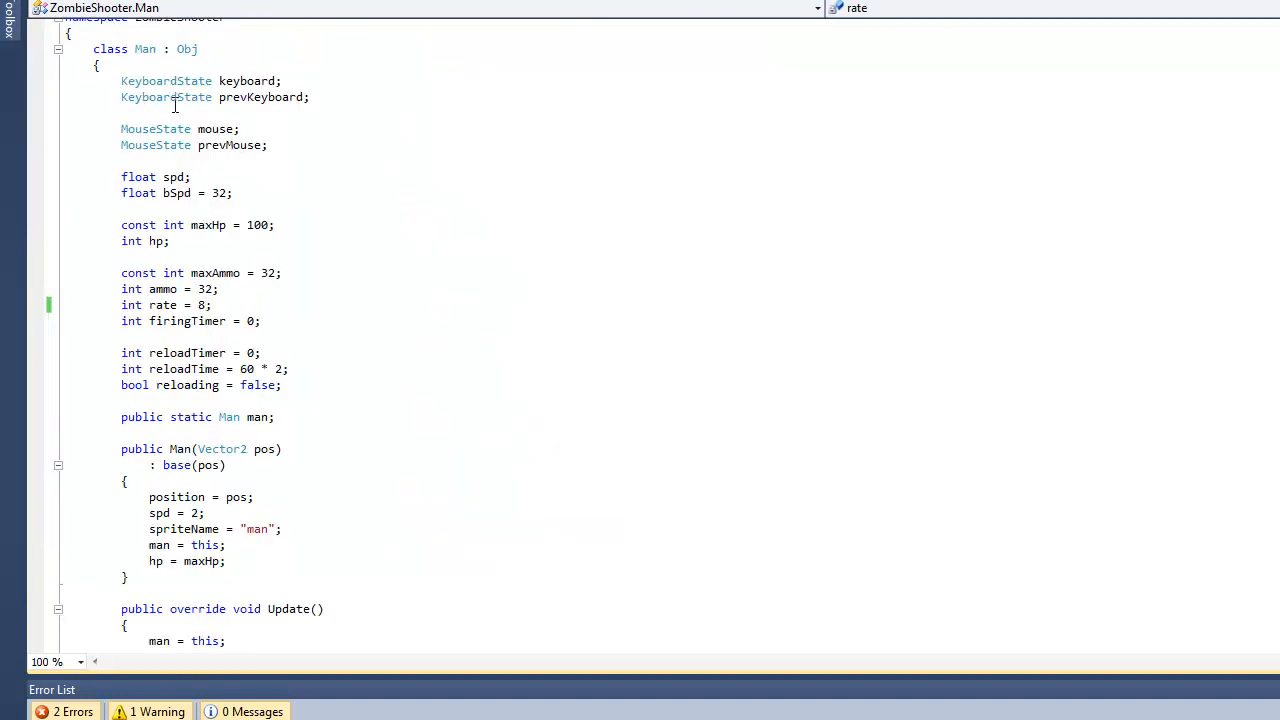
{"action": "left_click", "coordinate": [277, 417]}
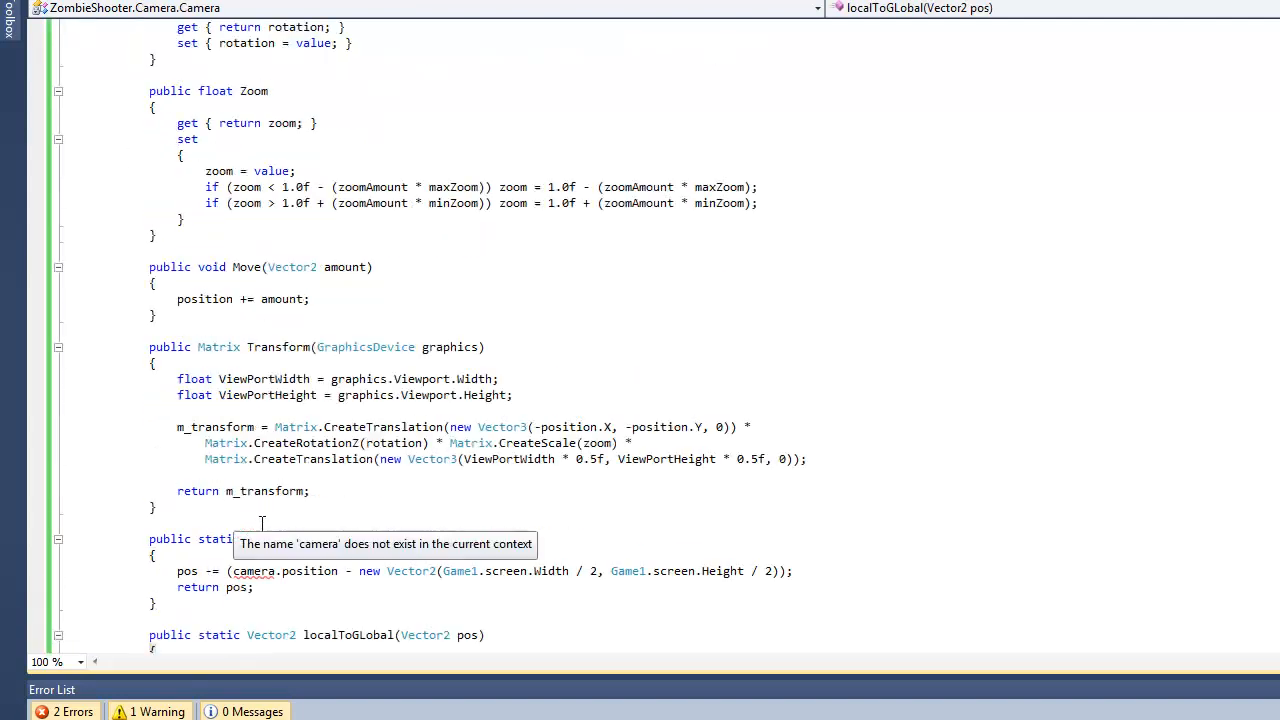
{"action": "scroll", "scroll_direction": "up", "scroll_amount": 3}
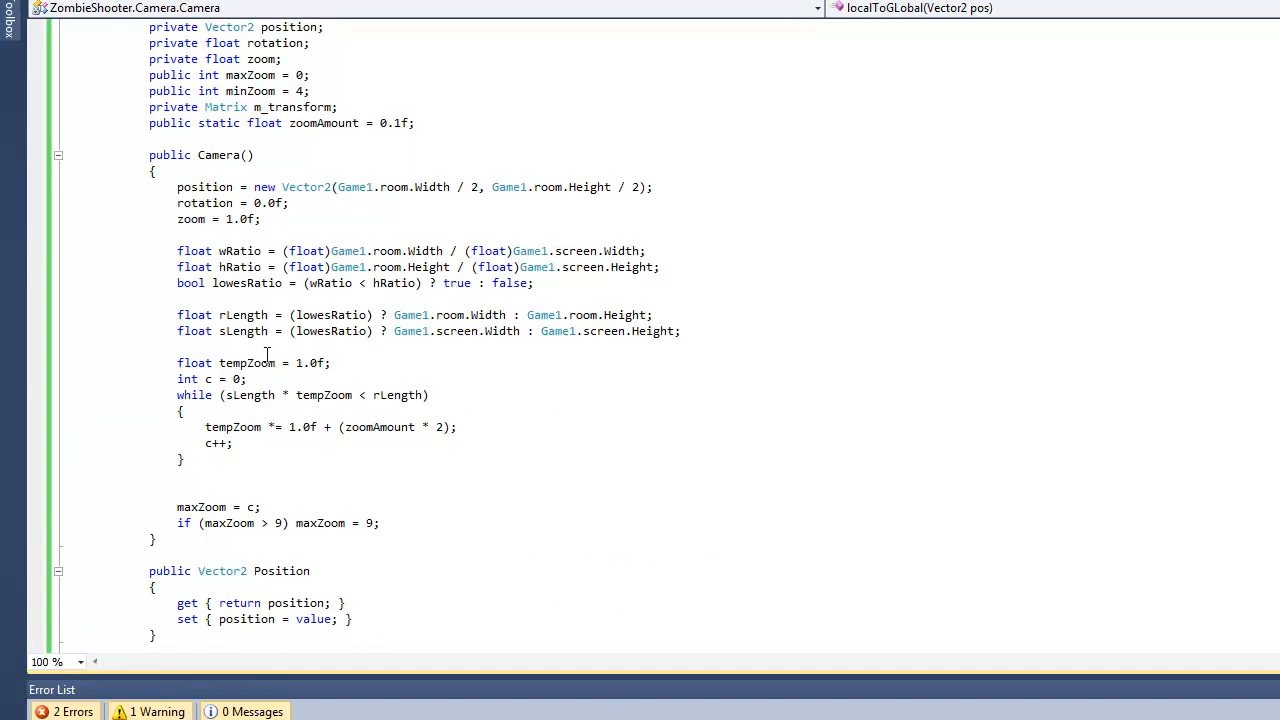
{"action": "left_click", "coordinate": [414, 576]}
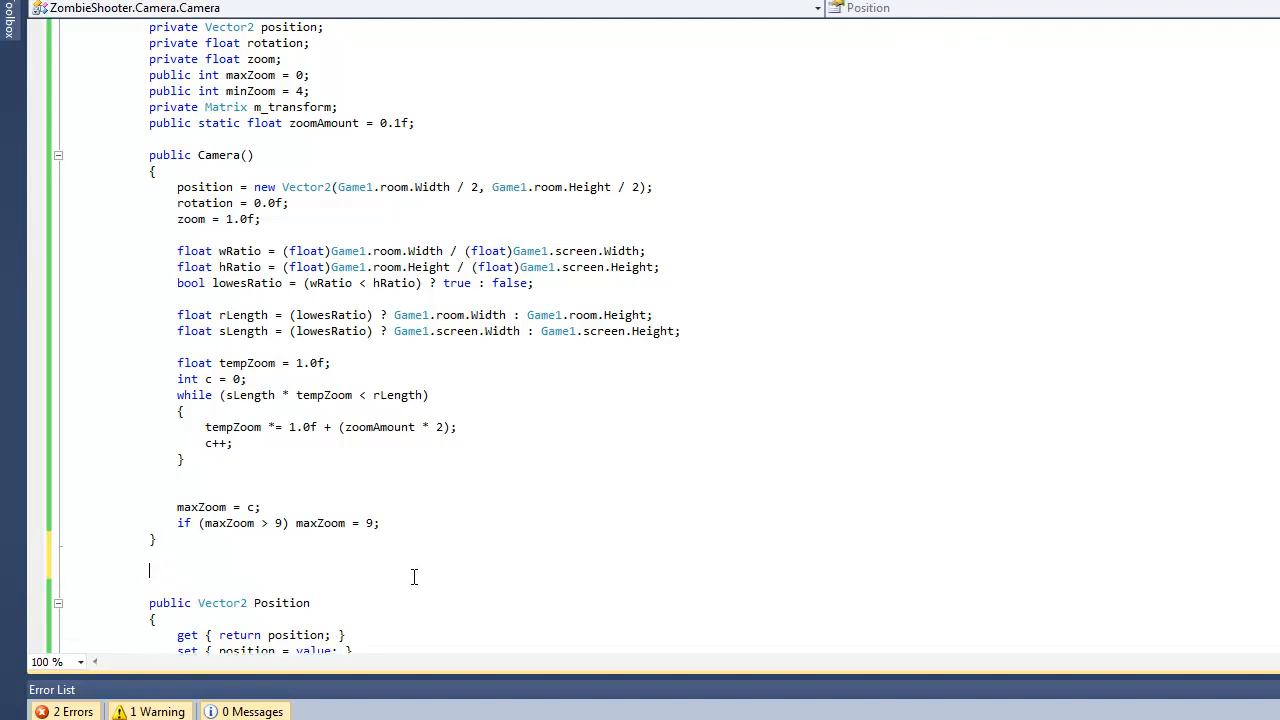
Declare an empty 'public void Update()' method in the Camera class.
{"action": "scroll", "scroll_direction": "down", "scroll_amount": 3}
{"action": "type", "text": "public void"}
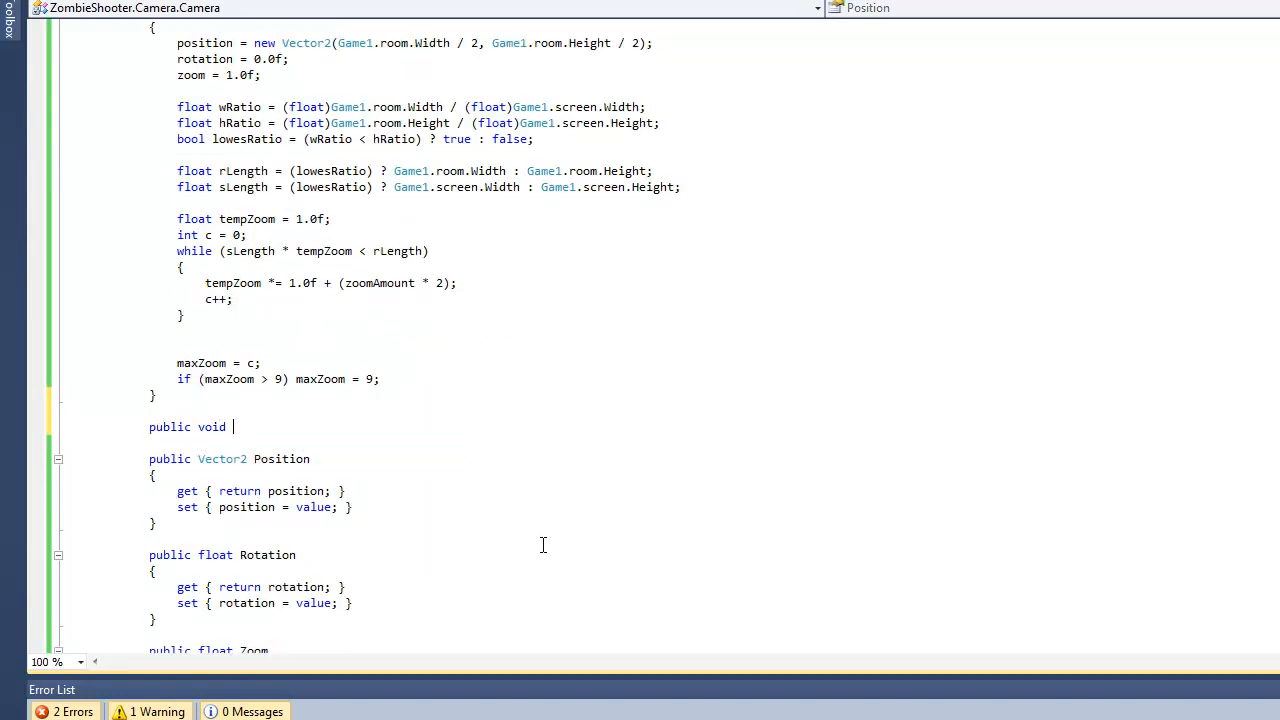
{"action": "type", "text": "Update"}
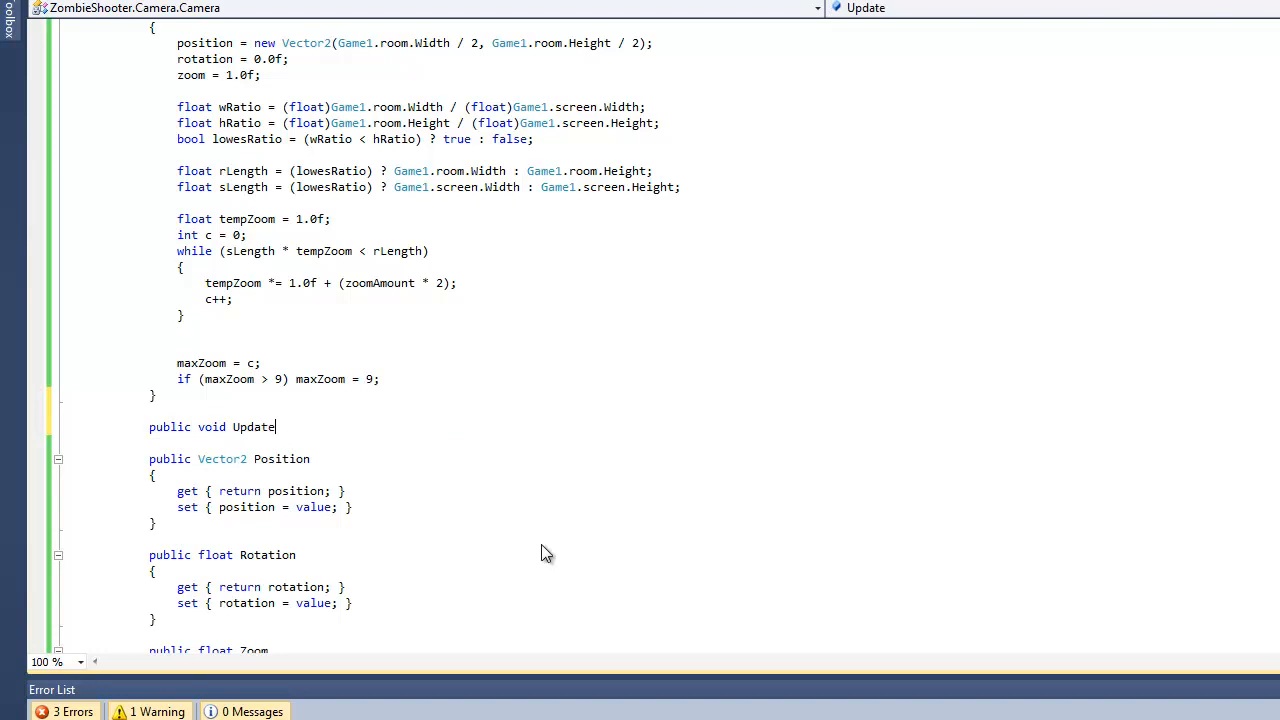
{"action": "type", "text": "()"}
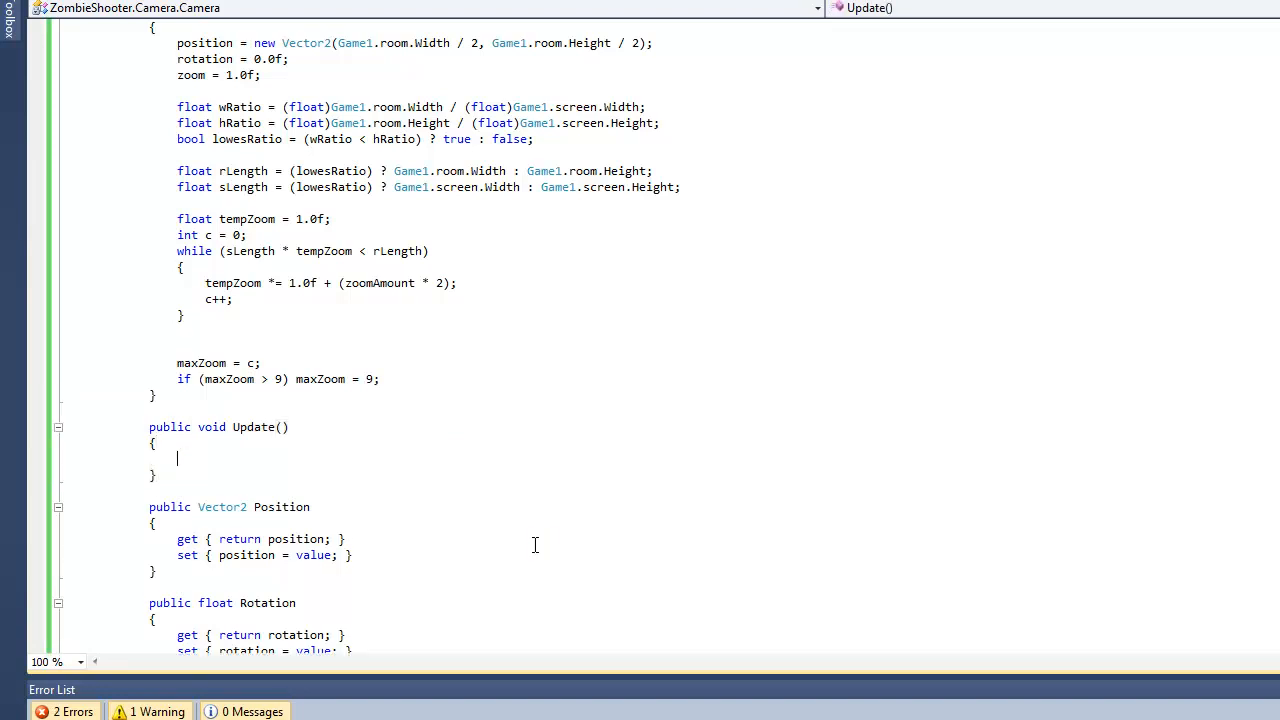
{"action": "scroll", "scroll_direction": "up", "scroll_amount": 3}
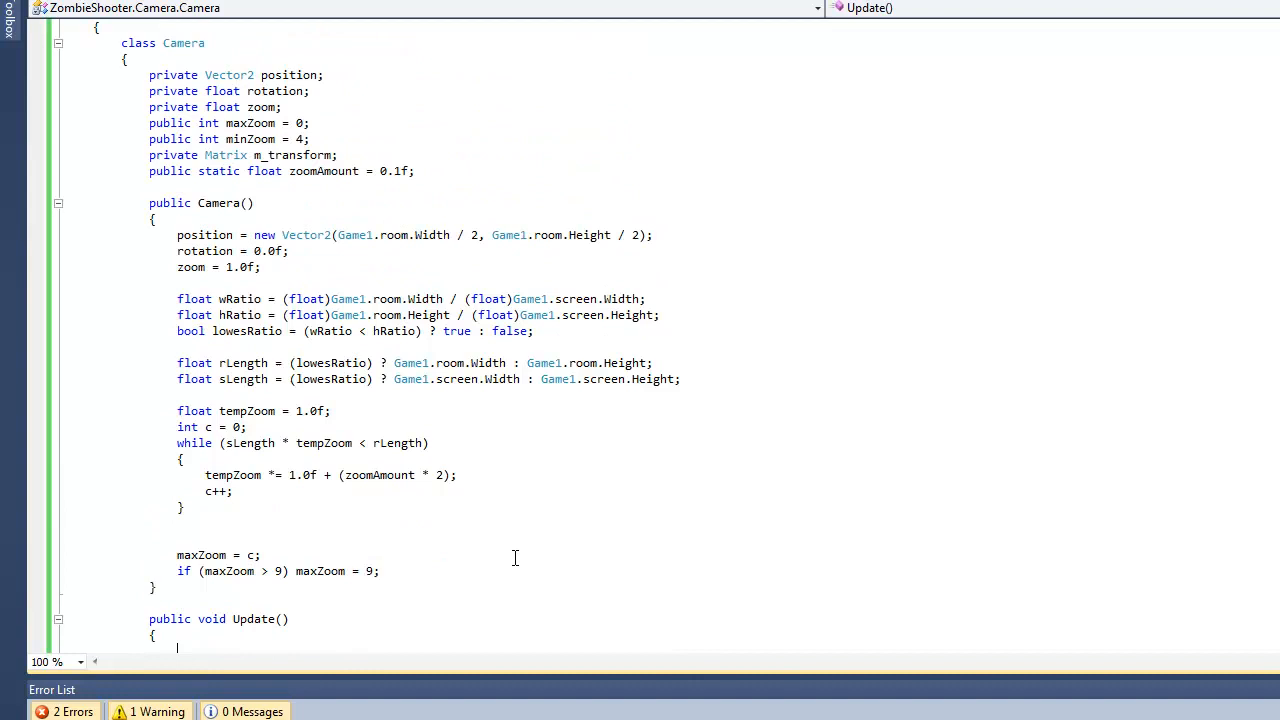
{"action": "scroll", "scroll_direction": "down", "scroll_amount": 3}
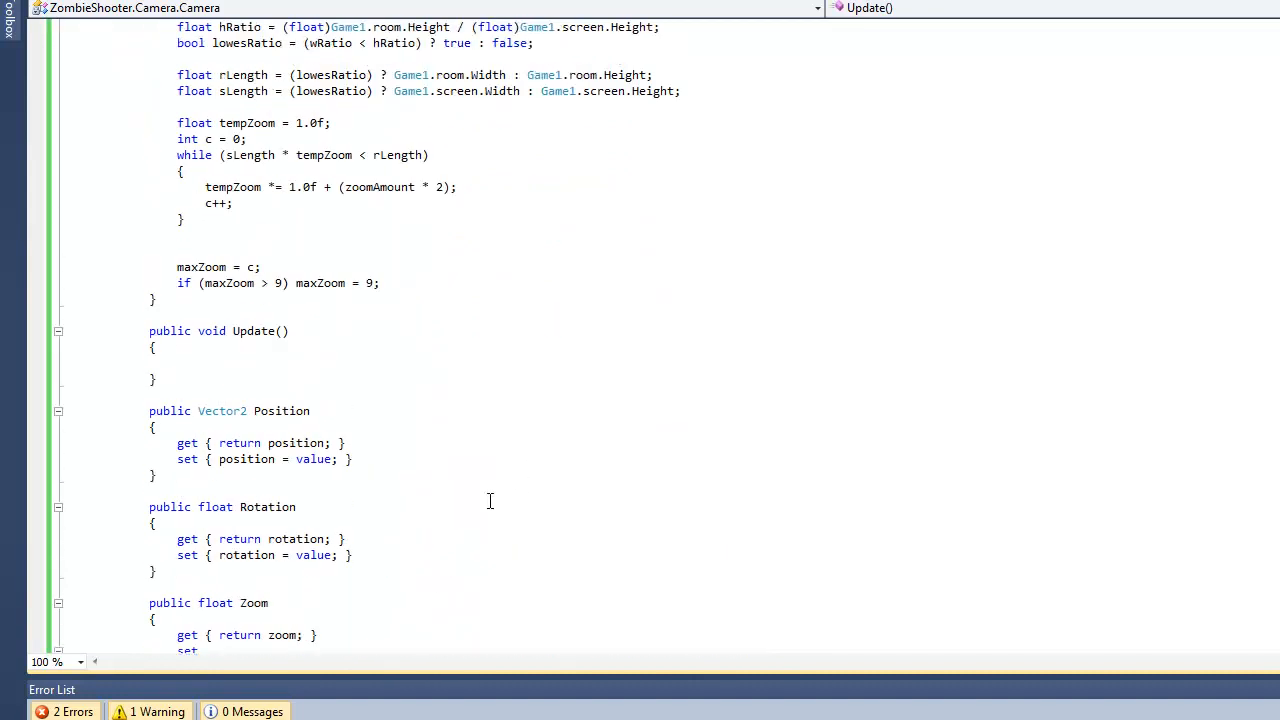
Write 'position = Man.man.position;' inside Camera's Update method.
{"action": "left_click", "coordinate": [177, 362]}
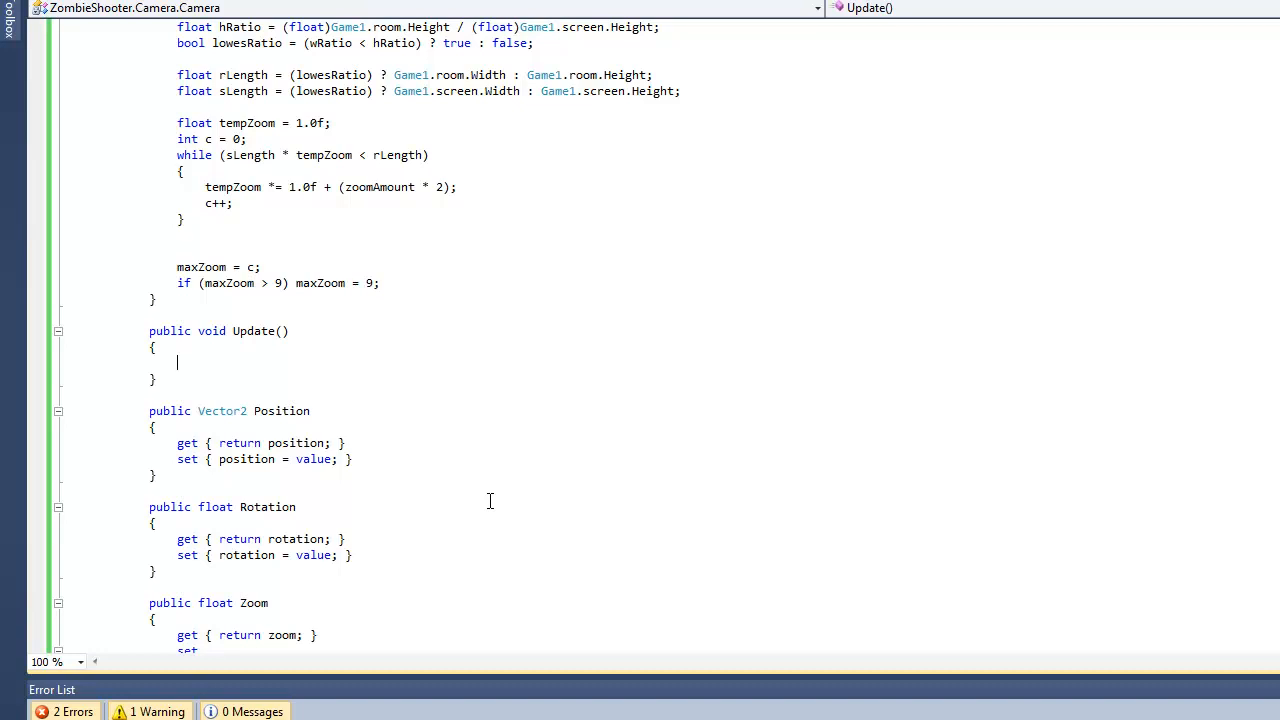
{"action": "type", "text": "Man.man"}
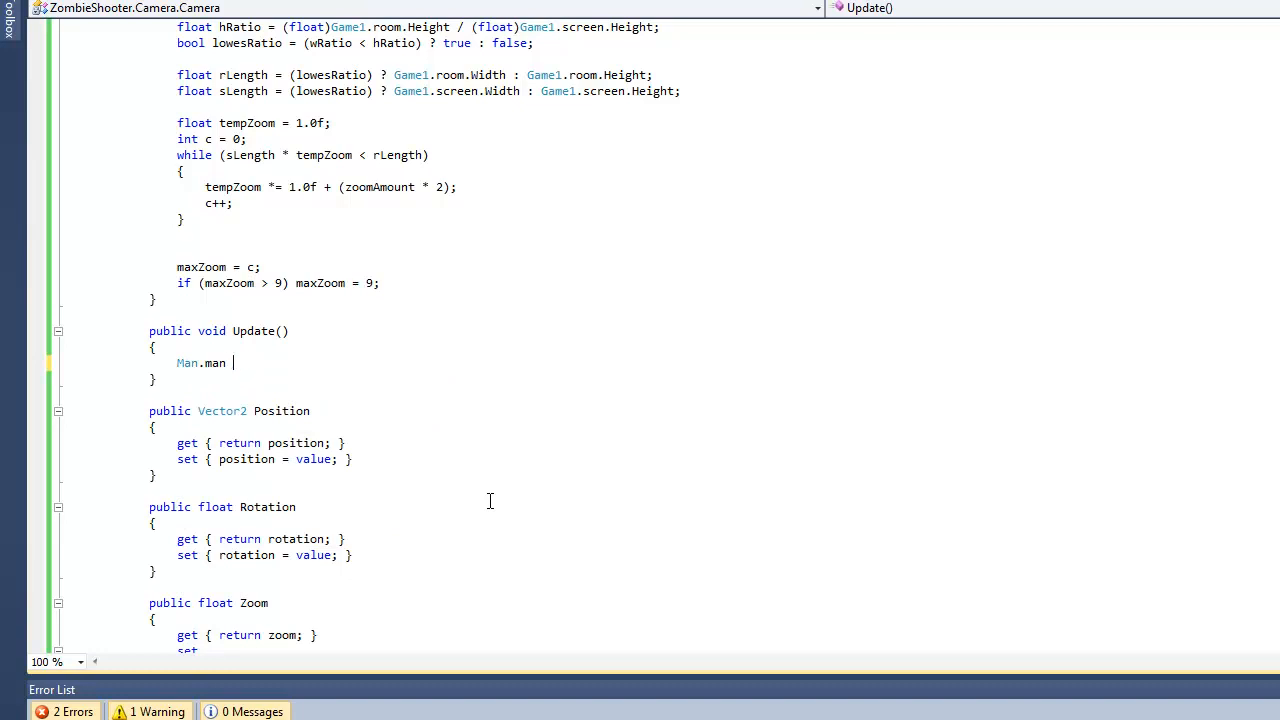
{"action": "type", "text": "position ="}
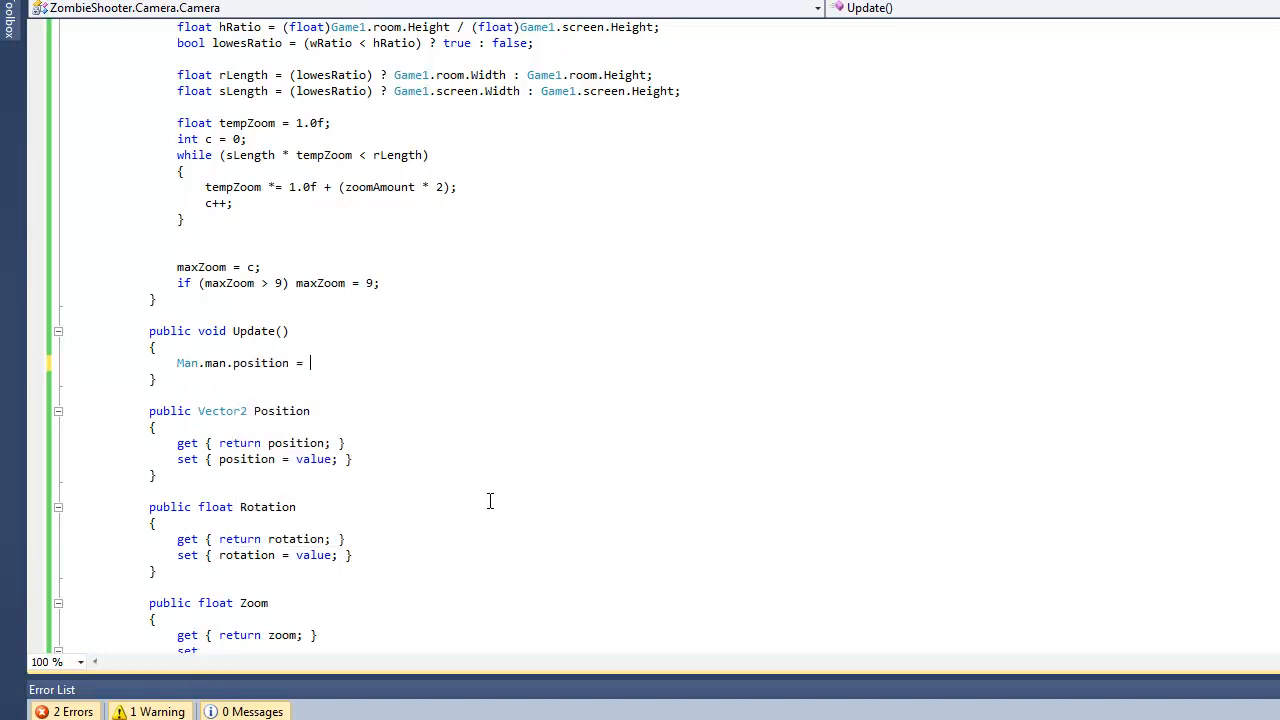
{"action": "type", "text": "pos"}
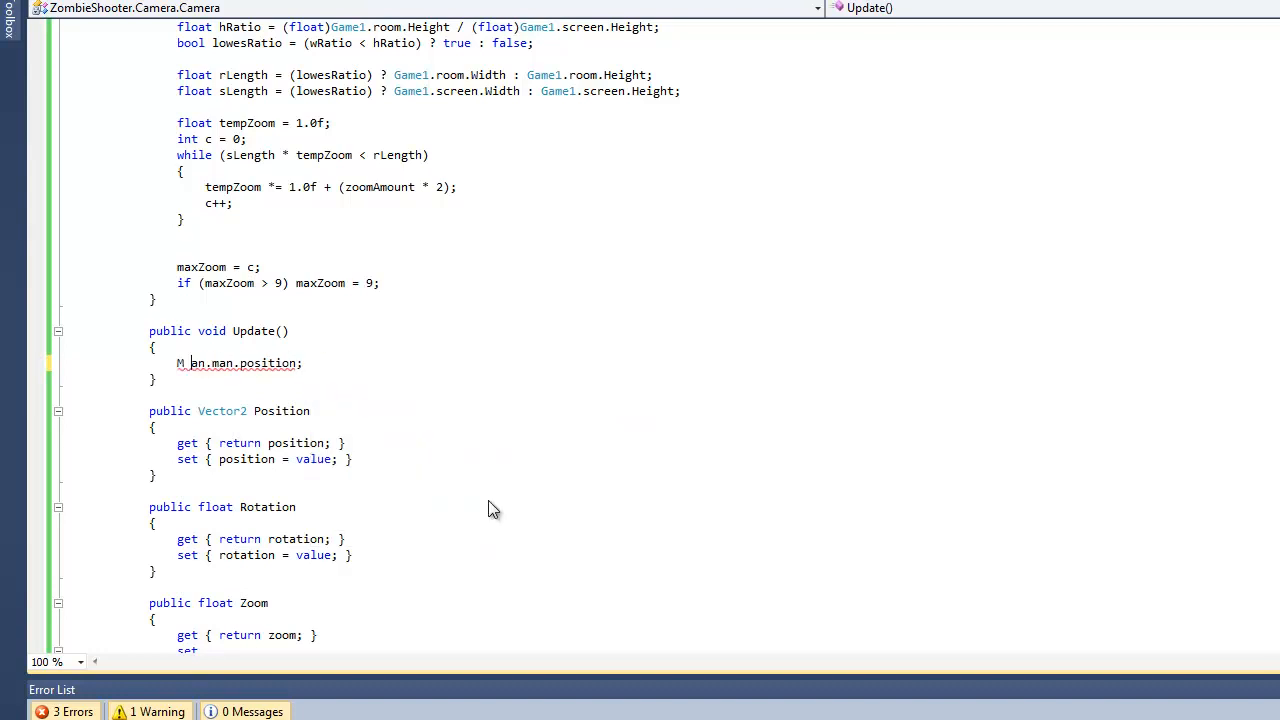
{"action": "type", "text": "position ="}
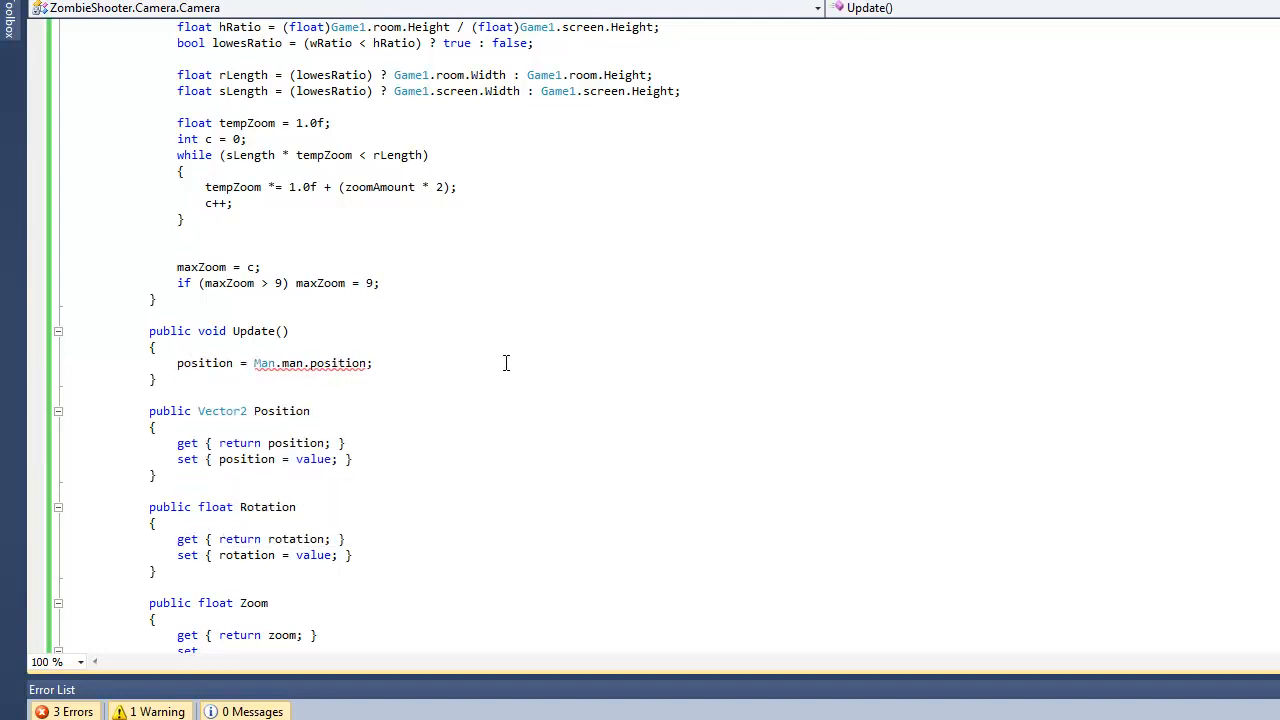
{"action": "scroll", "scroll_direction": "down", "scroll_amount": 3}
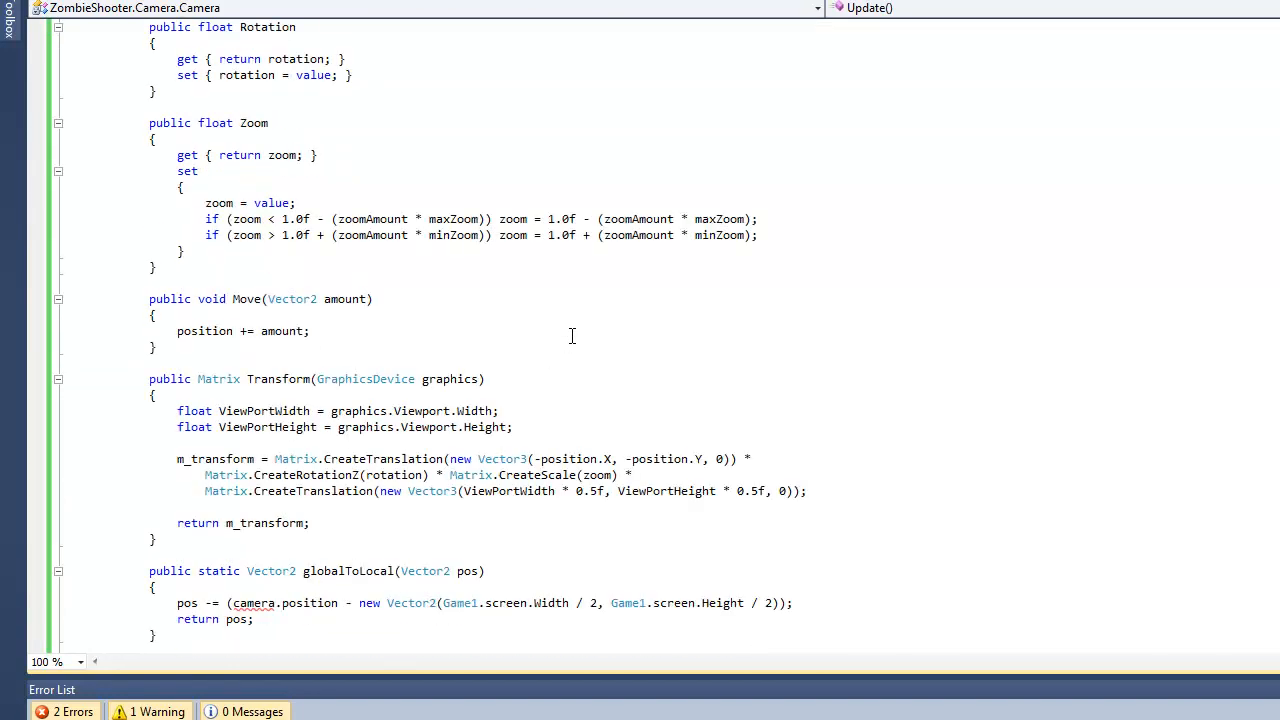
{"action": "scroll", "scroll_direction": "down", "scroll_amount": 3}
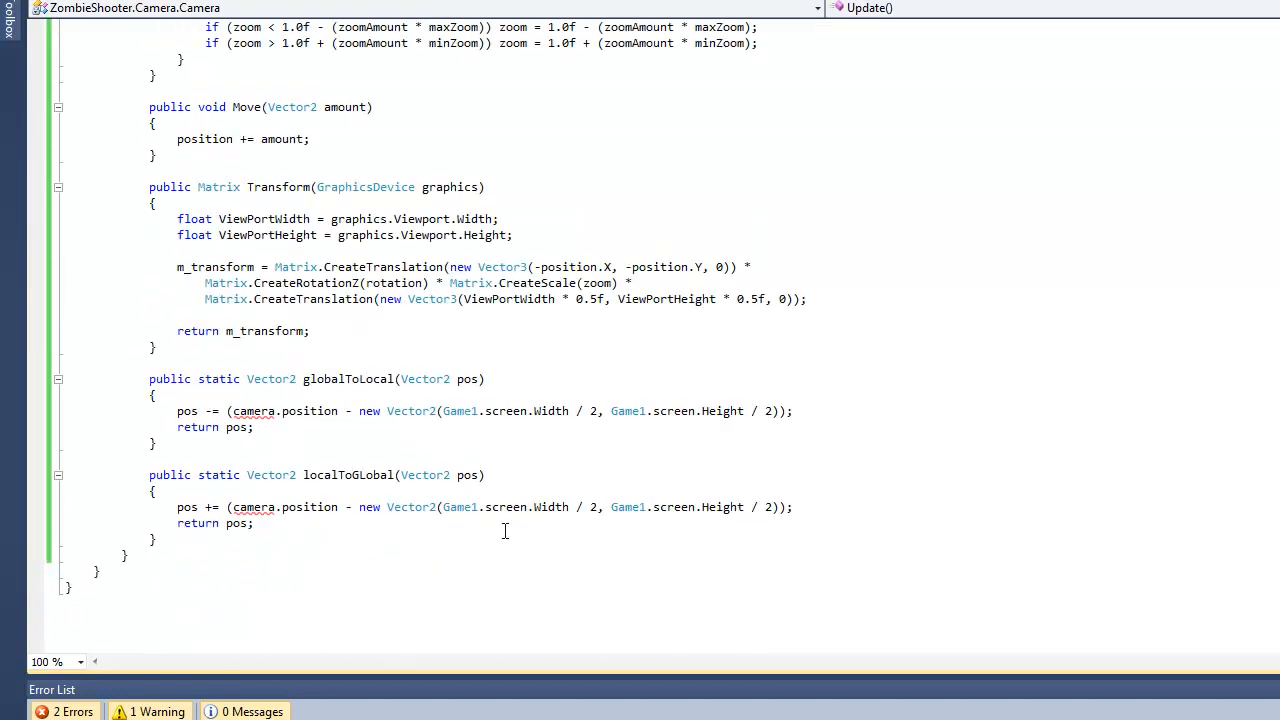
{"action": "double_click", "coordinate": [254, 411]}
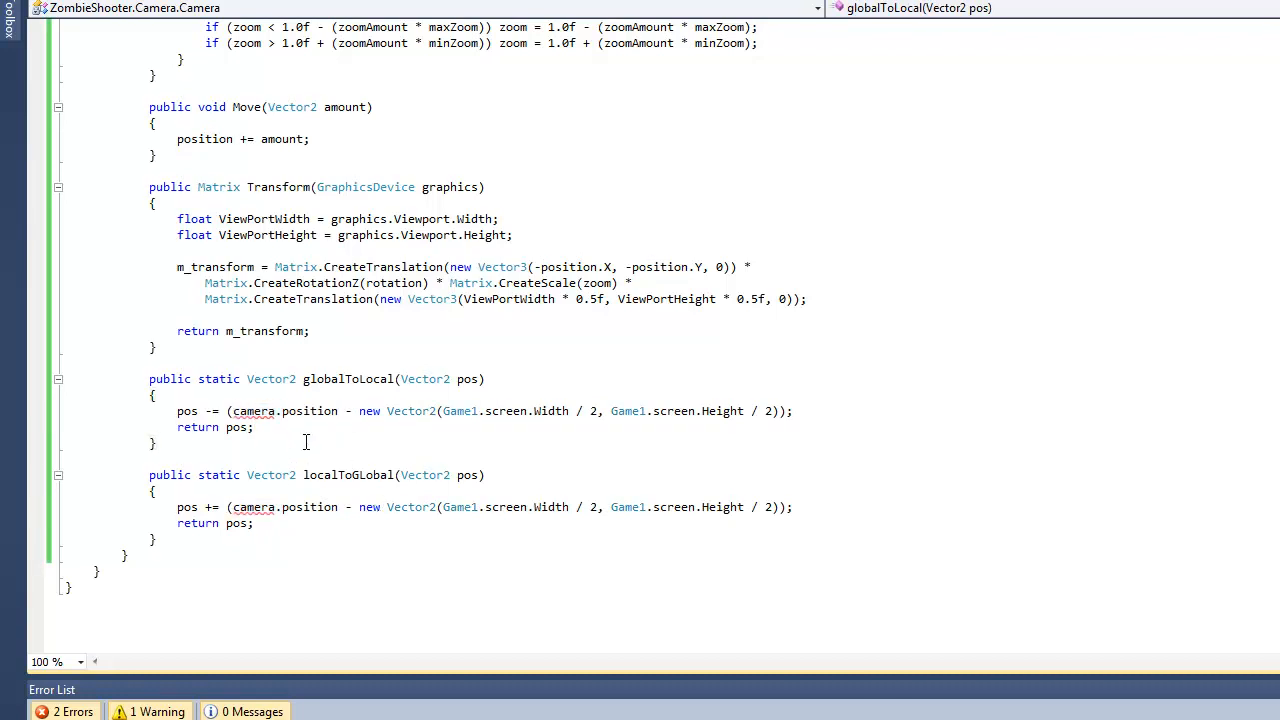
{"action": "mouse_move", "coordinate": [411, 410]}
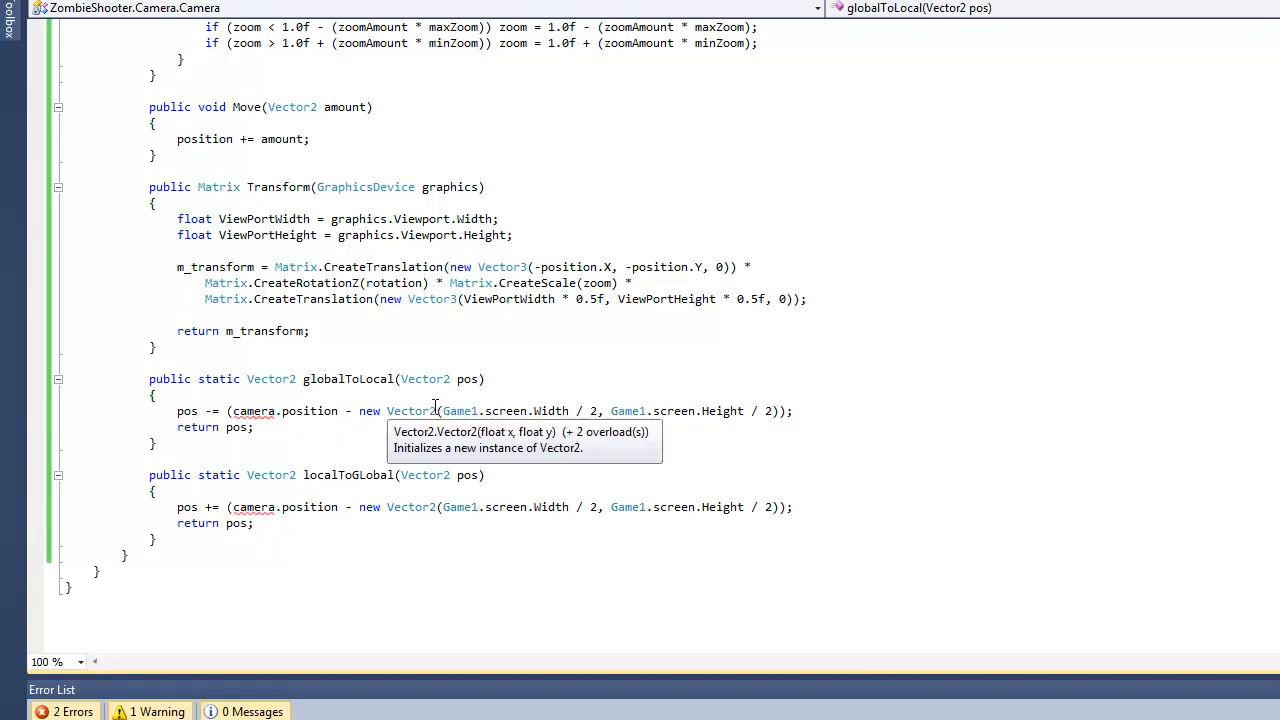
{"action": "mouse_move", "coordinate": [836, 34]}
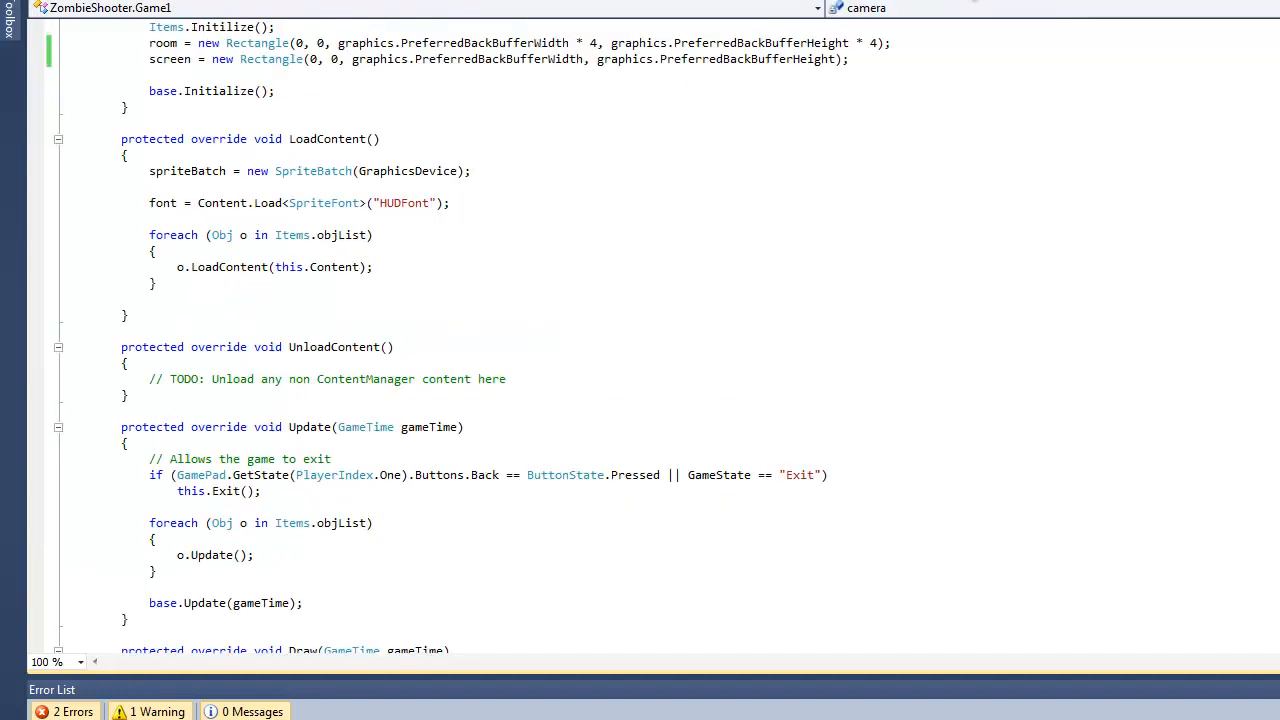
{"action": "mouse_move", "coordinate": [230, 267]}
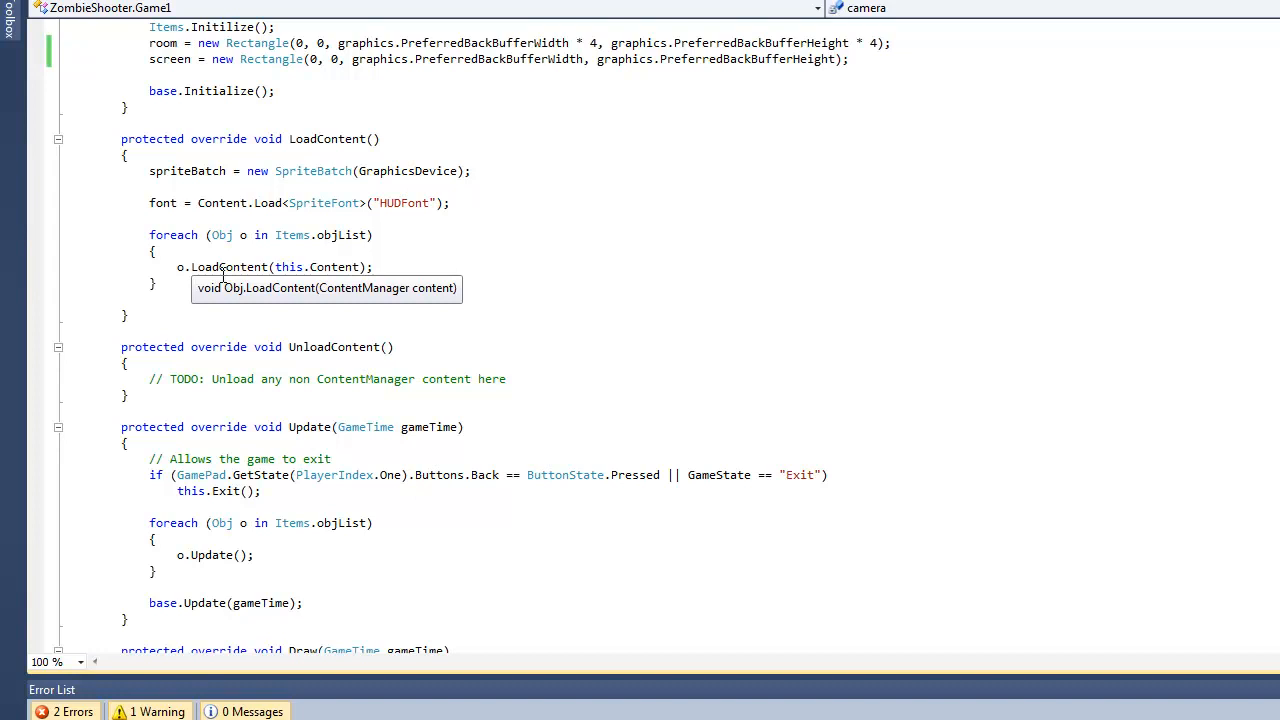
Add 'camera.Update()' after the foreach object-update loop in Game1's Update.
{"action": "scroll", "scroll_direction": "down", "scroll_amount": 3}
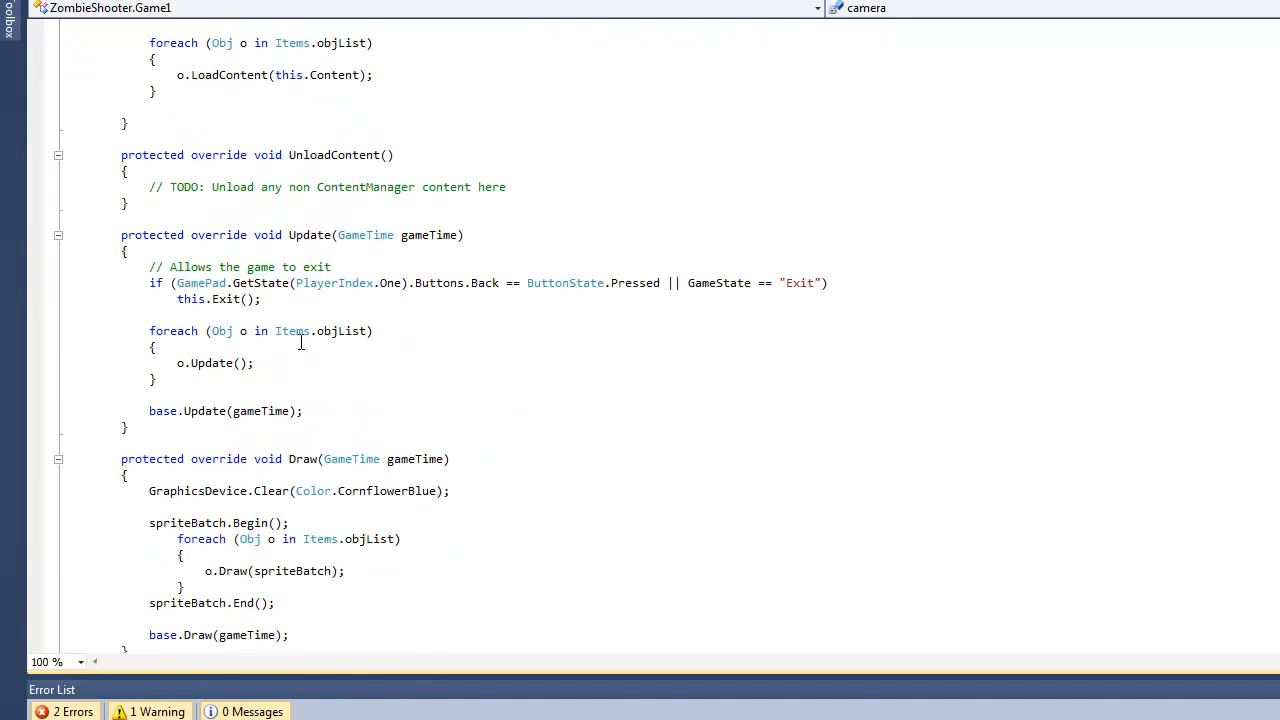
{"action": "left_click", "coordinate": [150, 394]}
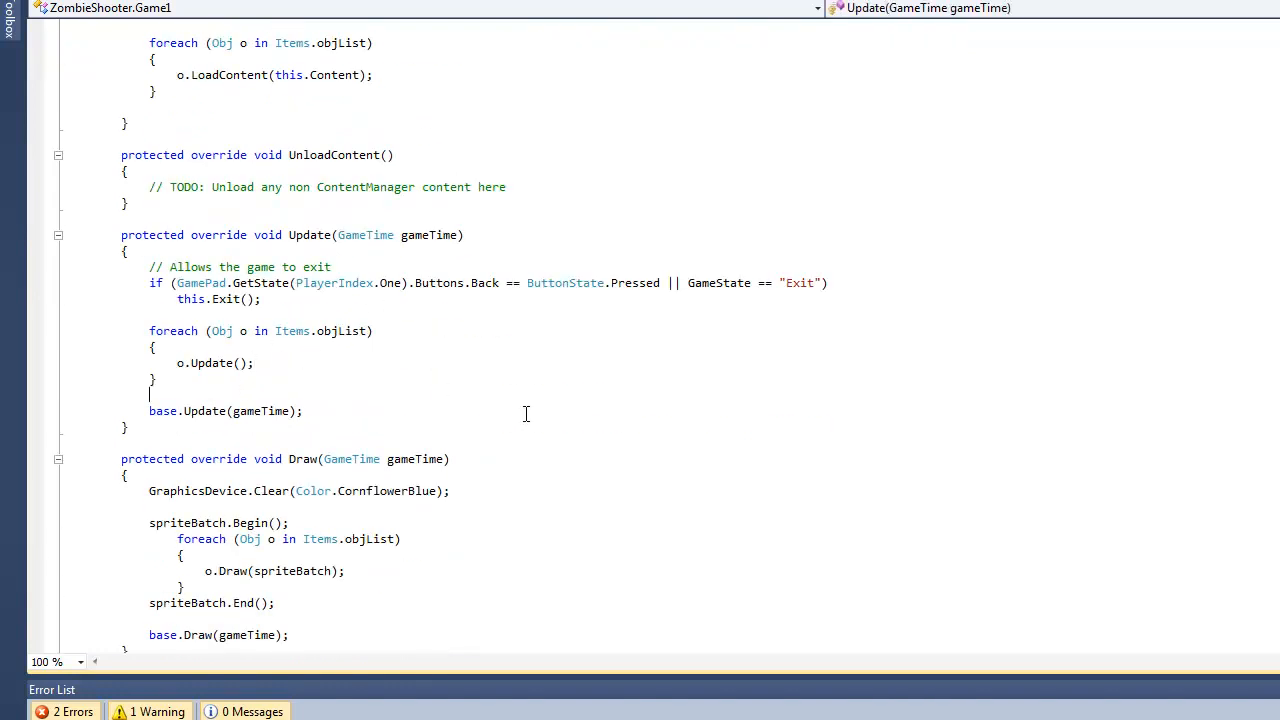
{"action": "type", "text": "Camer"}
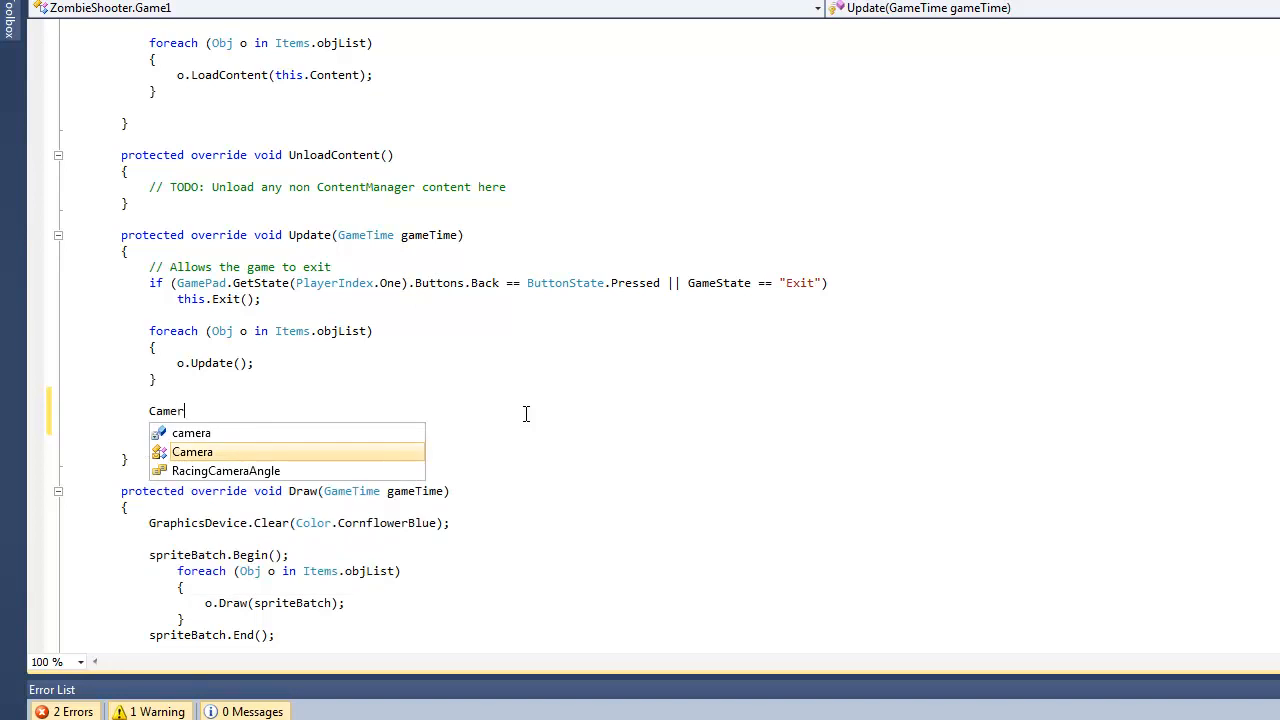
{"action": "key", "text": "Escape"}
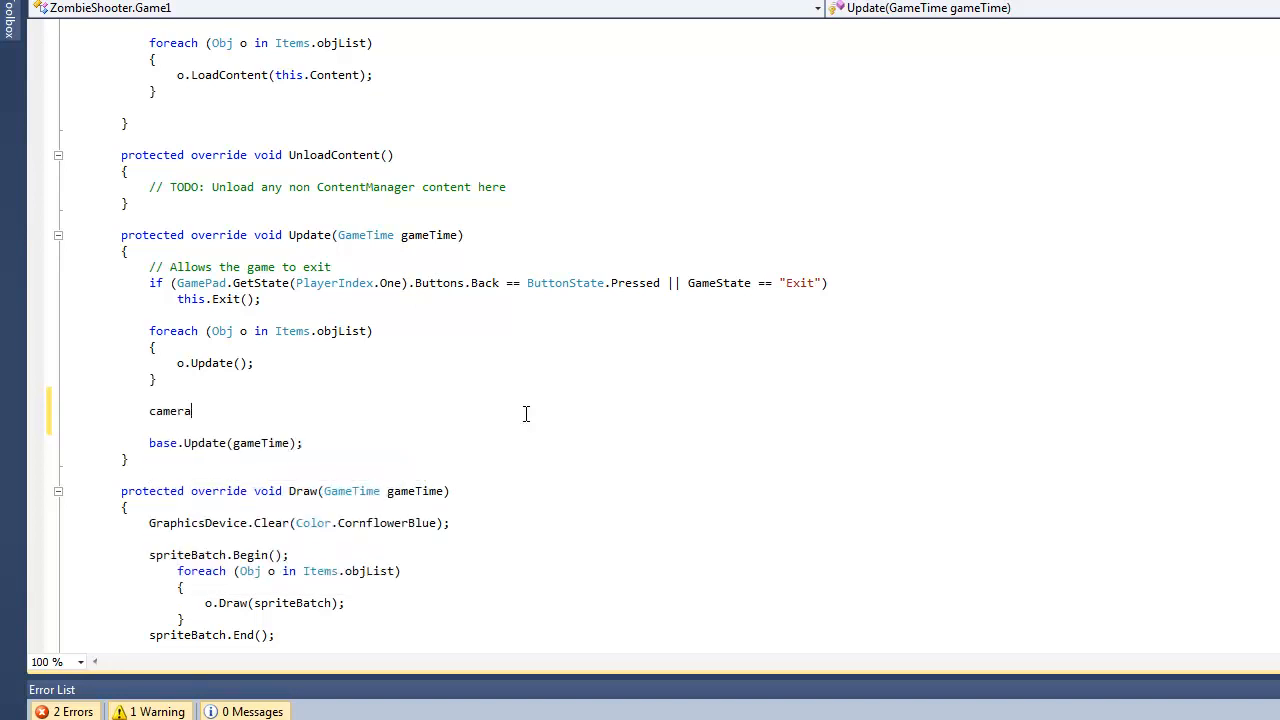
{"action": "type", "text": "."}
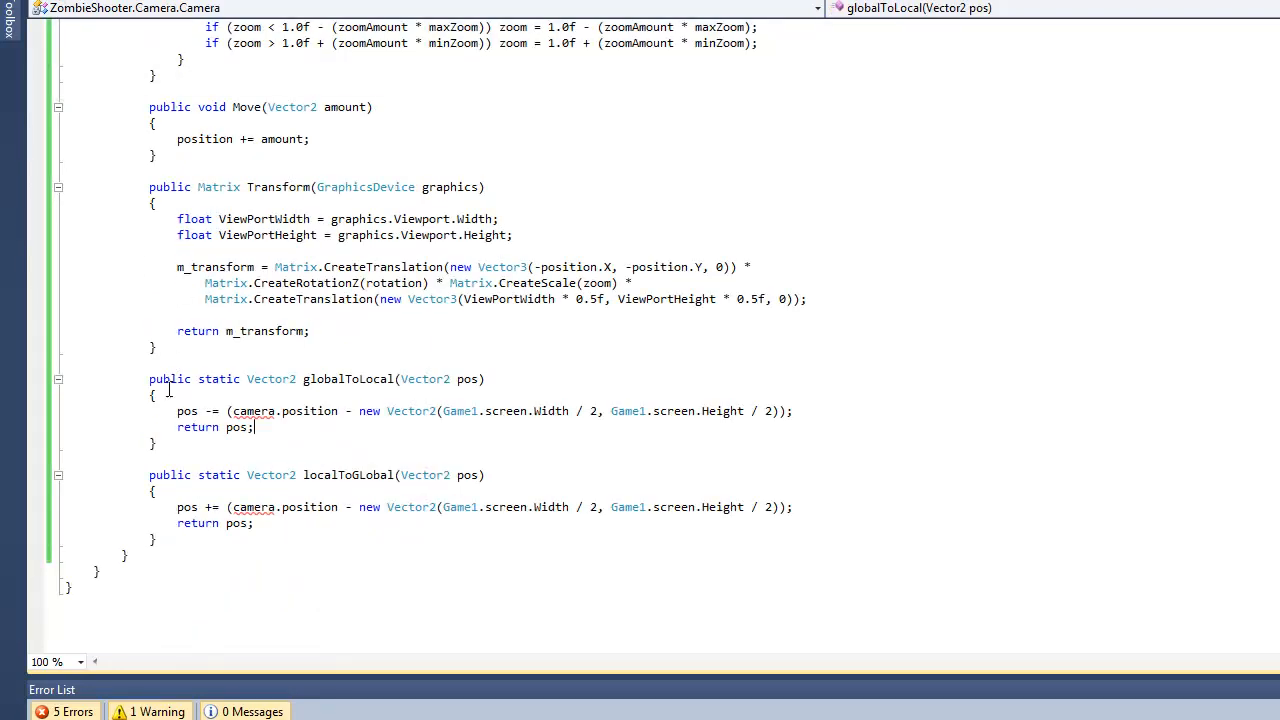
{"action": "scroll", "scroll_direction": "up", "scroll_amount": 3}
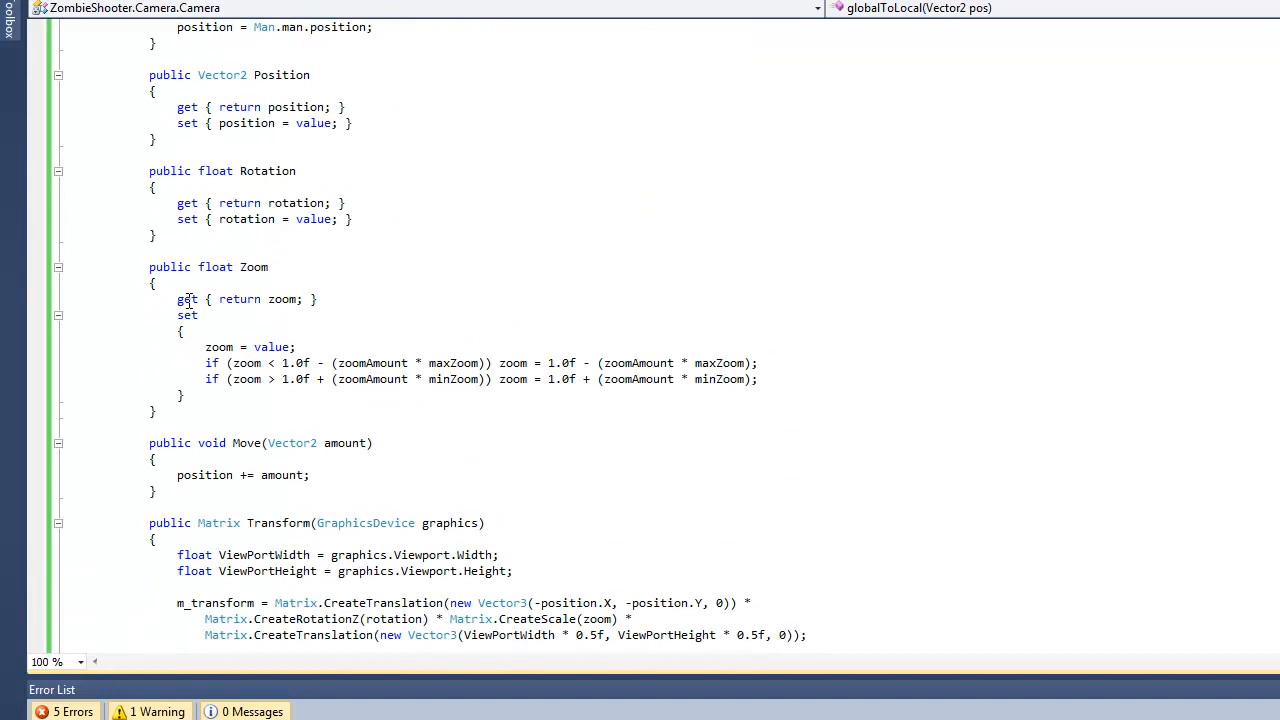
{"action": "scroll", "scroll_direction": "up", "scroll_amount": 3}
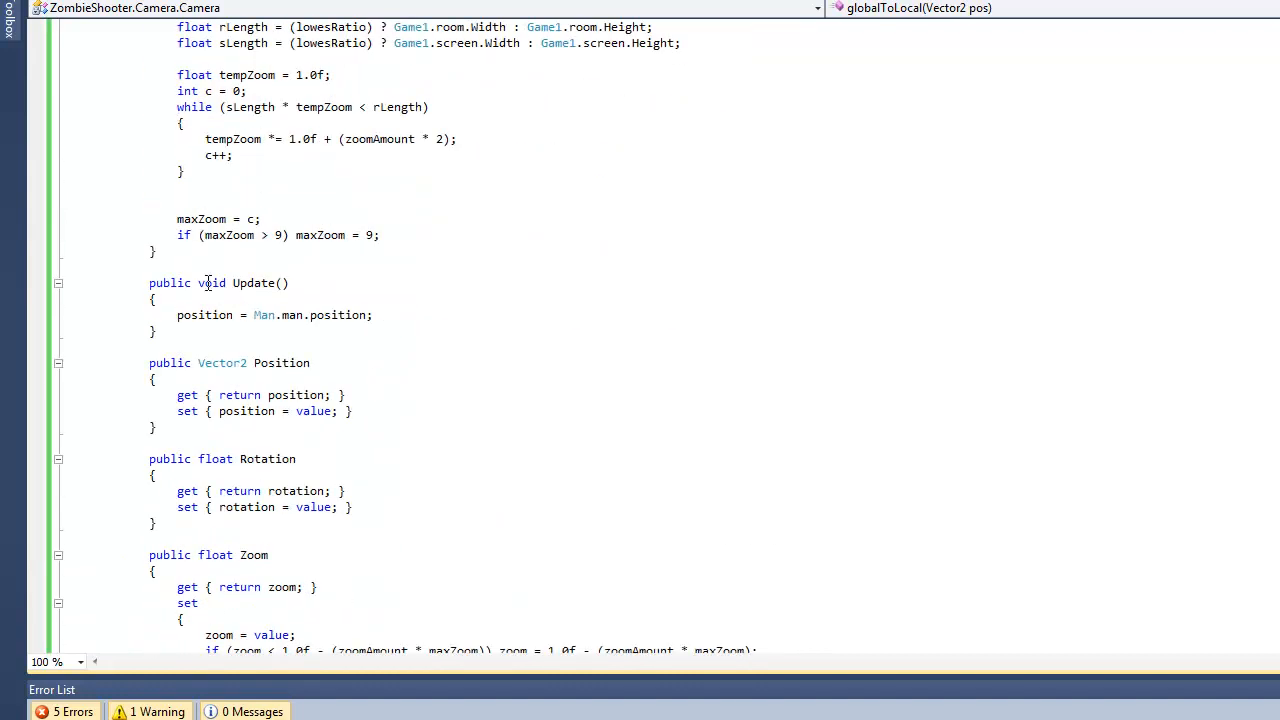
{"action": "scroll", "scroll_direction": "up", "scroll_amount": 3}
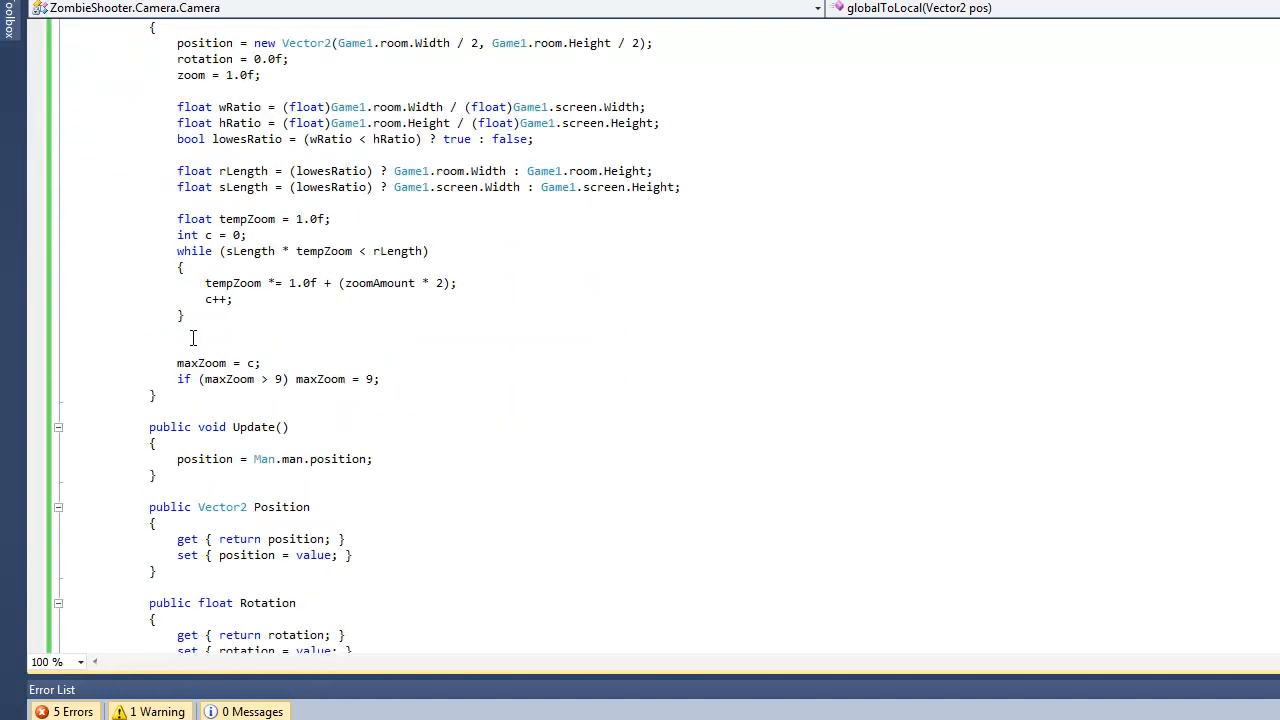
{"action": "left_click", "coordinate": [387, 458]}
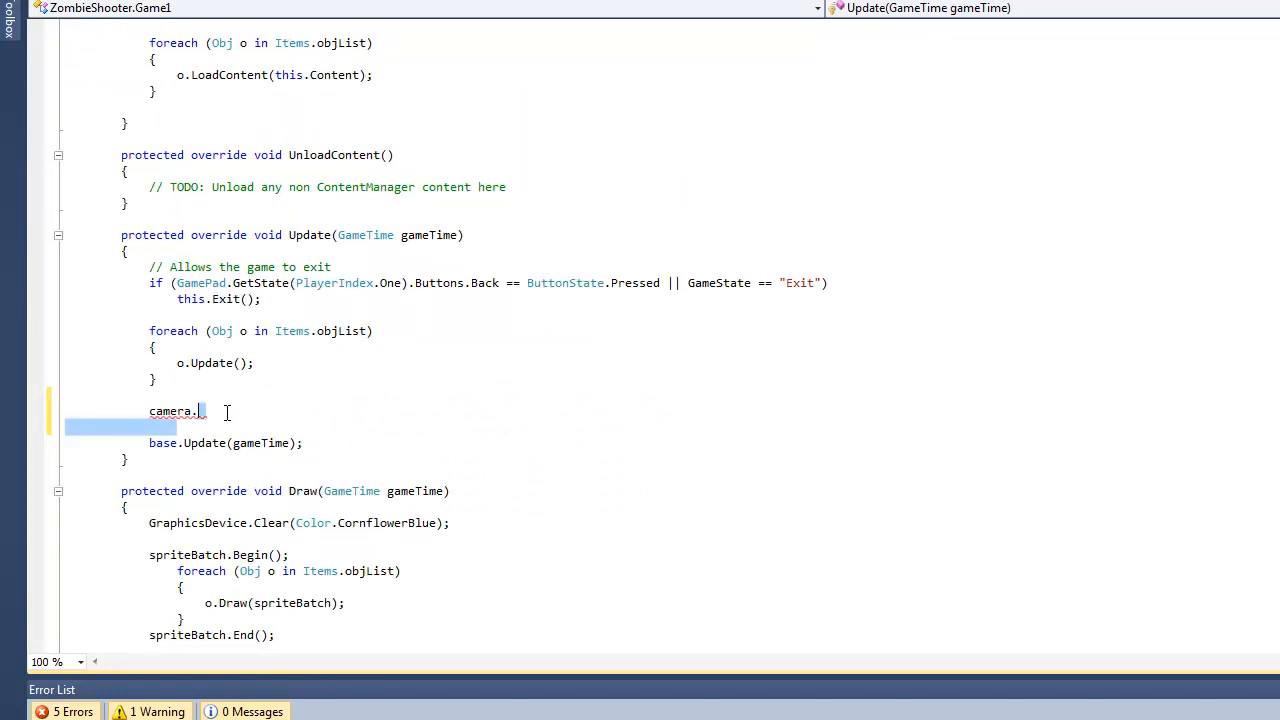
{"action": "type", "text": "Update()"}
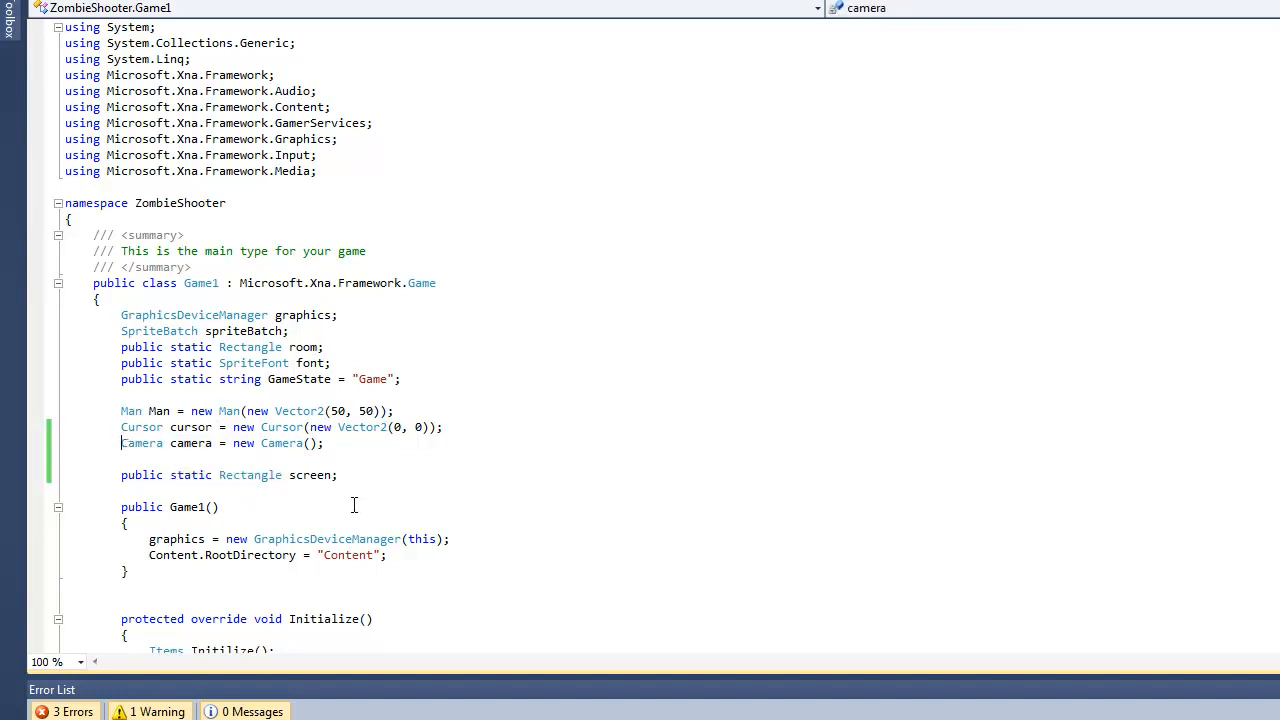
Make Game1's camera field public static and Camera's position field public.
{"action": "type", "text": "sta"}
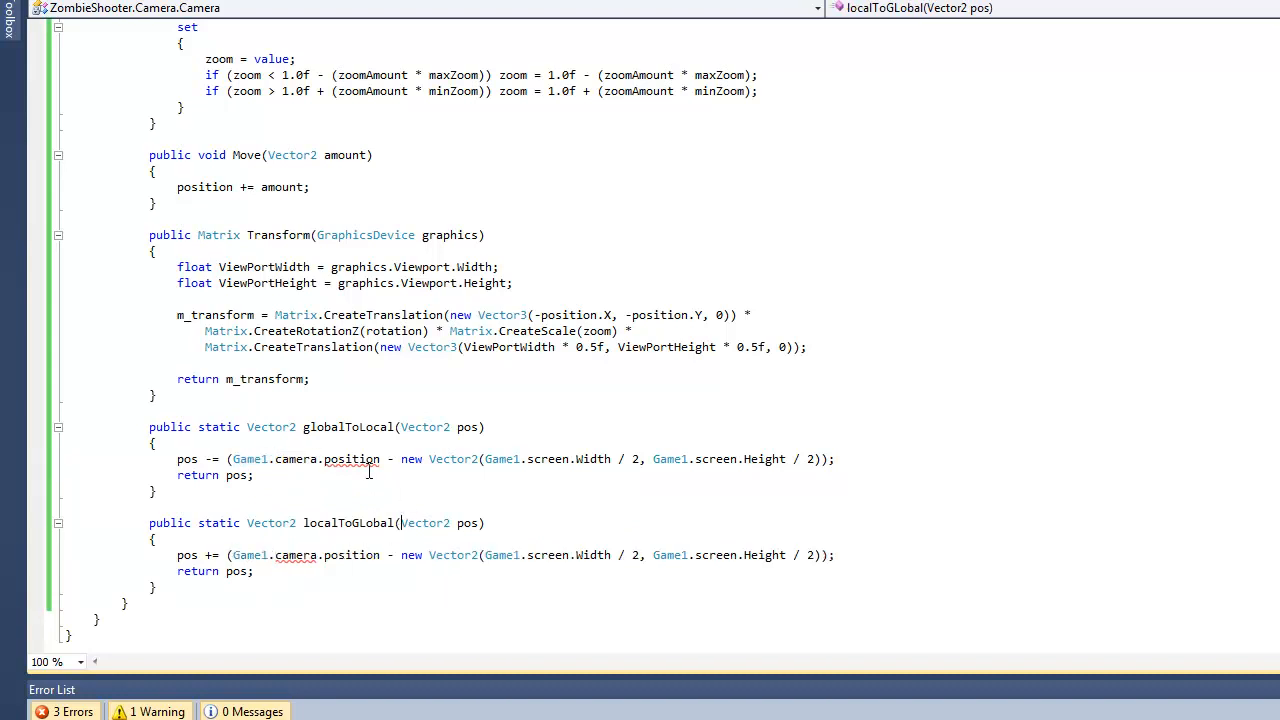
{"action": "scroll", "scroll_direction": "up", "scroll_amount": 3}
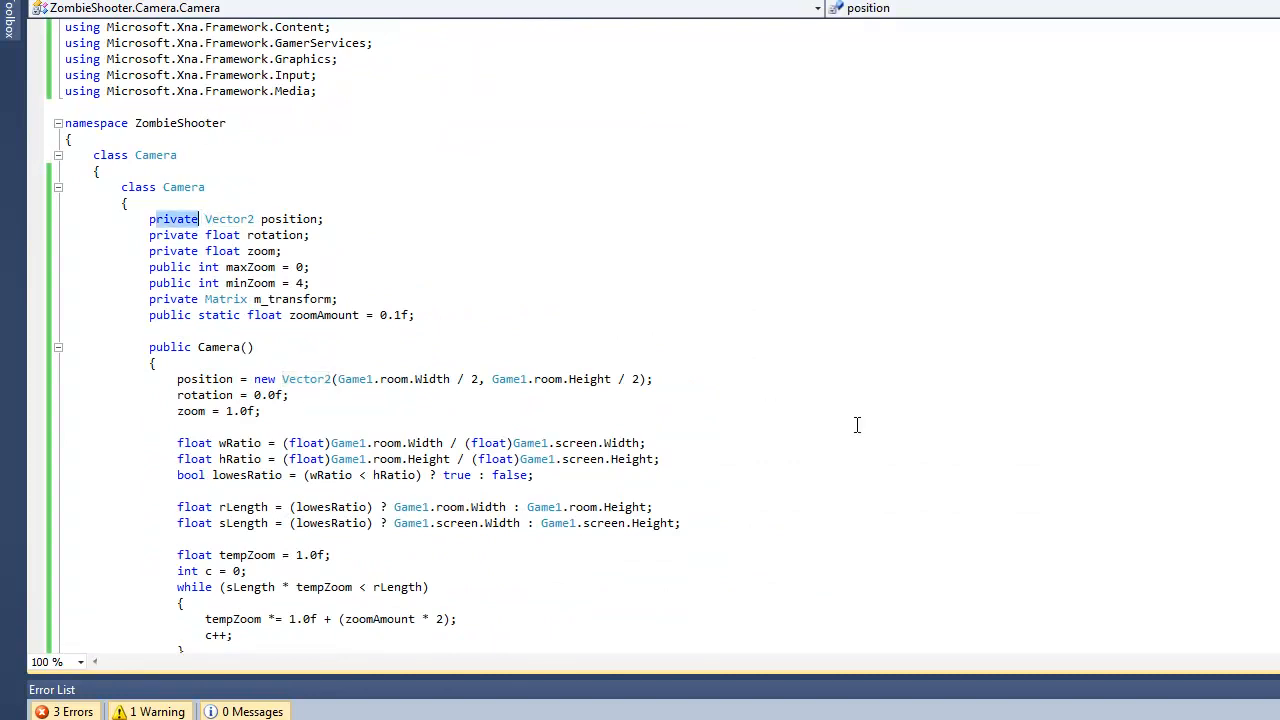
{"action": "type", "text": "publ"}
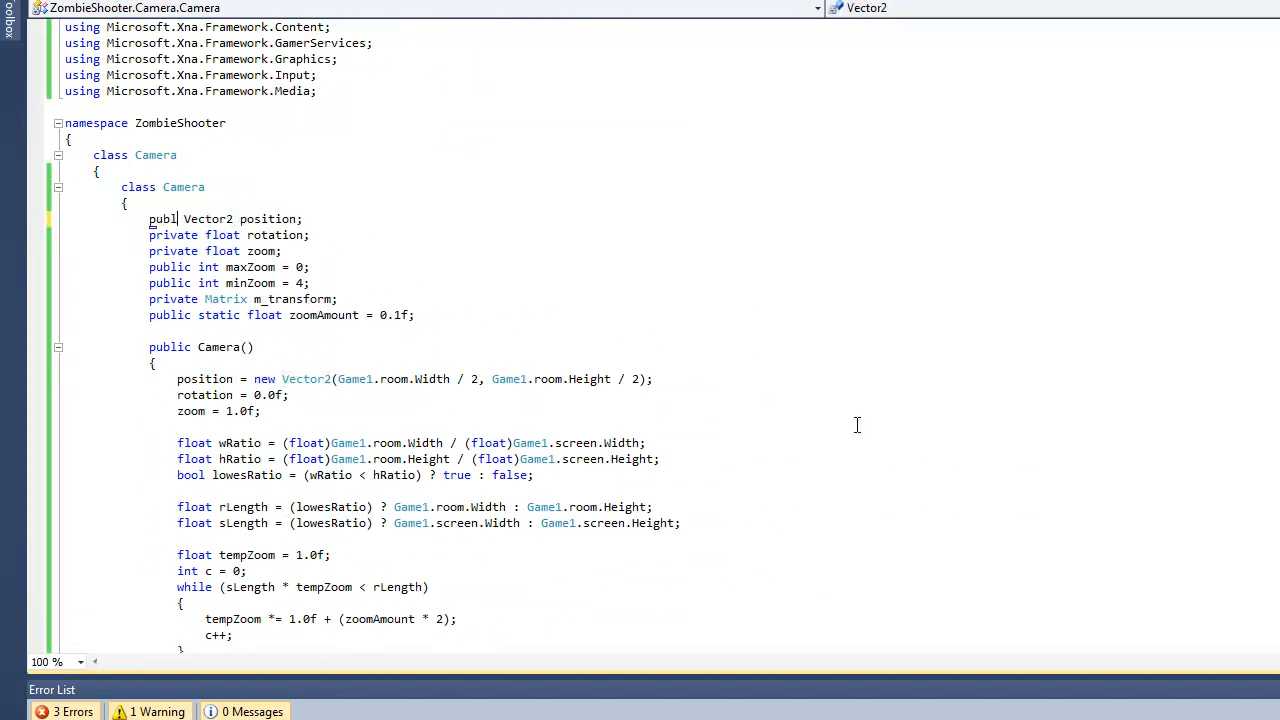
{"action": "scroll", "scroll_direction": "down", "scroll_amount": 3}
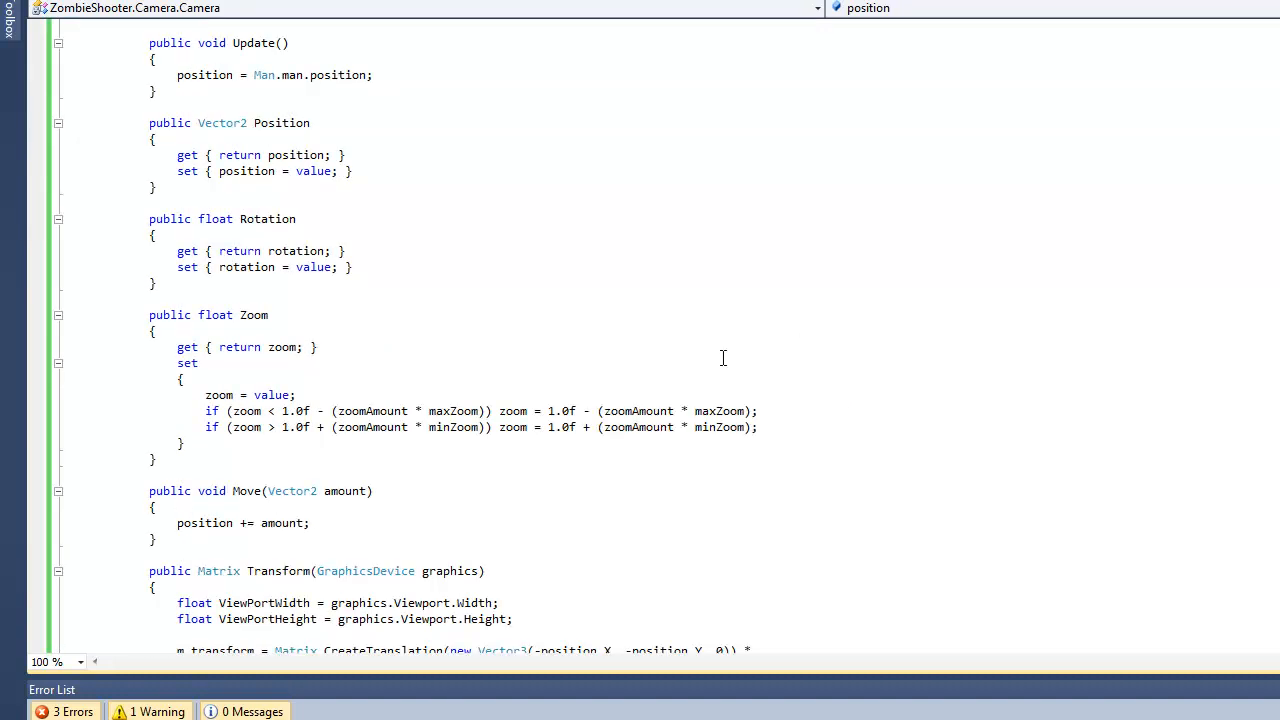
{"action": "scroll", "scroll_direction": "down", "scroll_amount": 3}
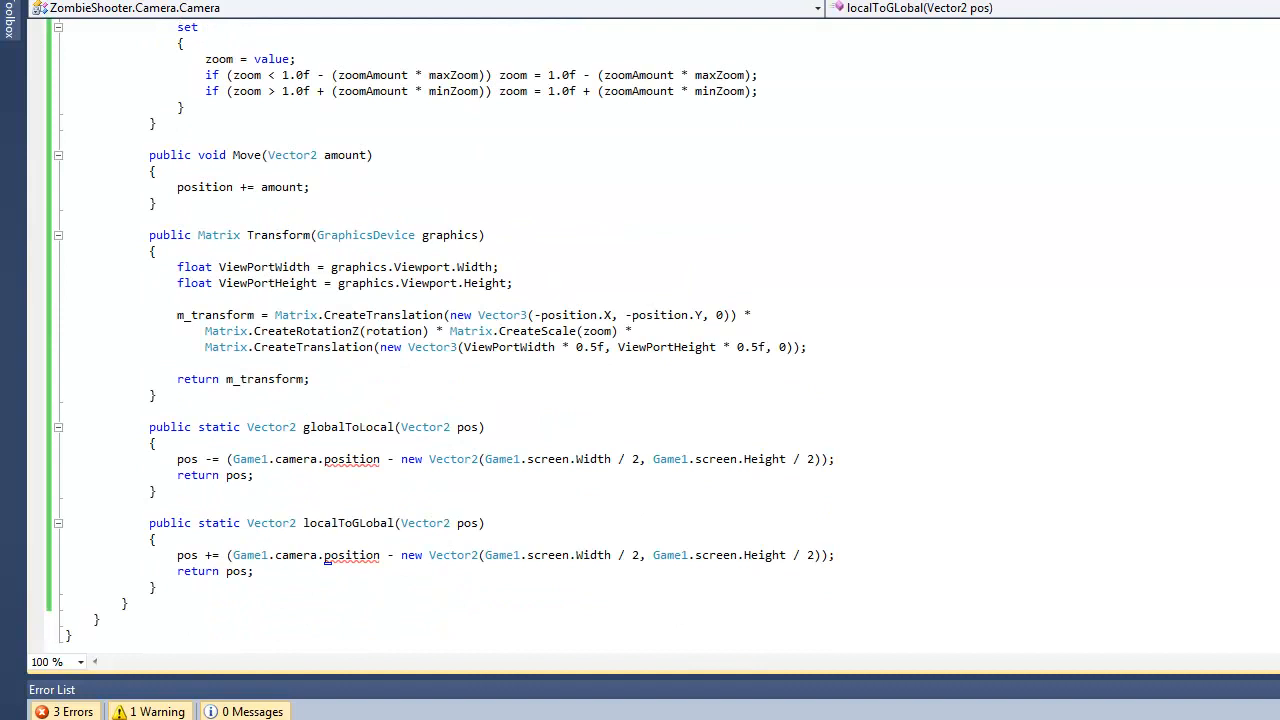
{"action": "scroll", "scroll_direction": "up", "scroll_amount": 3}
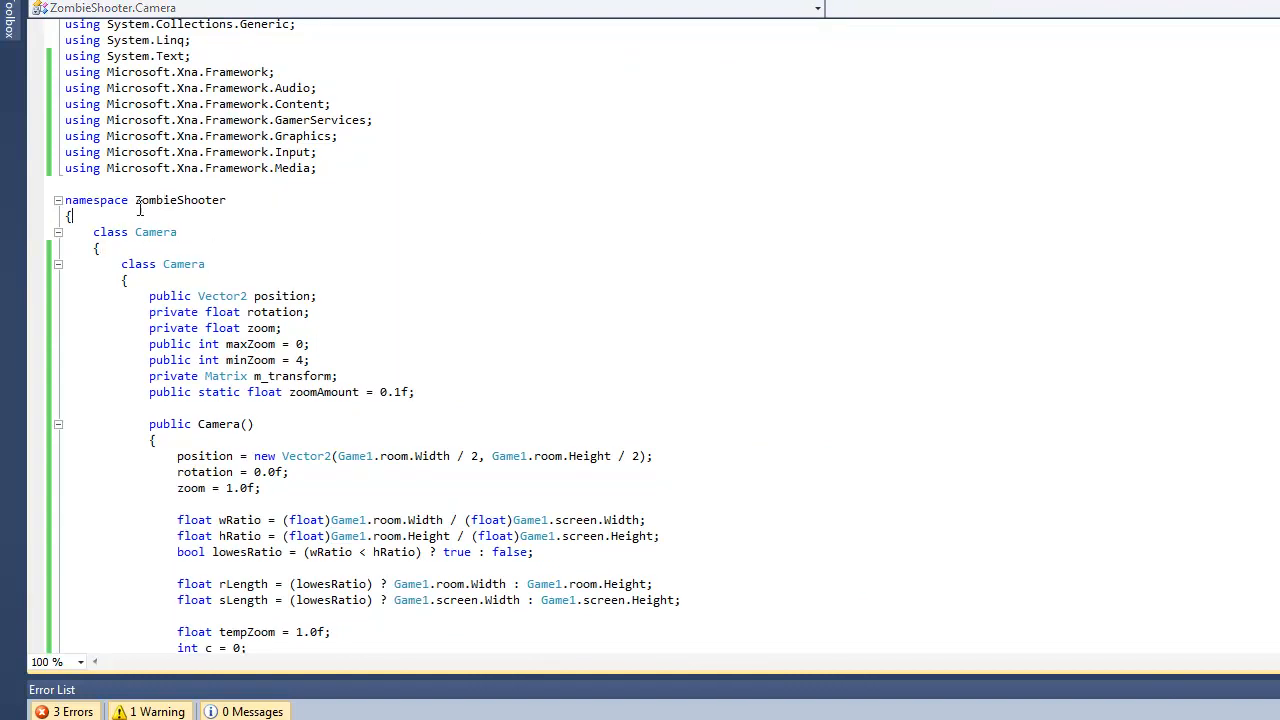
Delete the nested 'class Camera {' line and its extra closing brace in Camera.cs.
{"action": "double_click", "coordinate": [180, 199]}
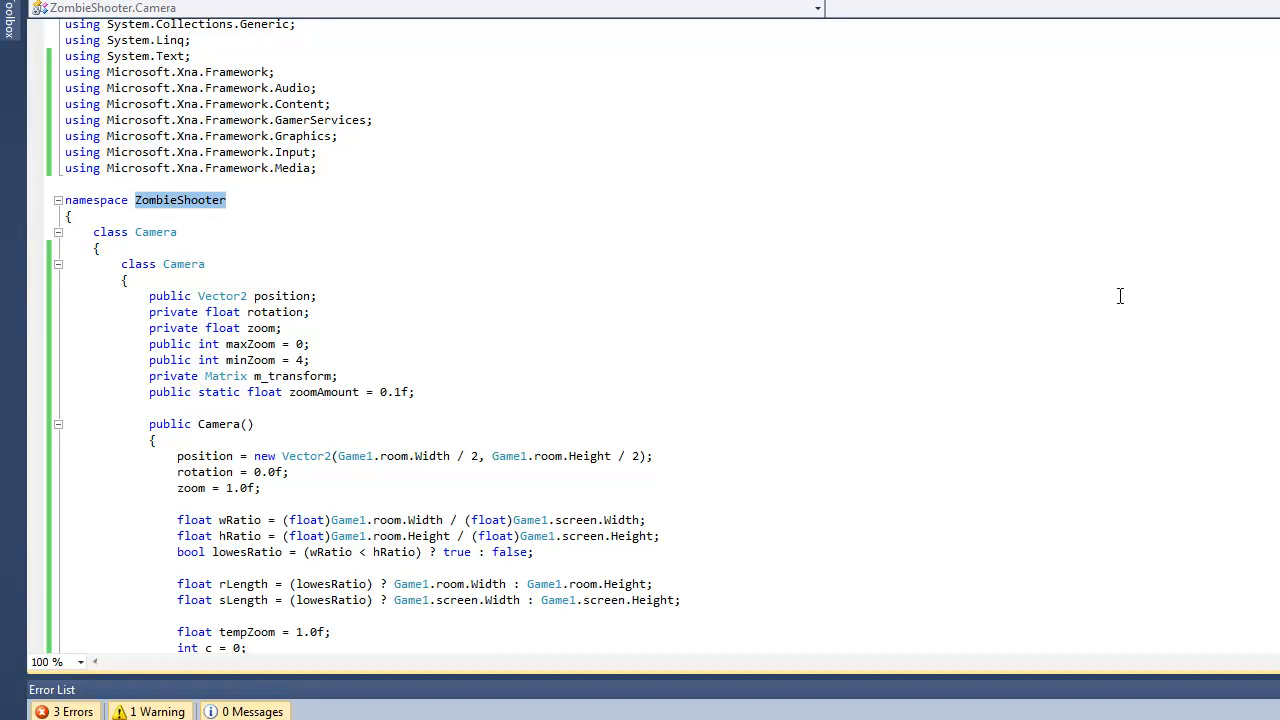
{"action": "left_click", "coordinate": [217, 200]}
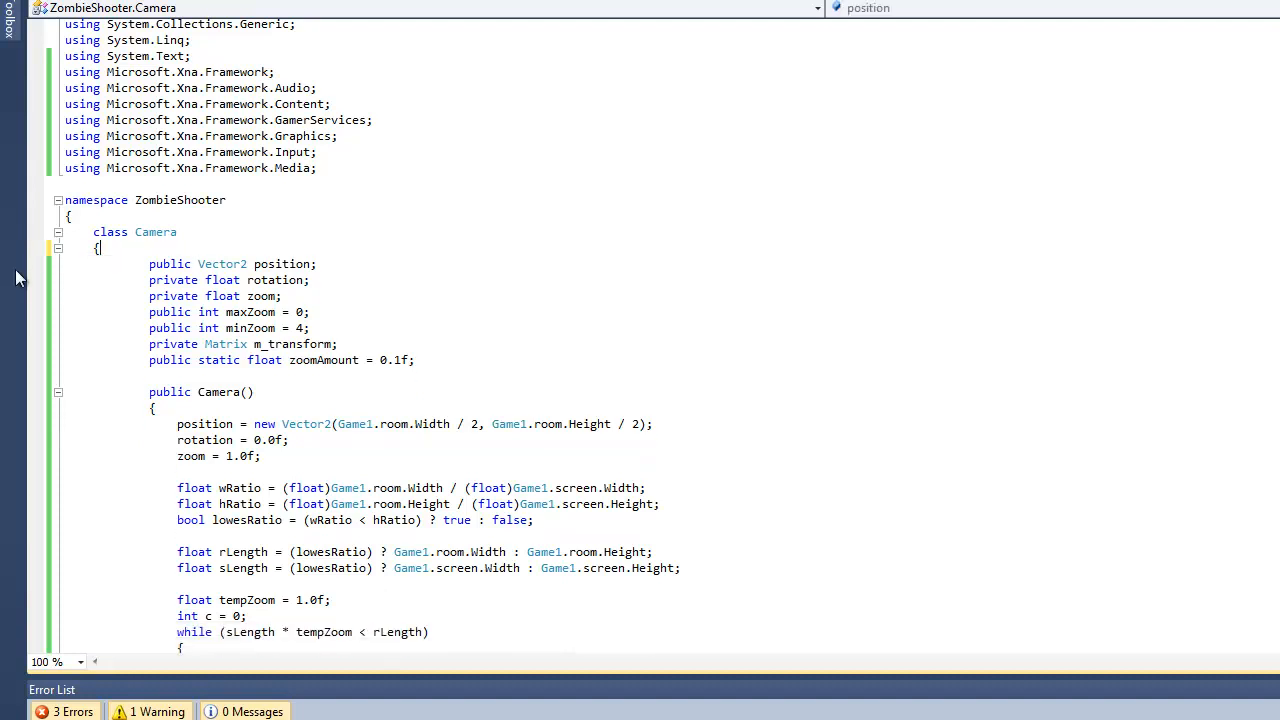
{"action": "scroll", "scroll_direction": "down", "scroll_amount": 3}
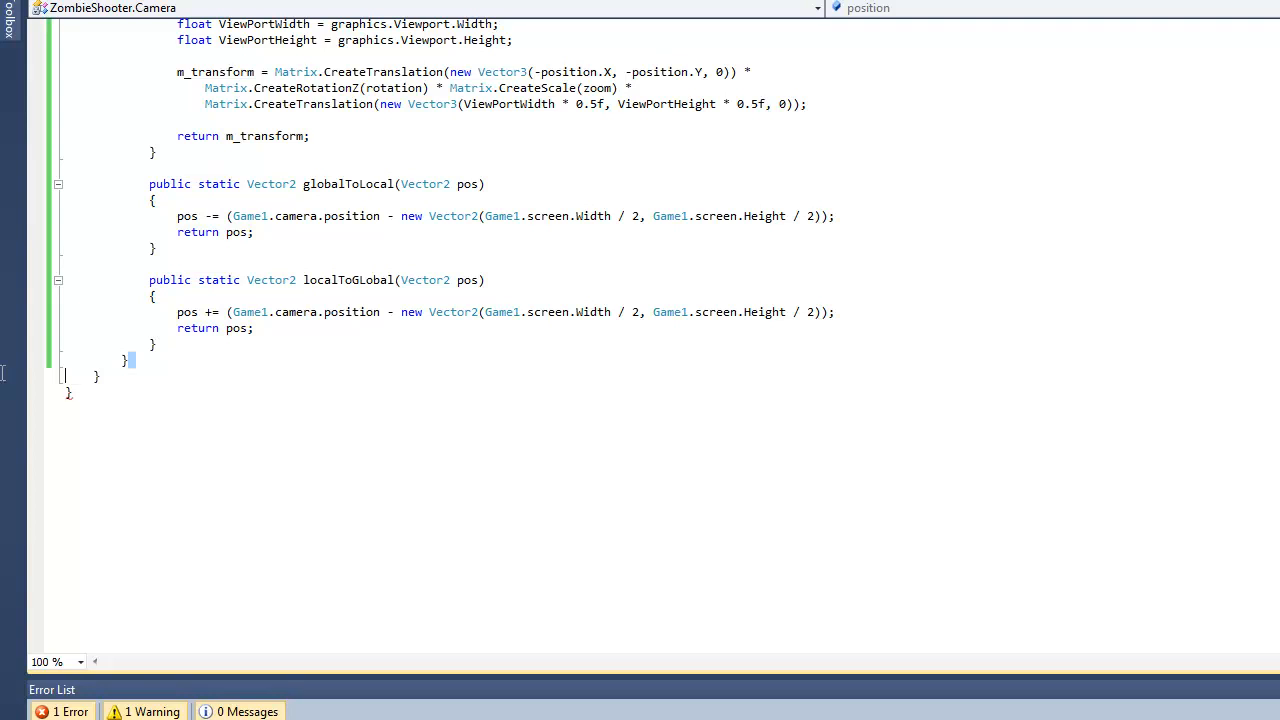
{"action": "scroll", "scroll_direction": "up", "scroll_amount": 3}
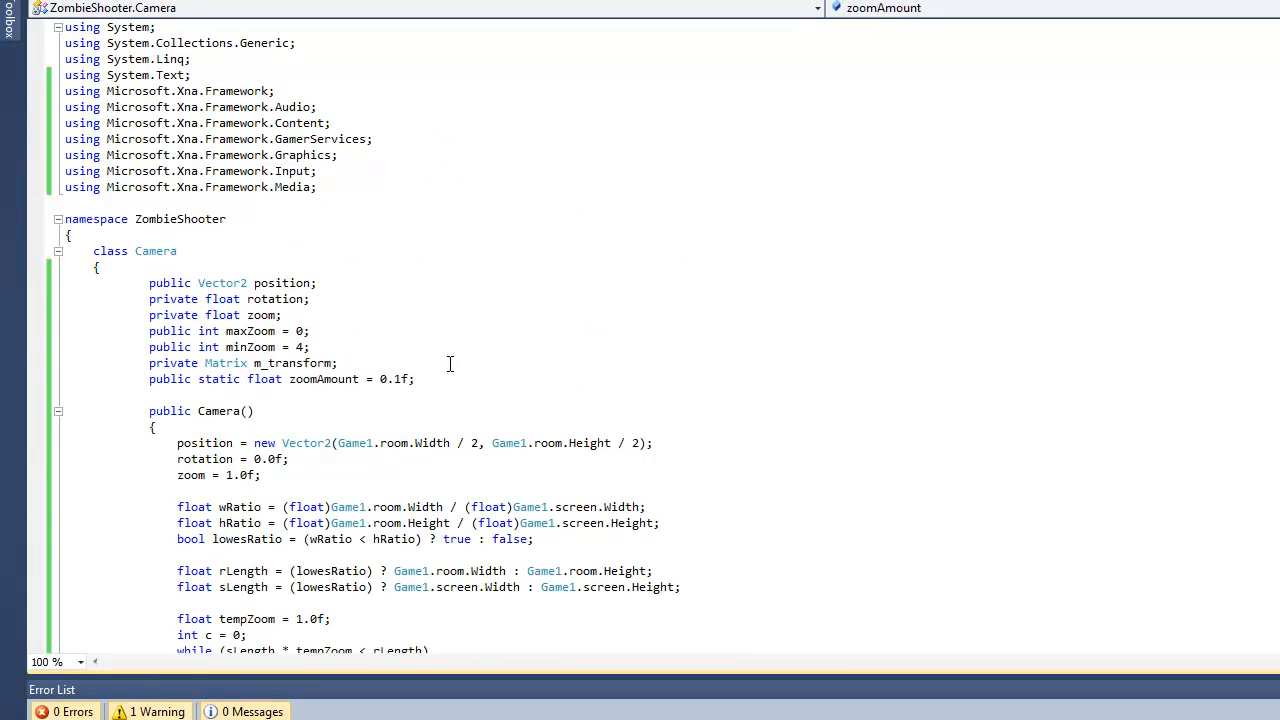
{"action": "scroll", "scroll_direction": "down", "scroll_amount": 3}
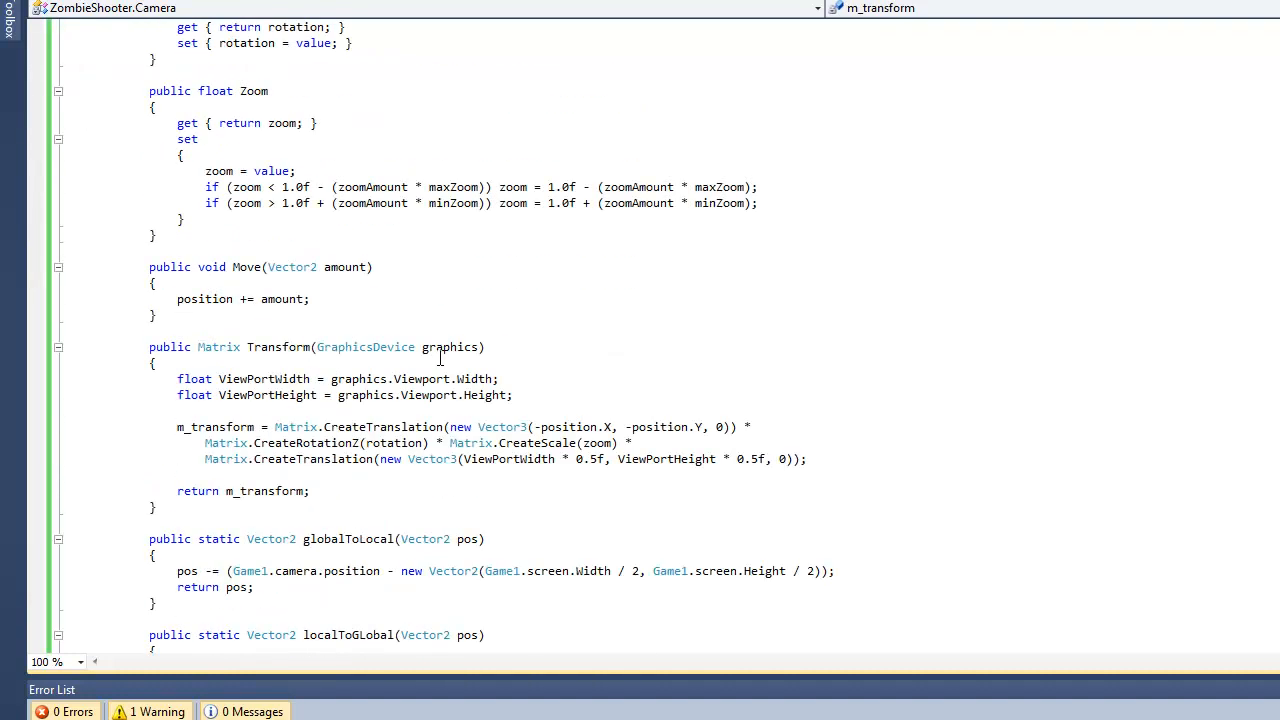
{"action": "scroll", "scroll_direction": "up", "scroll_amount": 3}
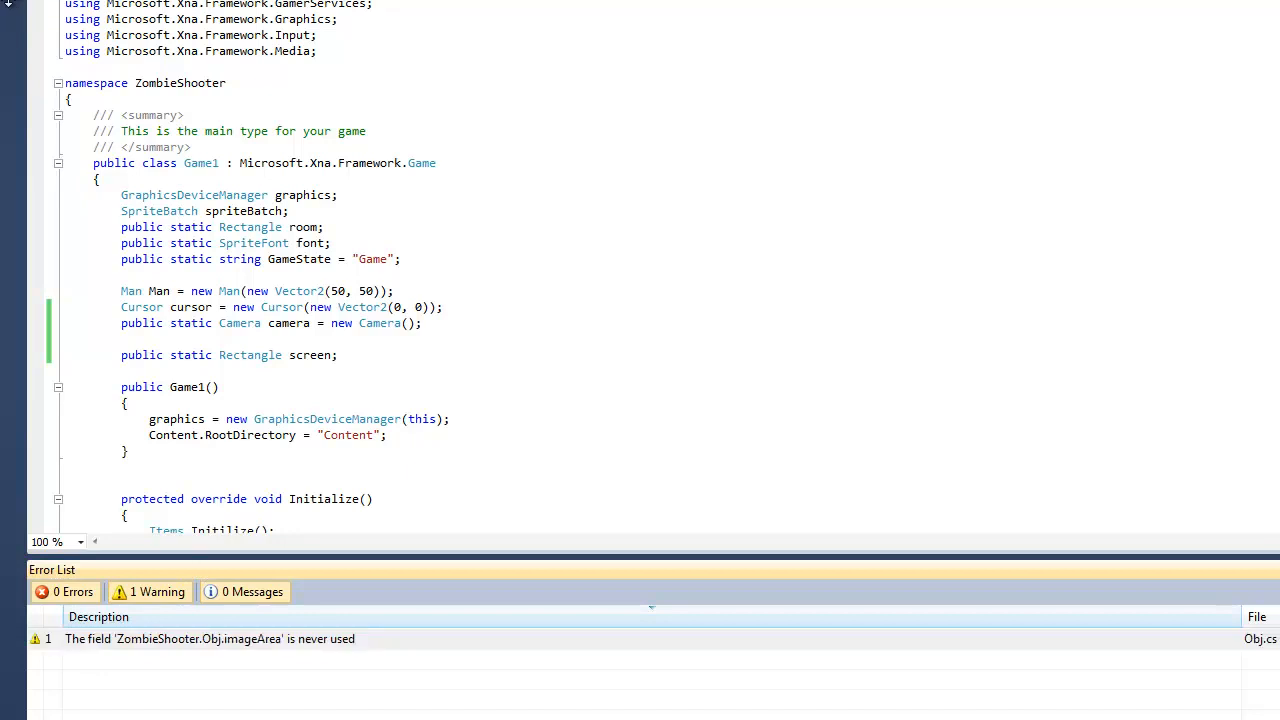
Expand the Error List and type camera.Update after LoadContent's foreach loop in Game1.cs.
{"action": "scroll", "scroll_direction": "down", "scroll_amount": 3}
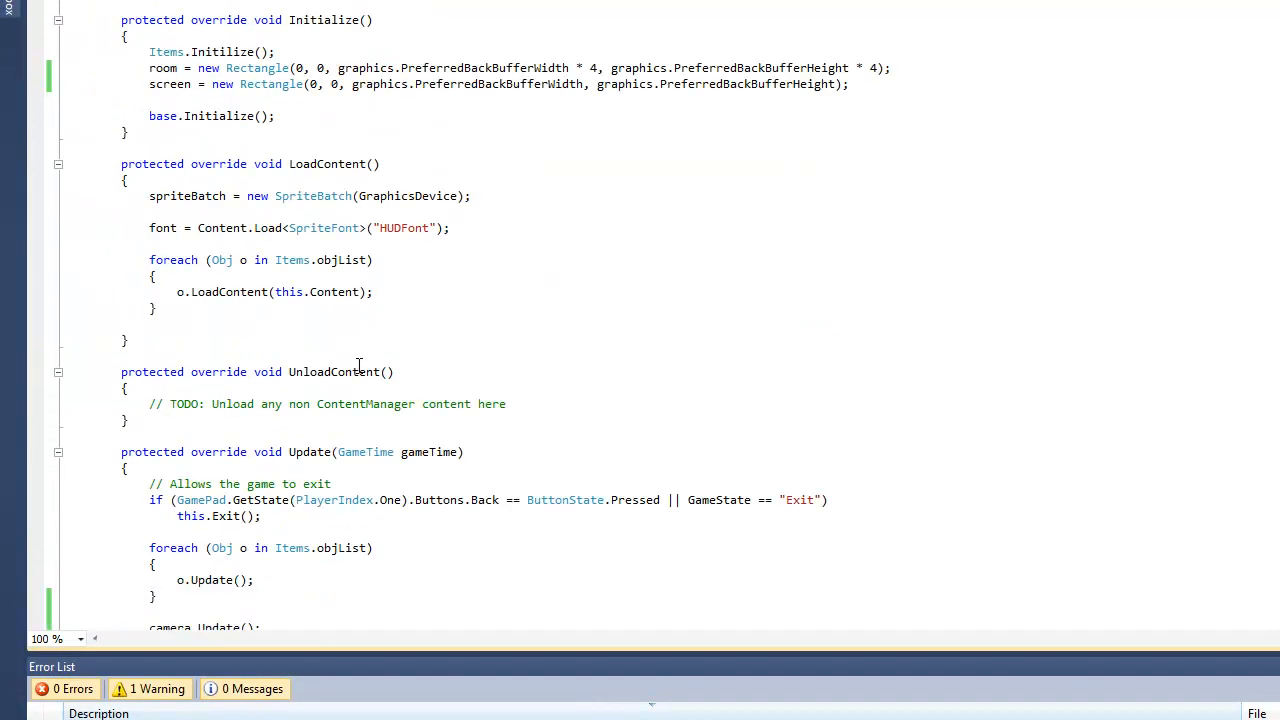
{"action": "scroll", "scroll_direction": "down", "scroll_amount": 3}
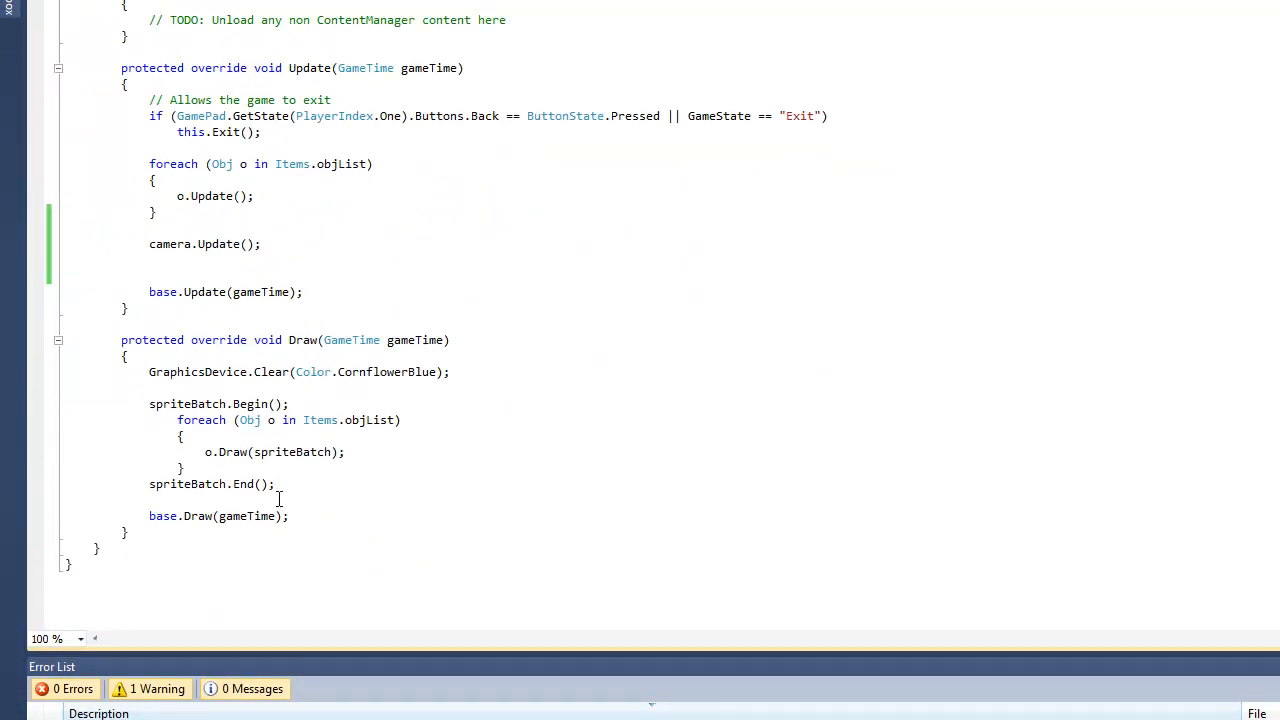
{"action": "scroll", "scroll_direction": "up", "scroll_amount": 3}
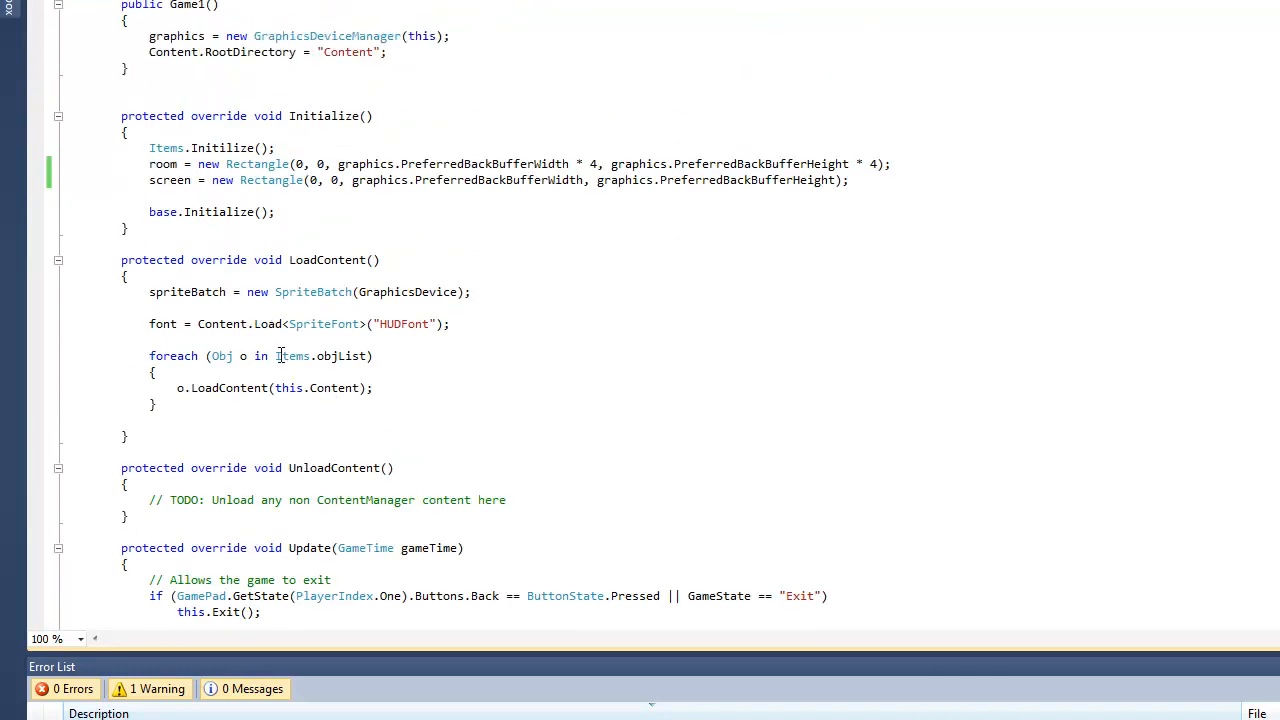
{"action": "scroll", "scroll_direction": "up", "scroll_amount": 3}
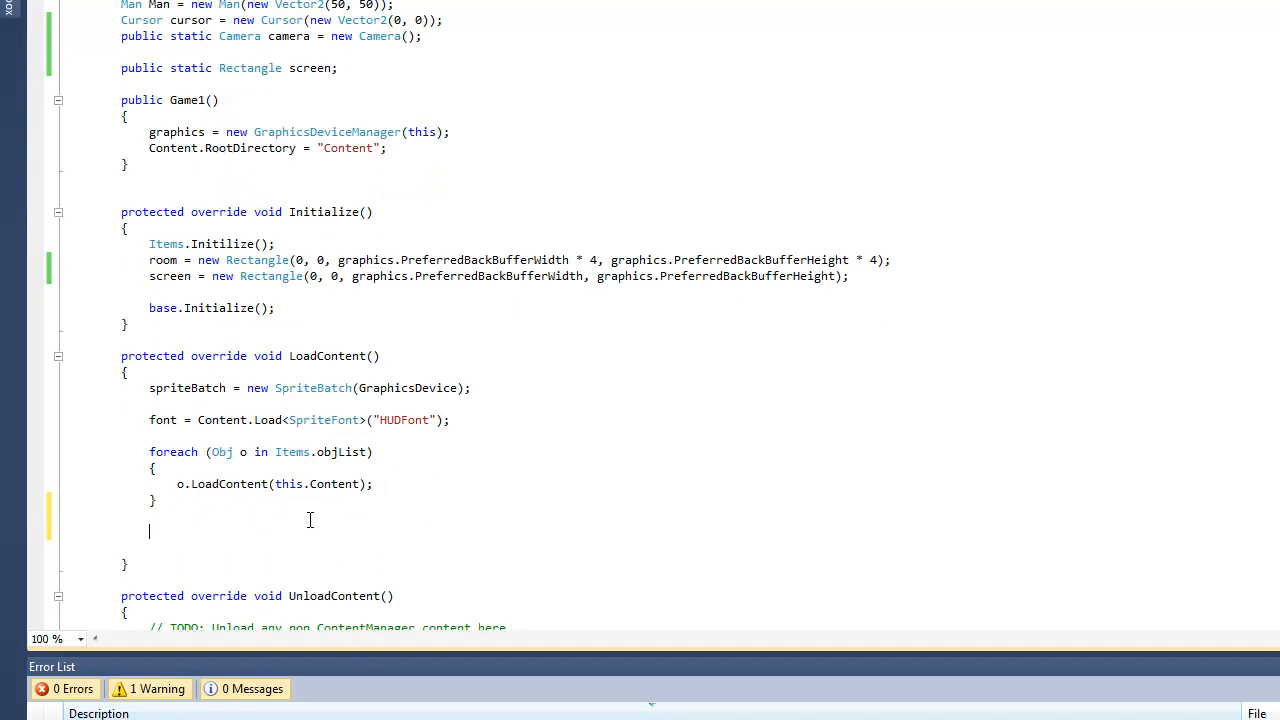
{"action": "type", "text": "camera.Update"}
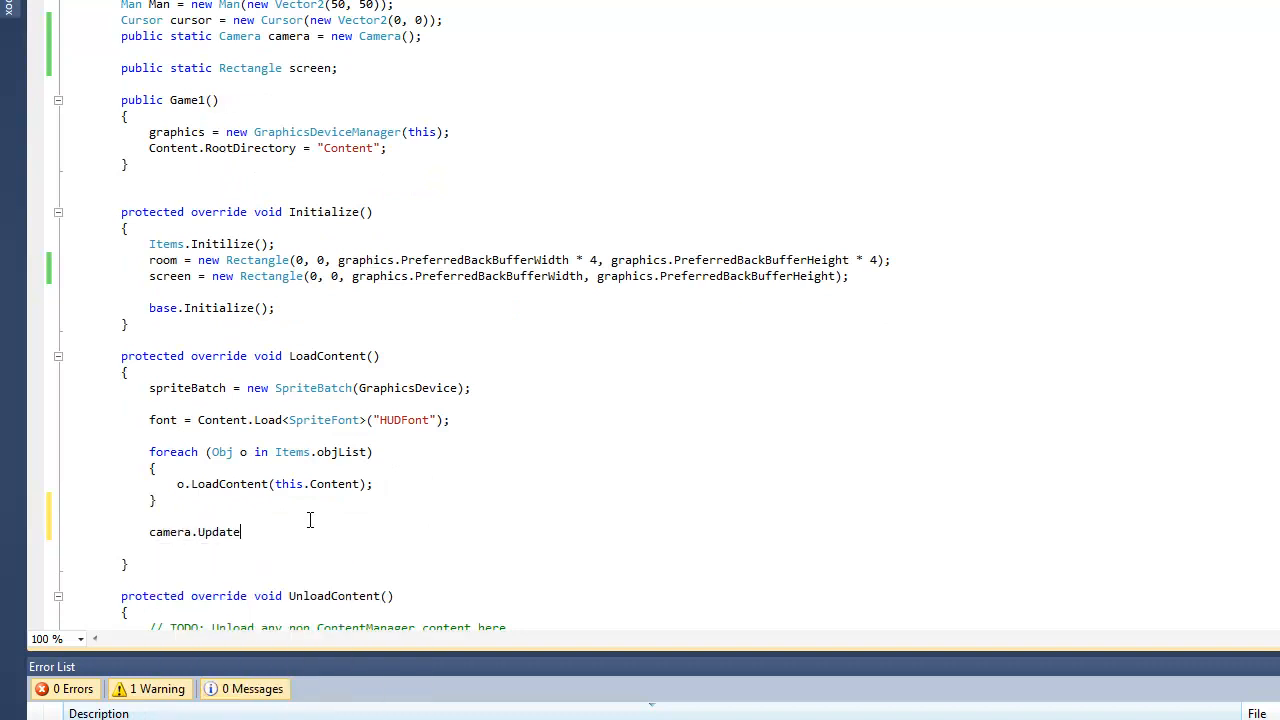
{"action": "scroll", "scroll_direction": "down", "scroll_amount": 3}
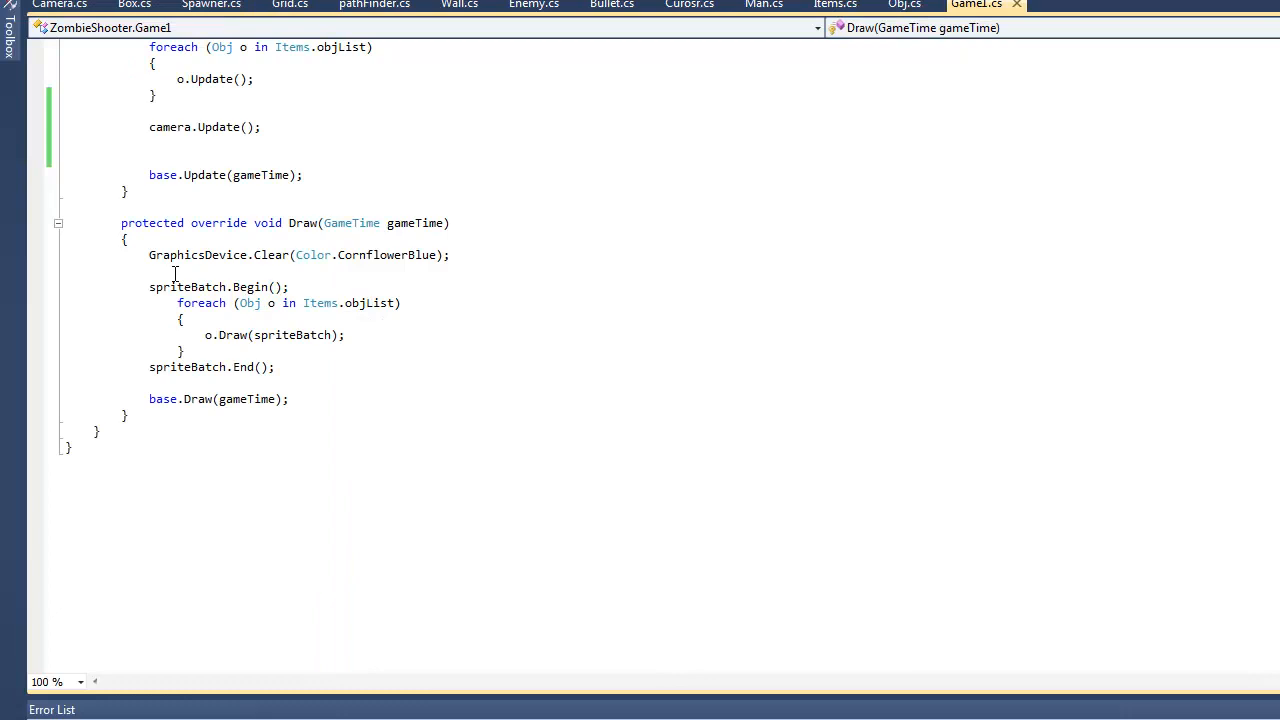
Review the Camera class code in Camera.cs, then return to Game1.cs.
{"action": "left_click", "coordinate": [58, 5]}
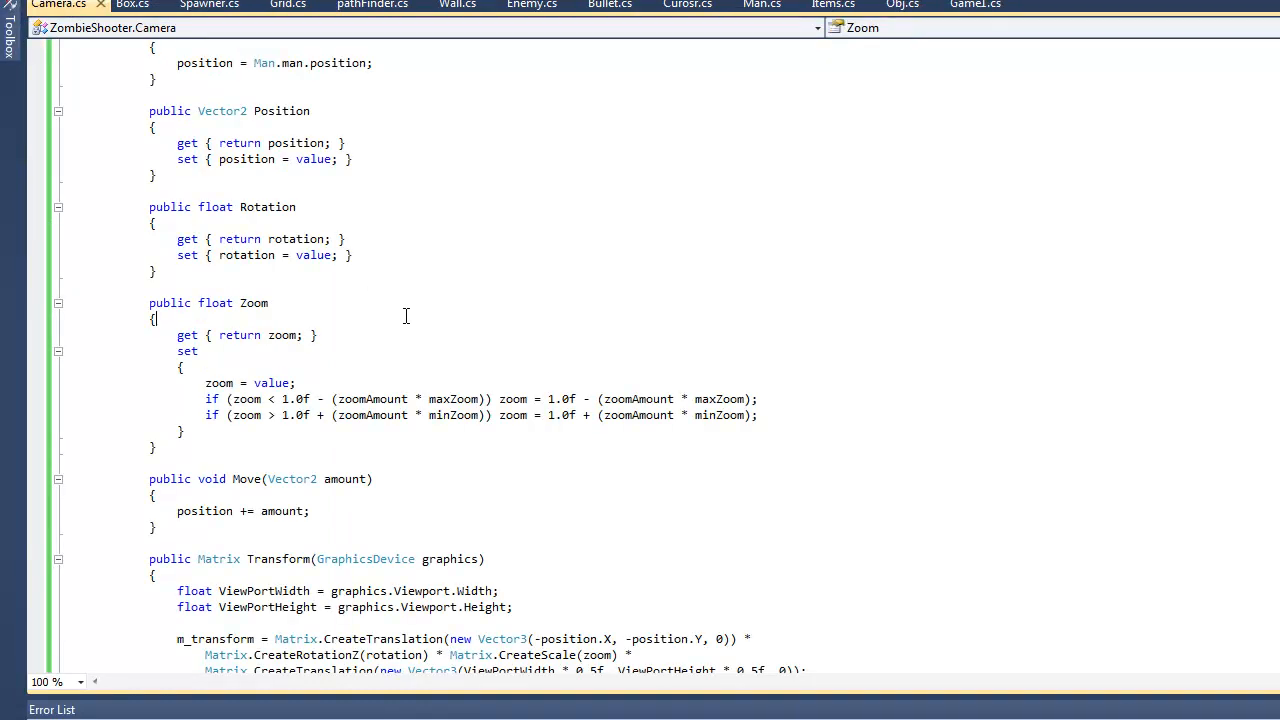
{"action": "scroll", "scroll_direction": "up", "scroll_amount": 3}
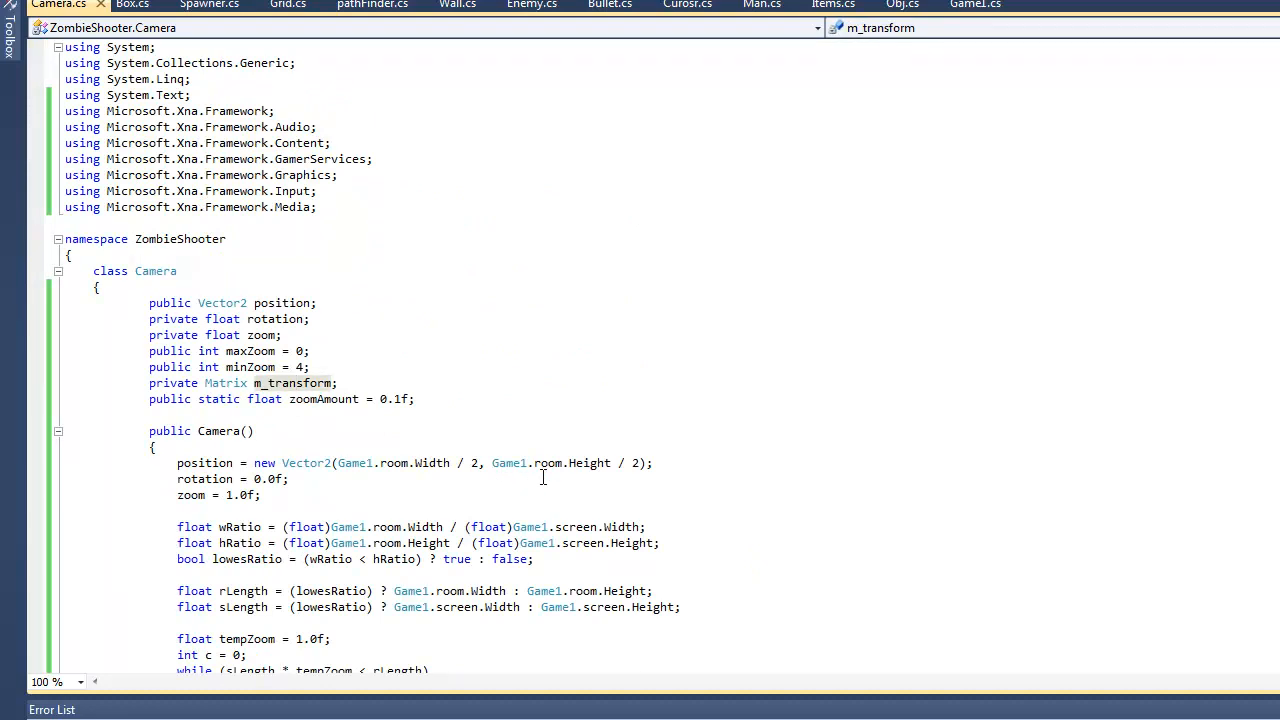
{"action": "scroll", "scroll_direction": "down", "scroll_amount": 3}
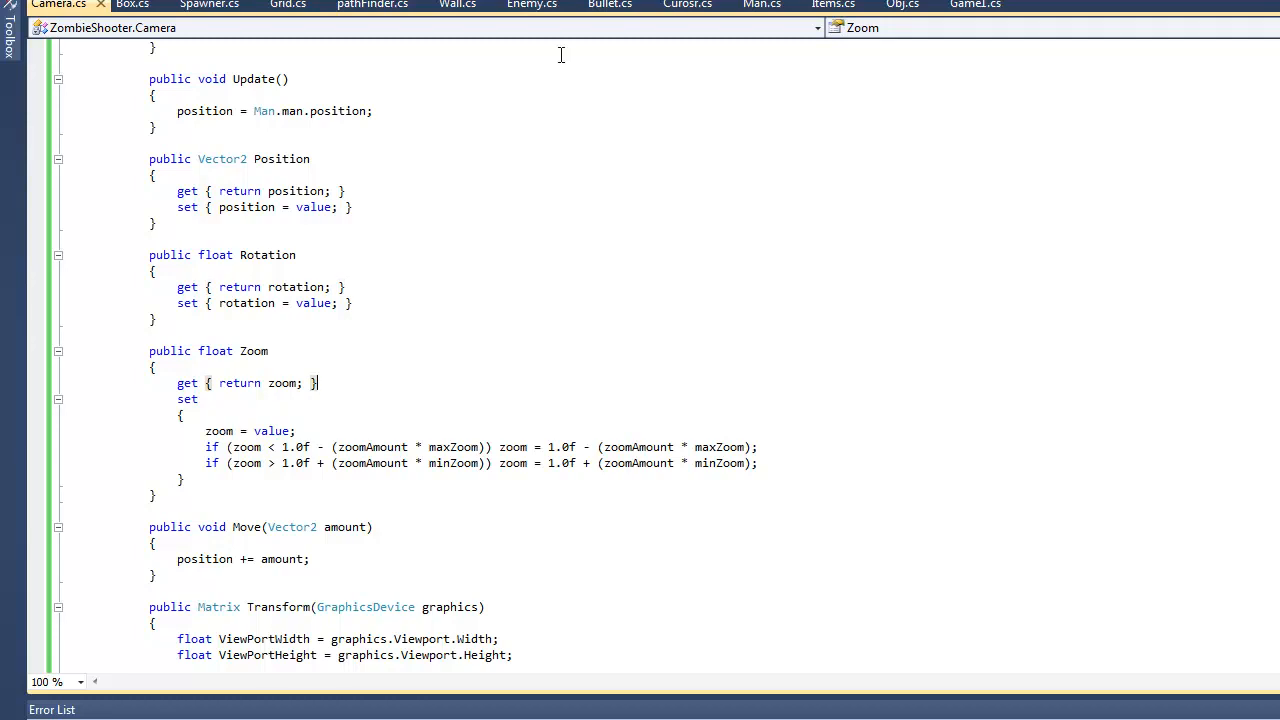
{"action": "left_click", "coordinate": [975, 5]}
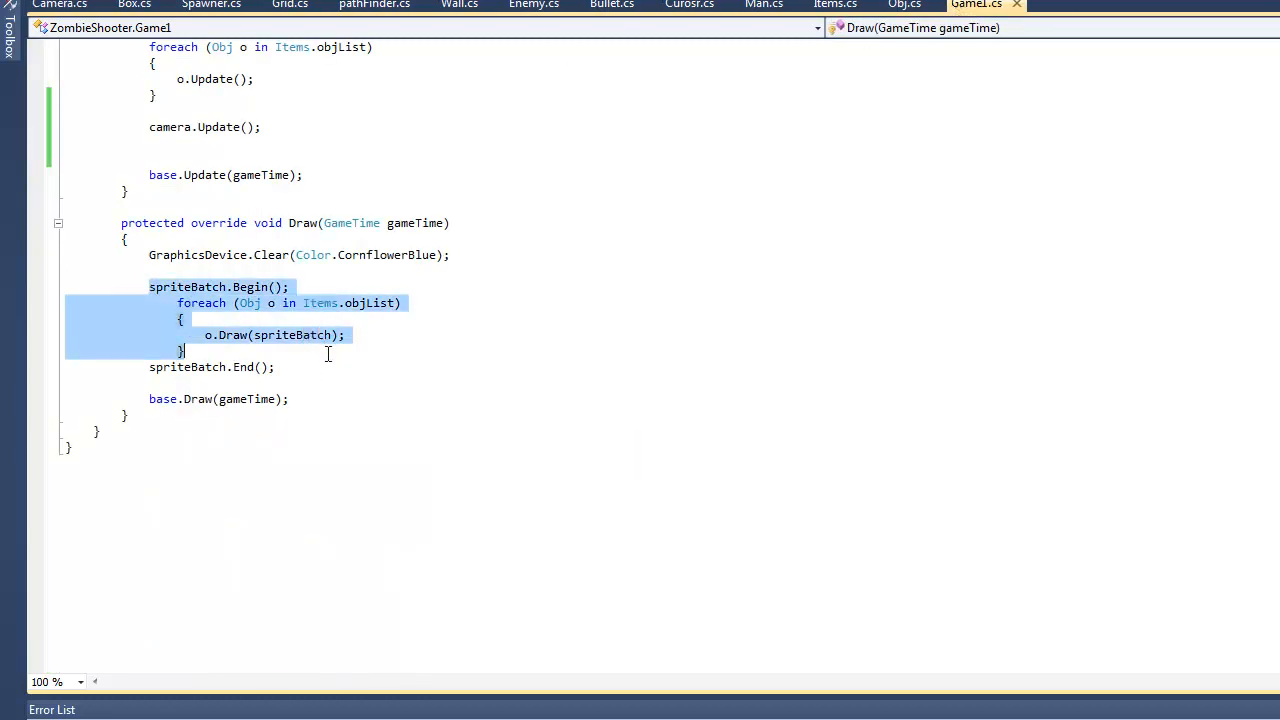
Add empty comma-separated argument slots to spriteBatch.Begin and show overload 5 of 5.
{"action": "left_click", "coordinate": [271, 287]}
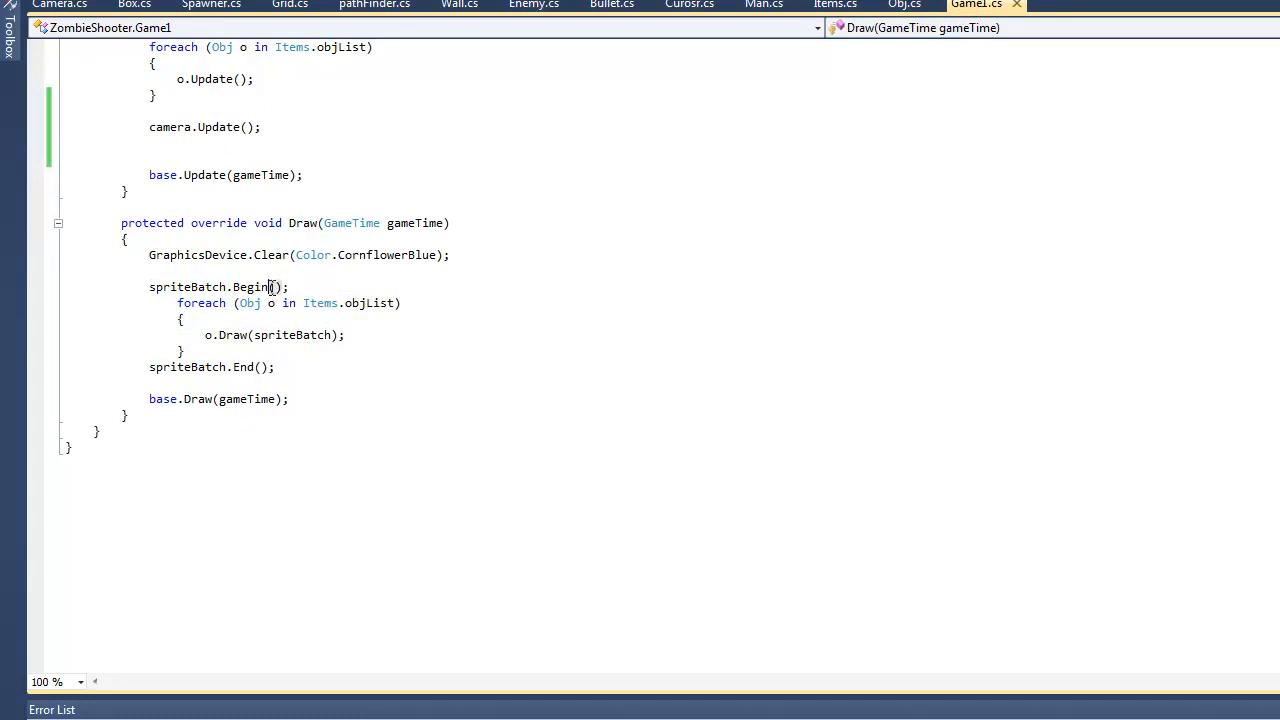
{"action": "double_click", "coordinate": [190, 287]}
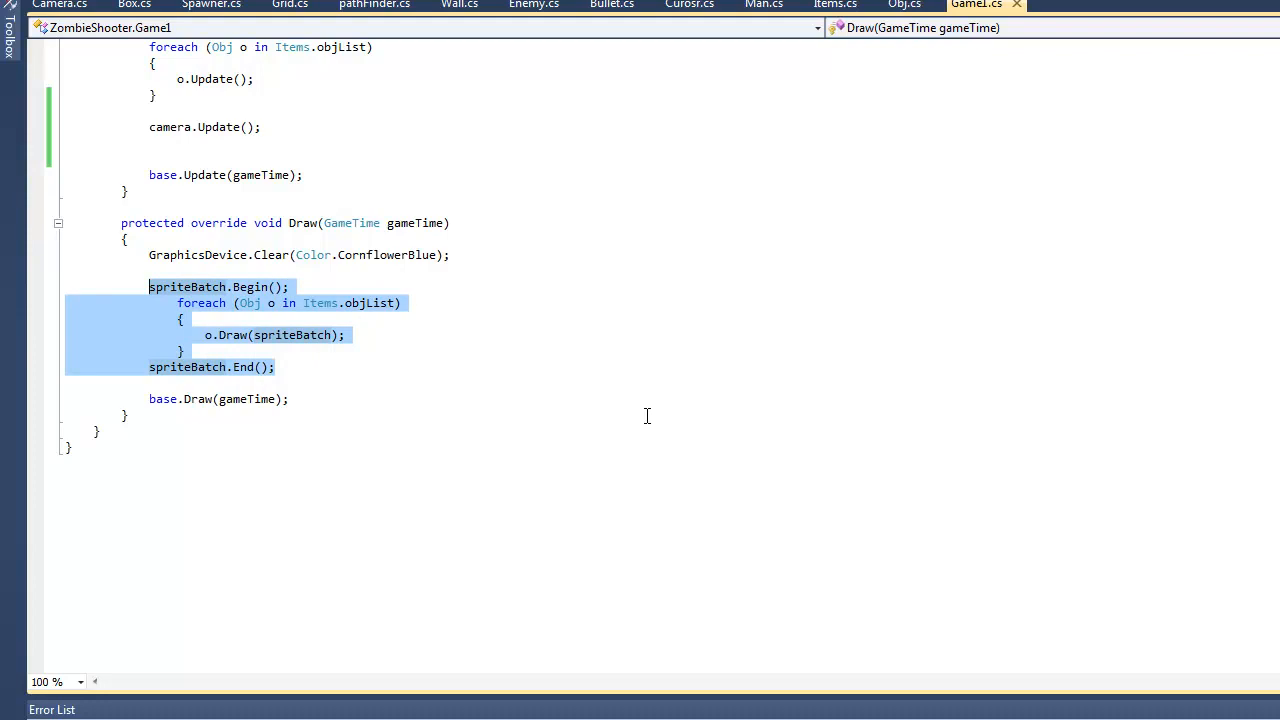
{"action": "left_click", "coordinate": [291, 286]}
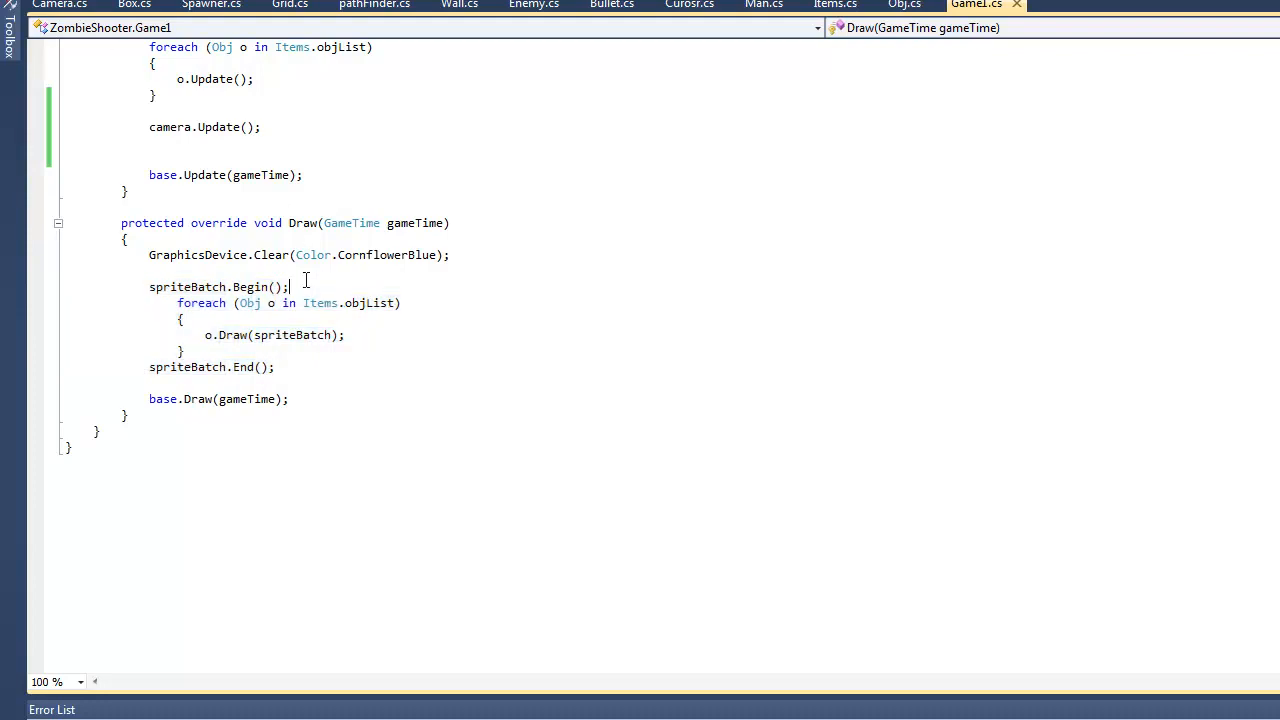
{"action": "mouse_move", "coordinate": [445, 368]}
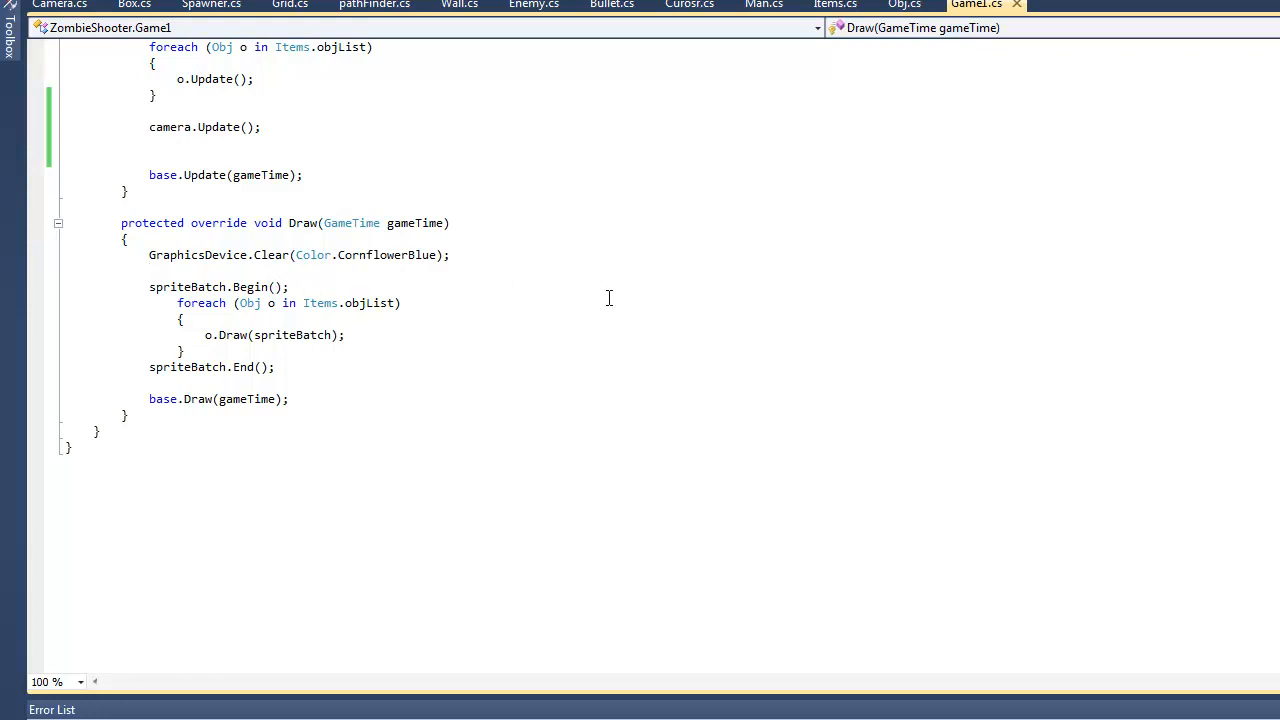
{"action": "type", "text": "("}
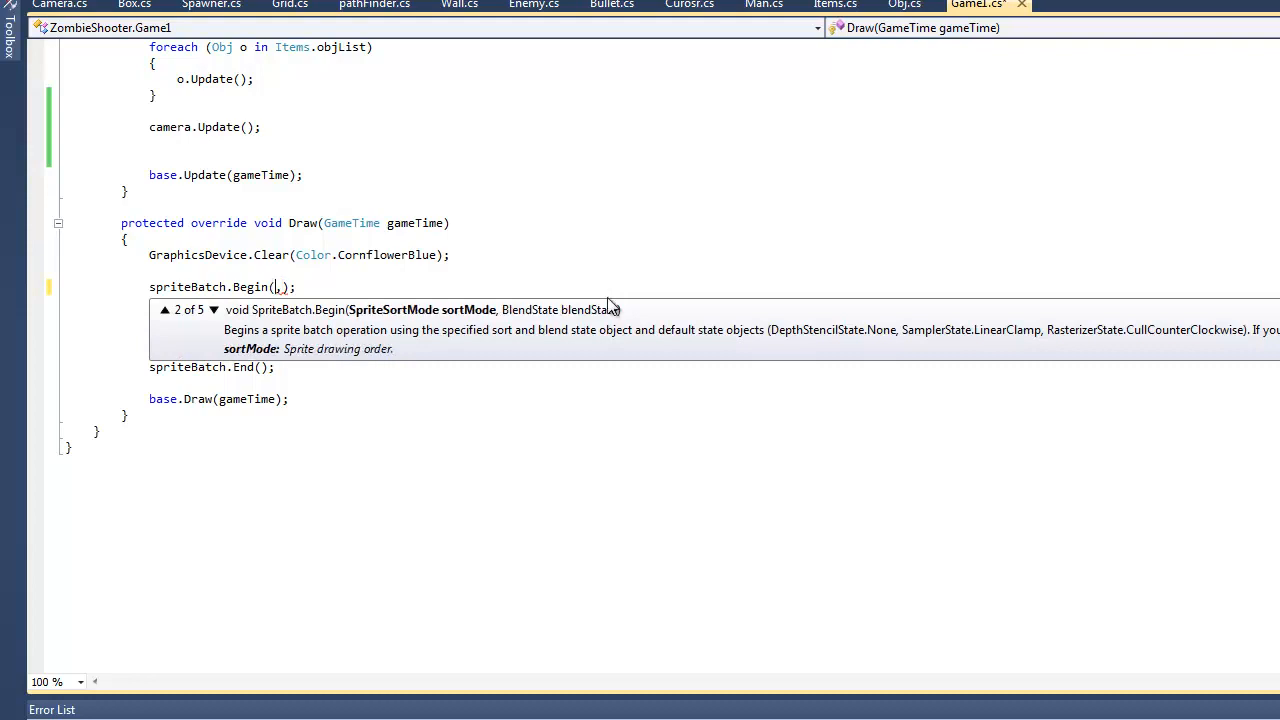
{"action": "type", "text": ","}
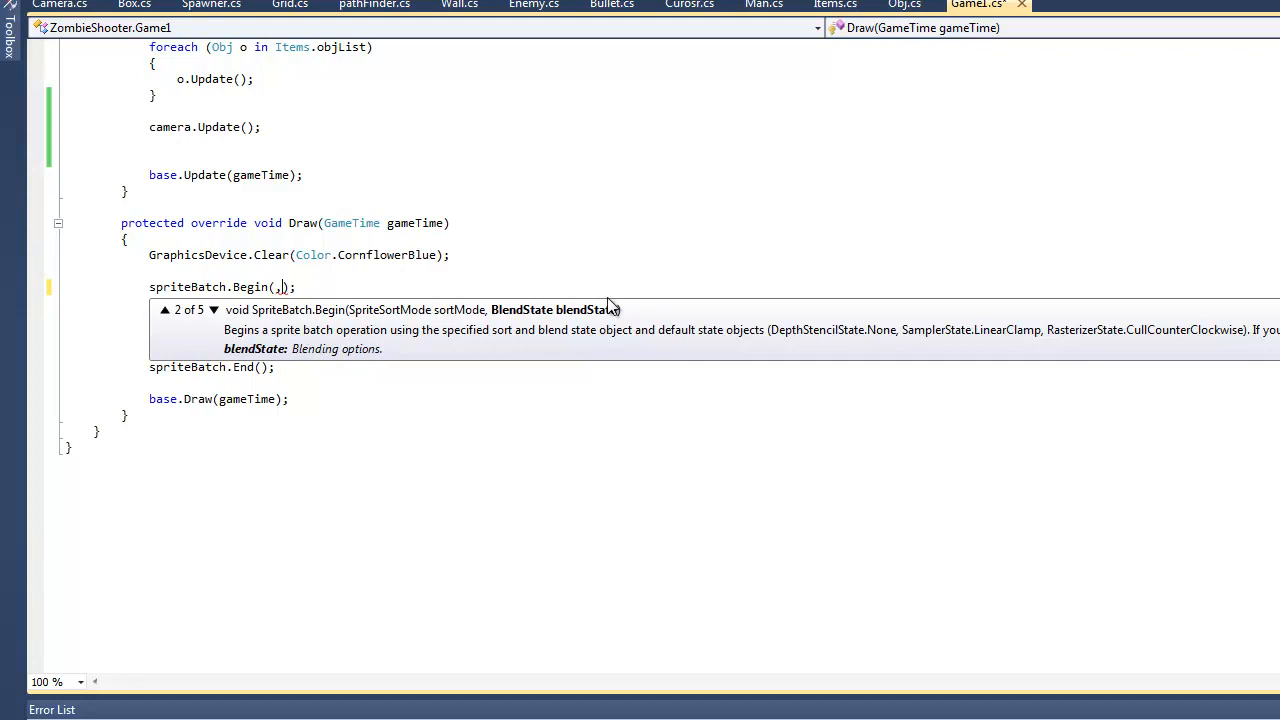
{"action": "type", "text": ","}
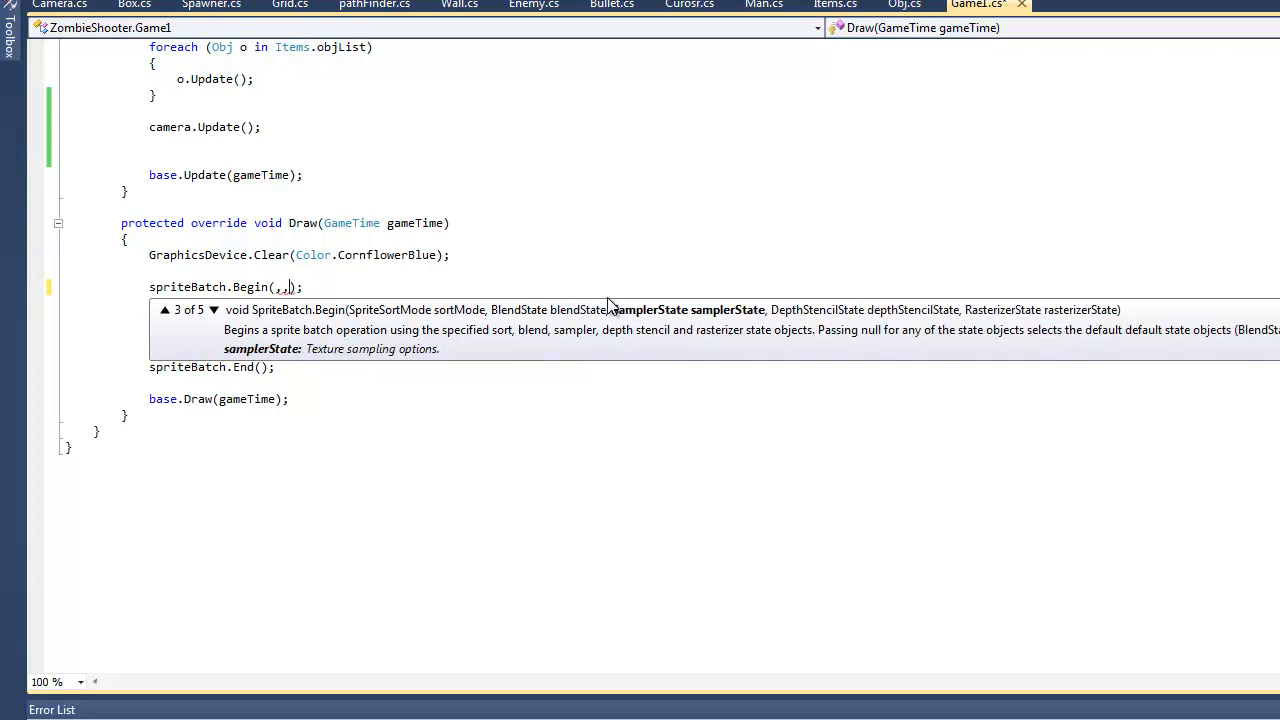
{"action": "type", "text": ","}
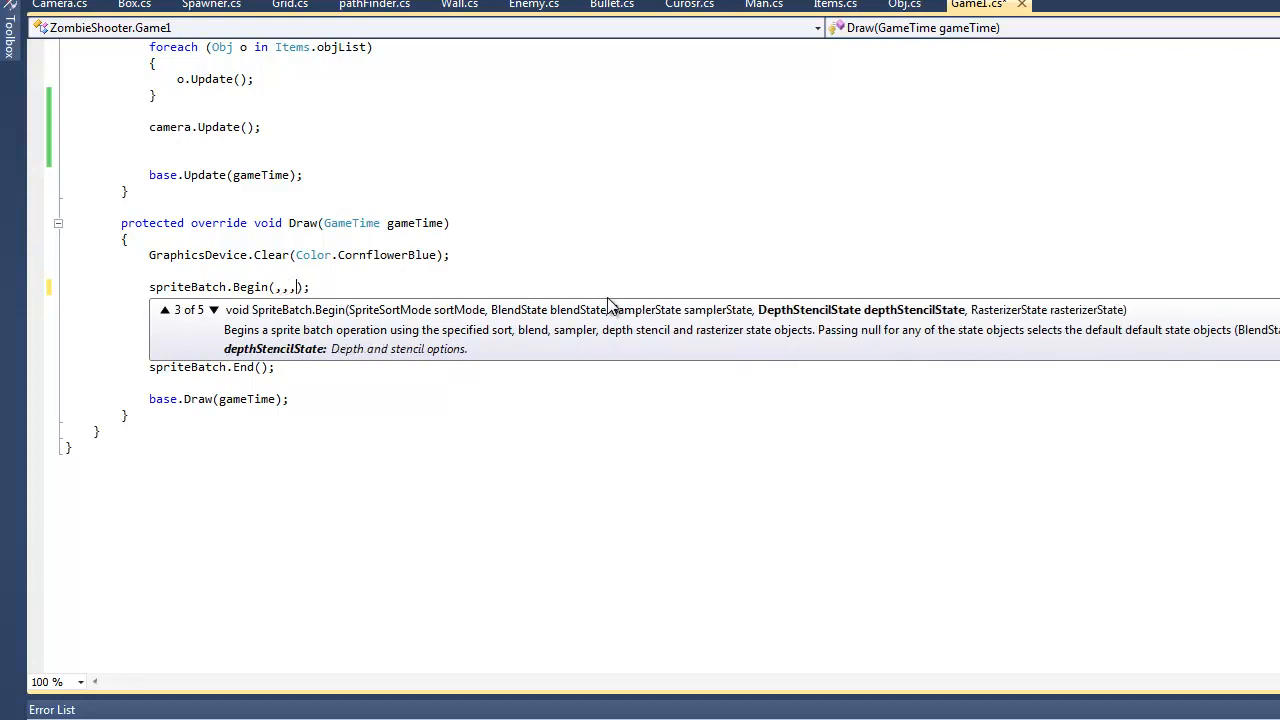
{"action": "type", "text": ",,"}
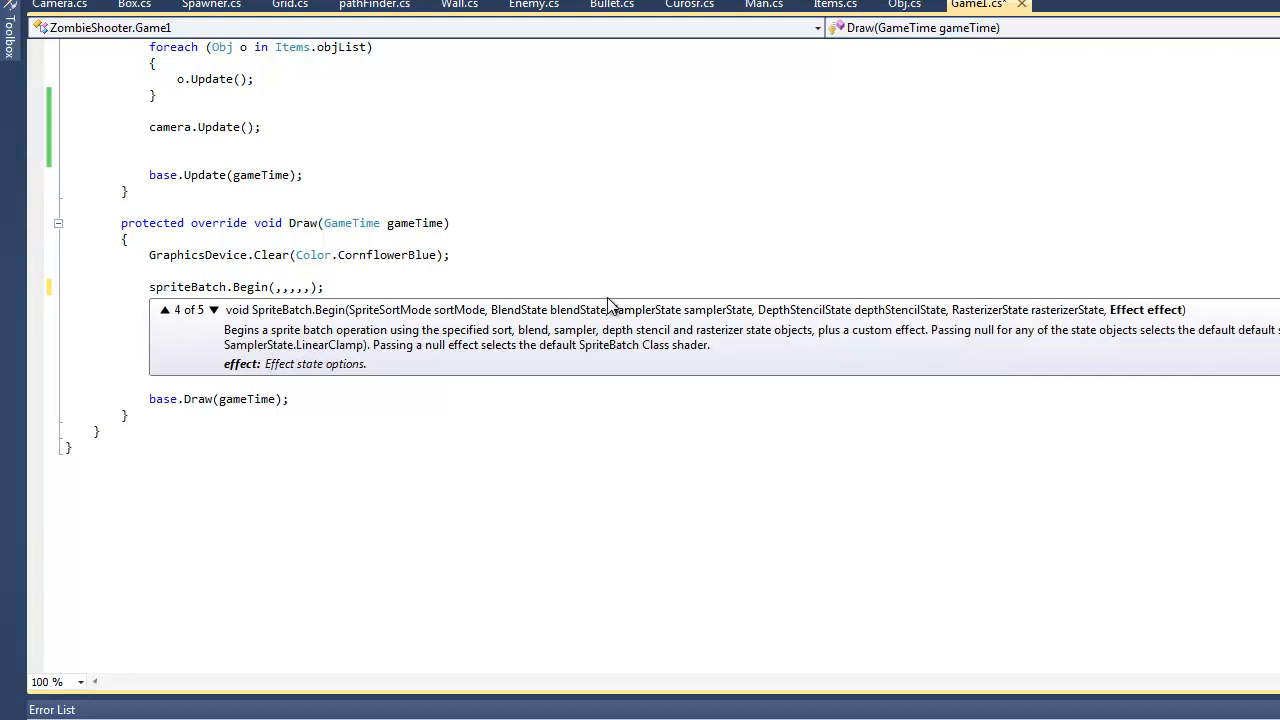
{"action": "left_click", "coordinate": [213, 309]}
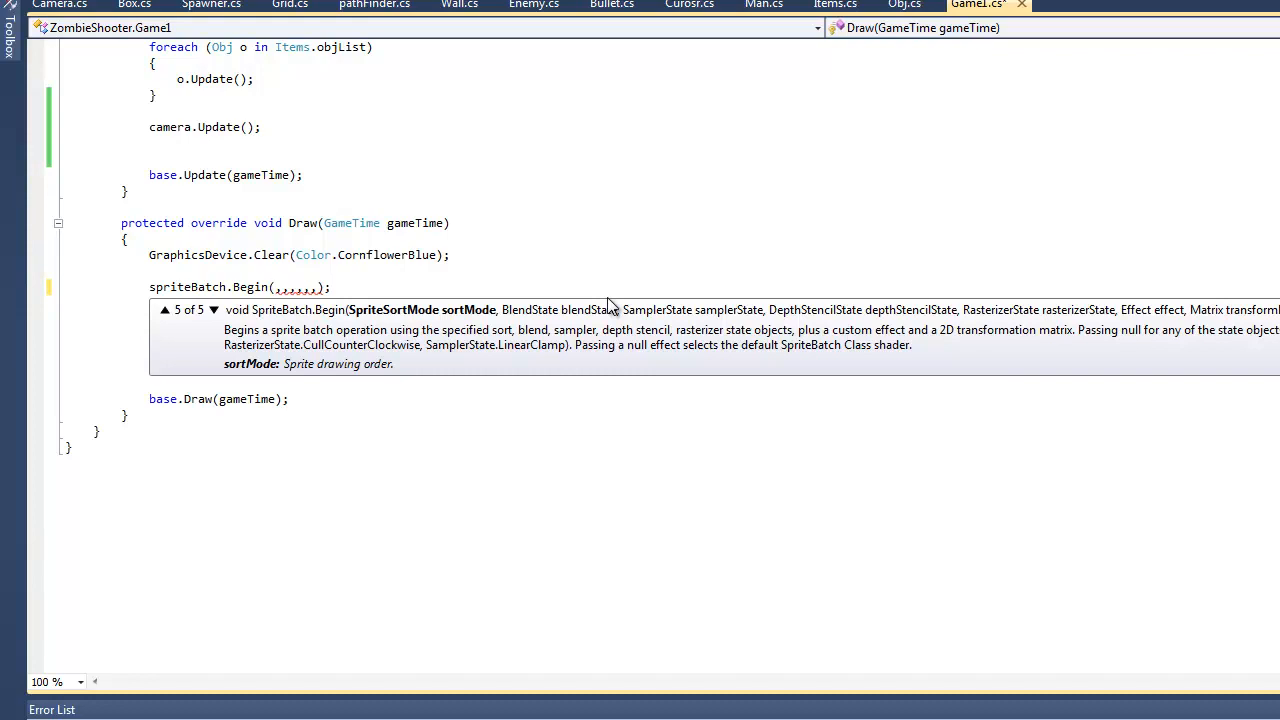
Enter SpriteSortMode.Deferred and BlendState.AlphaBlend as Begin's first arguments.
{"action": "type", "text": "Spr"}
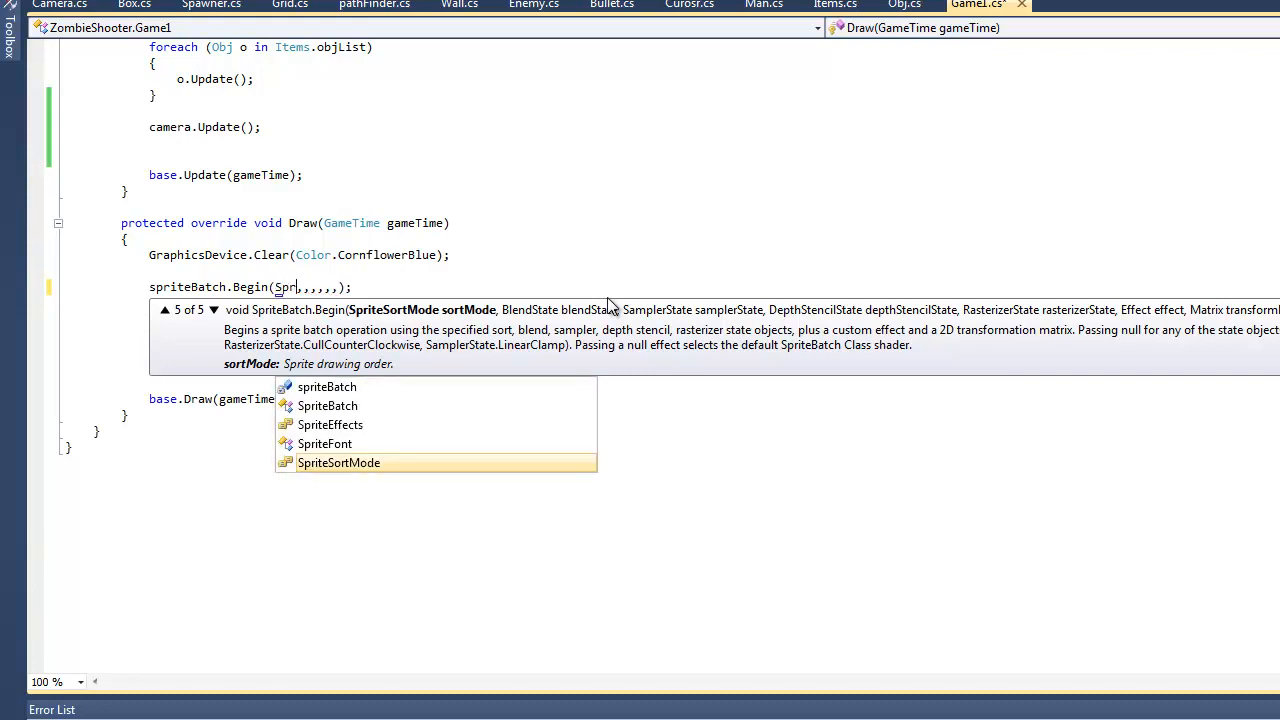
{"action": "type", "text": "iteSortMode.Deferred"}
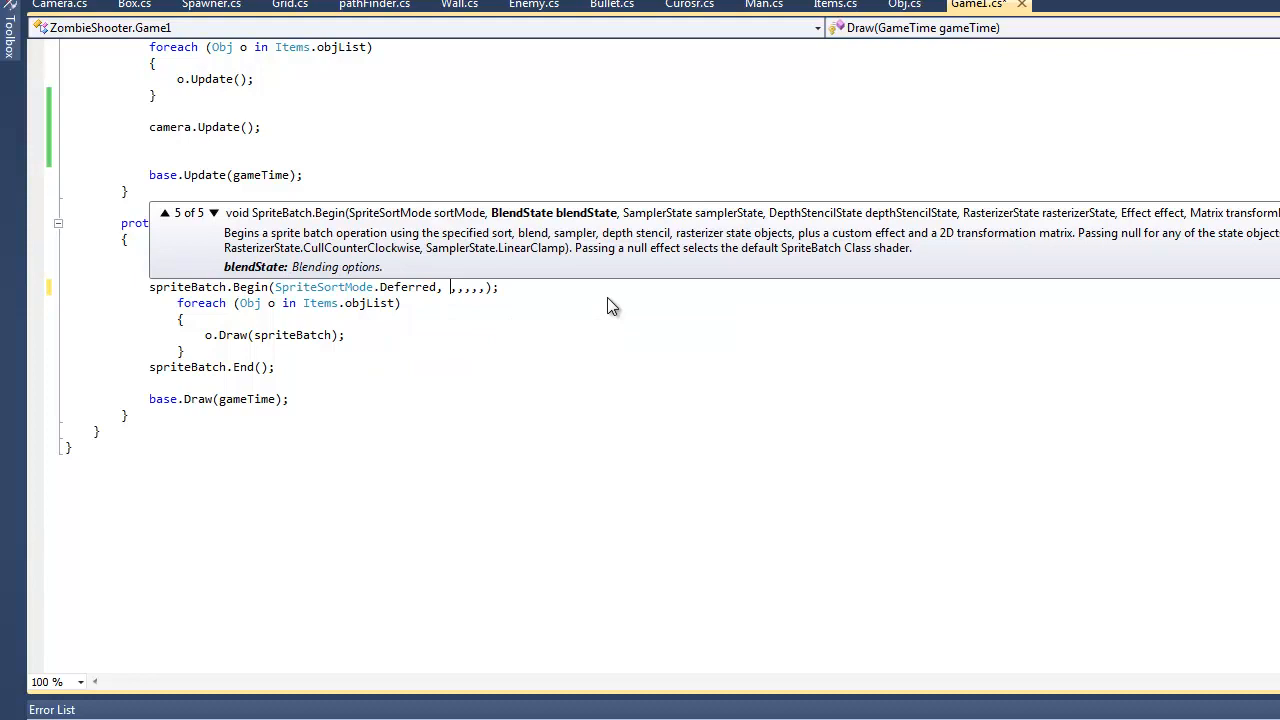
{"action": "type", "text": "BlendState."}
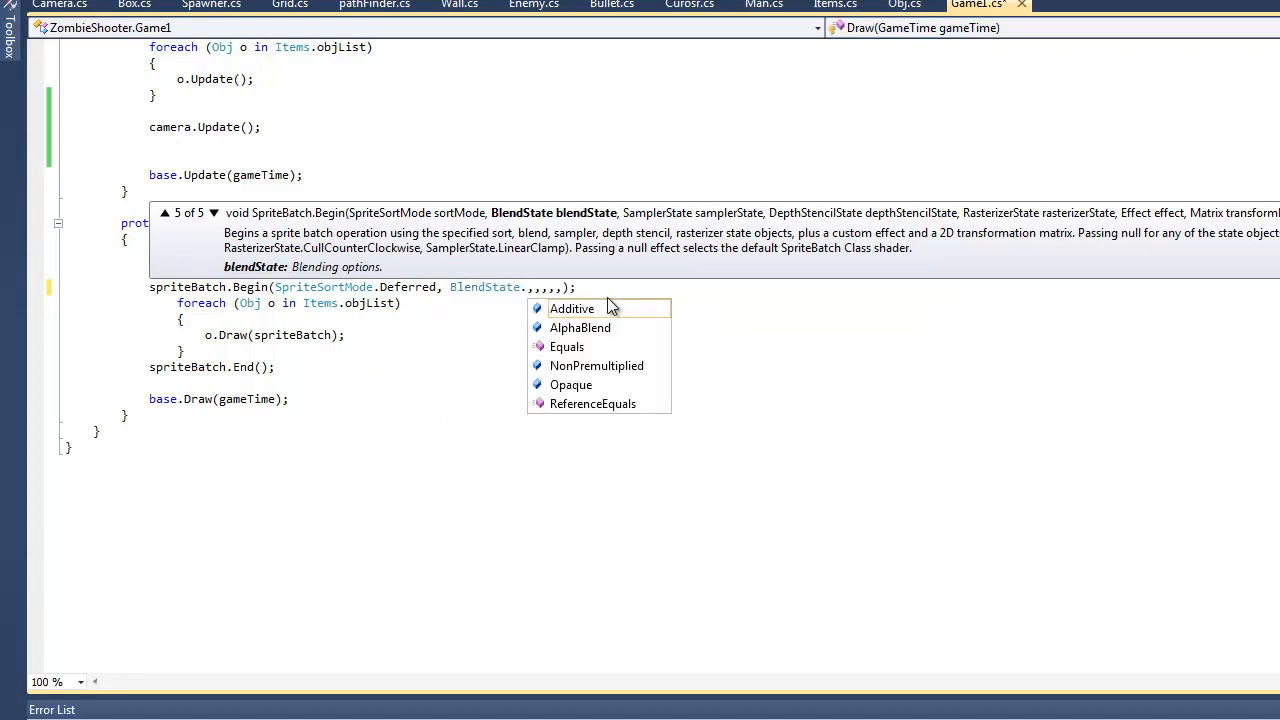
{"action": "mouse_move", "coordinate": [596, 365]}
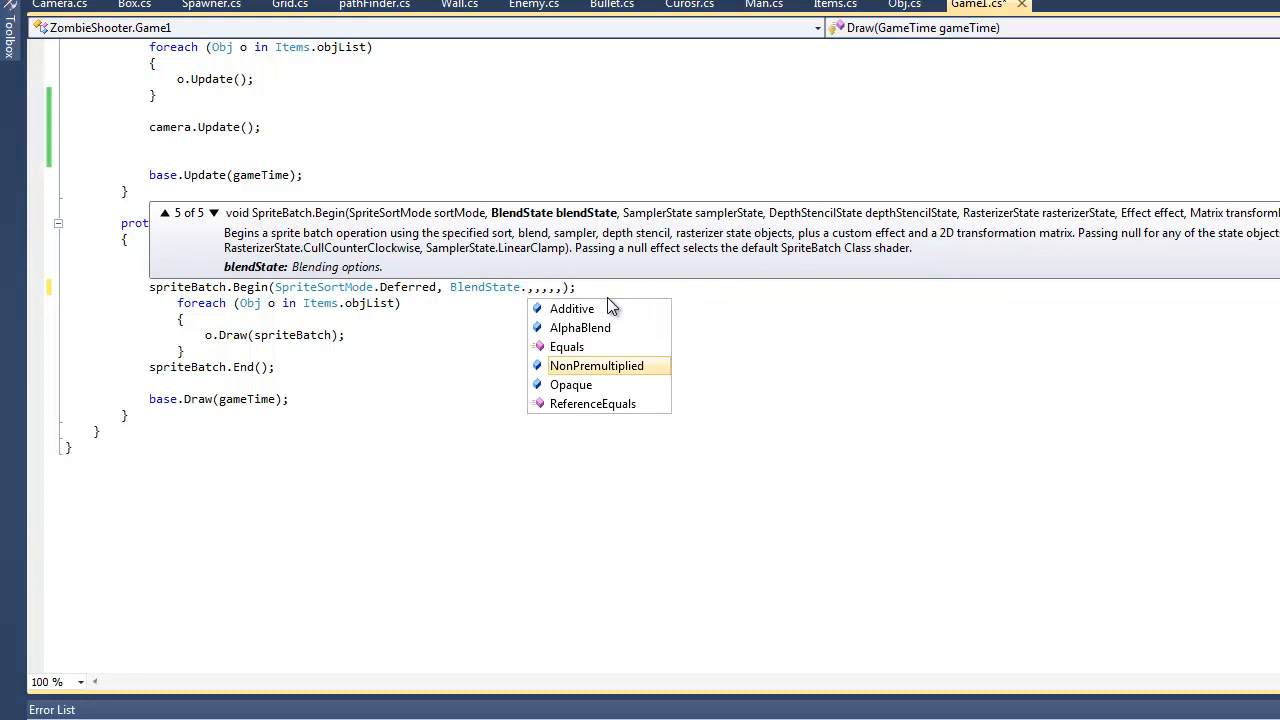
{"action": "left_click", "coordinate": [580, 327]}
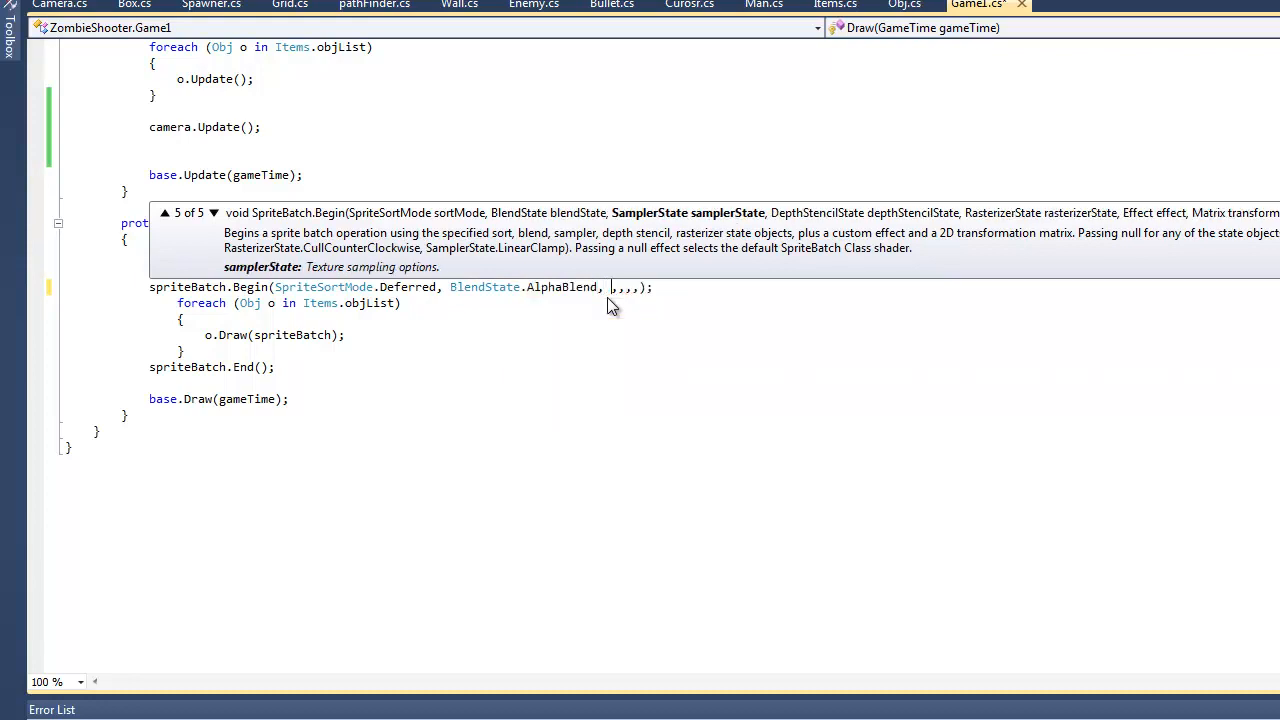
Fill the remaining state parameters with null and remove the stray semicolon.
{"action": "type", "text": "SamplerState"}
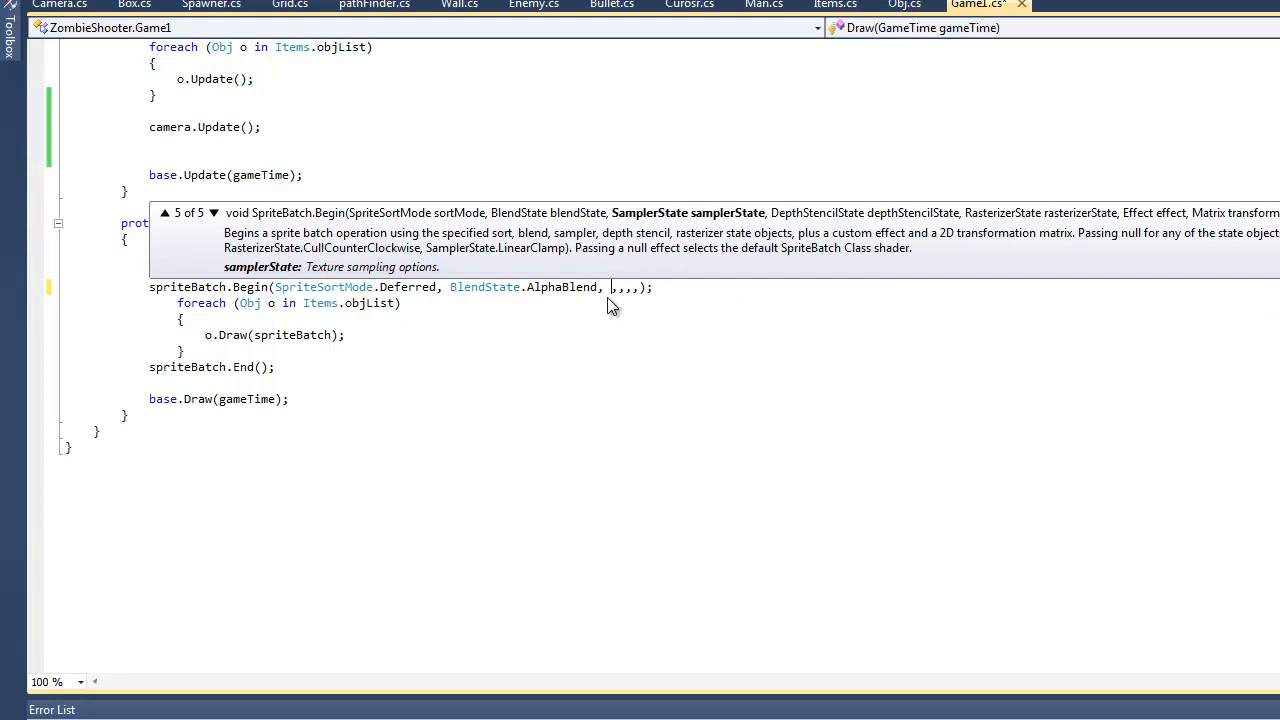
{"action": "type", "text": "null"}
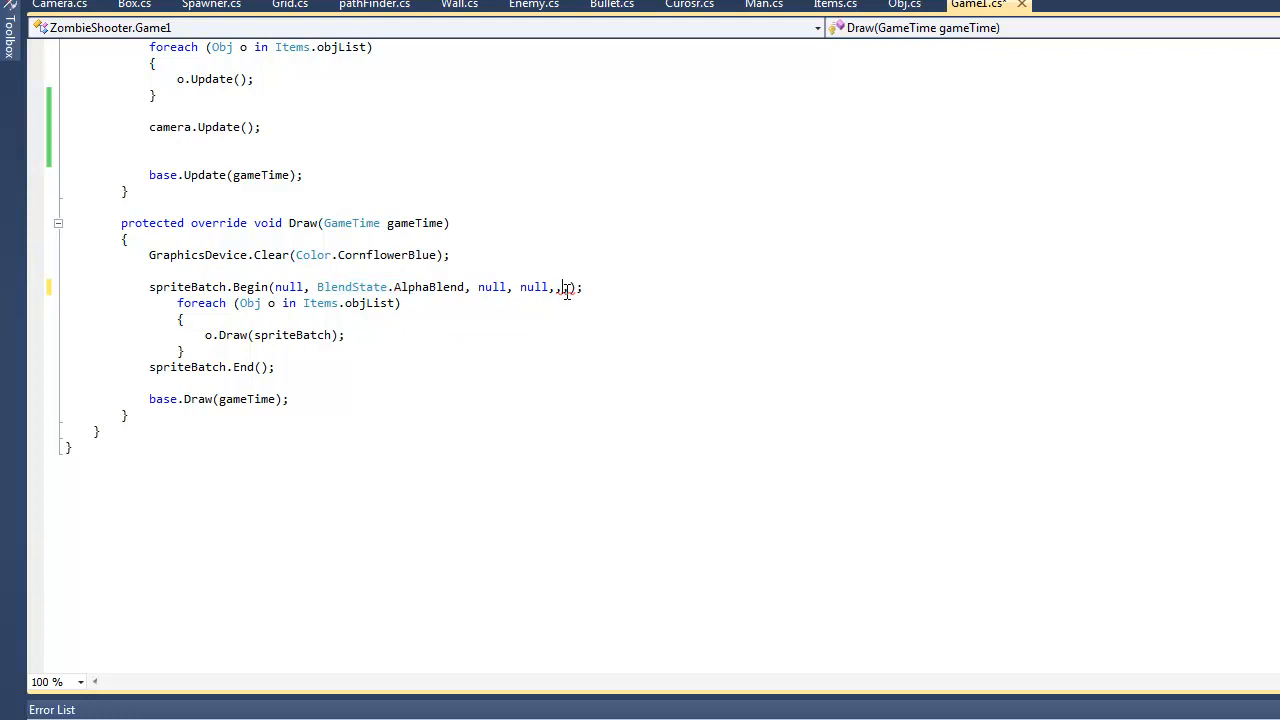
{"action": "type", "text": ","}
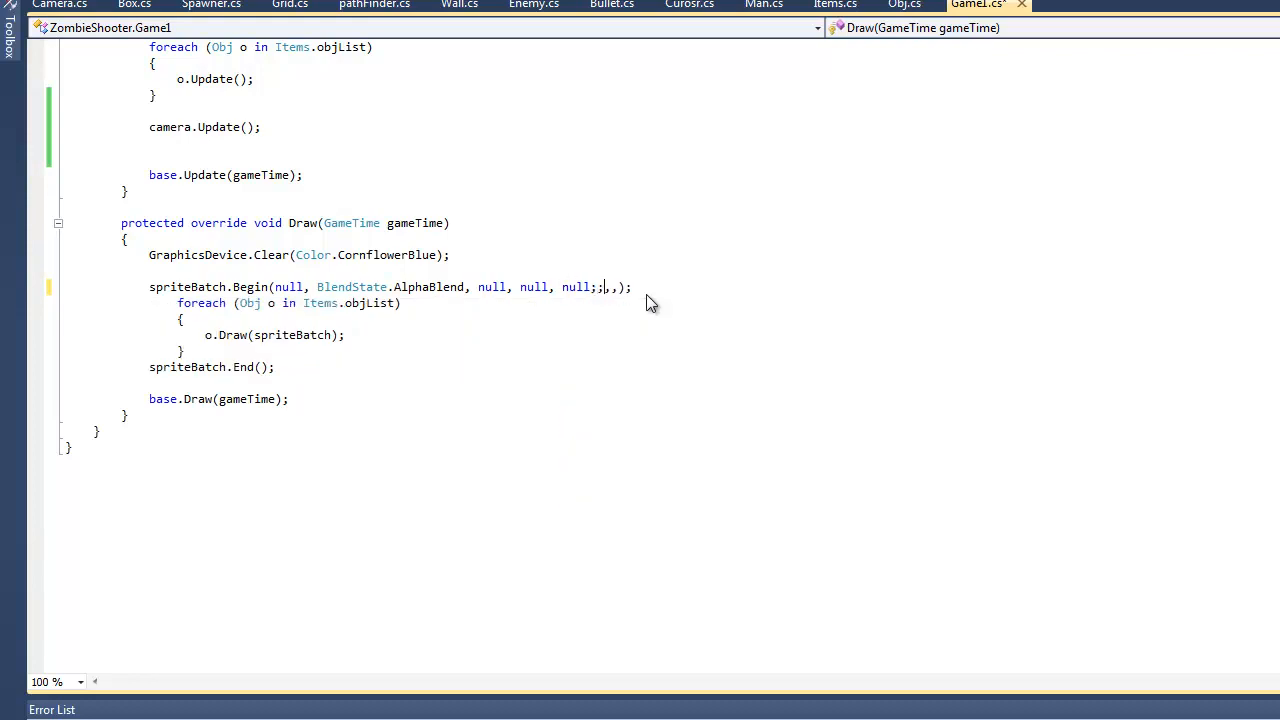
{"action": "type", "text": ", null"}
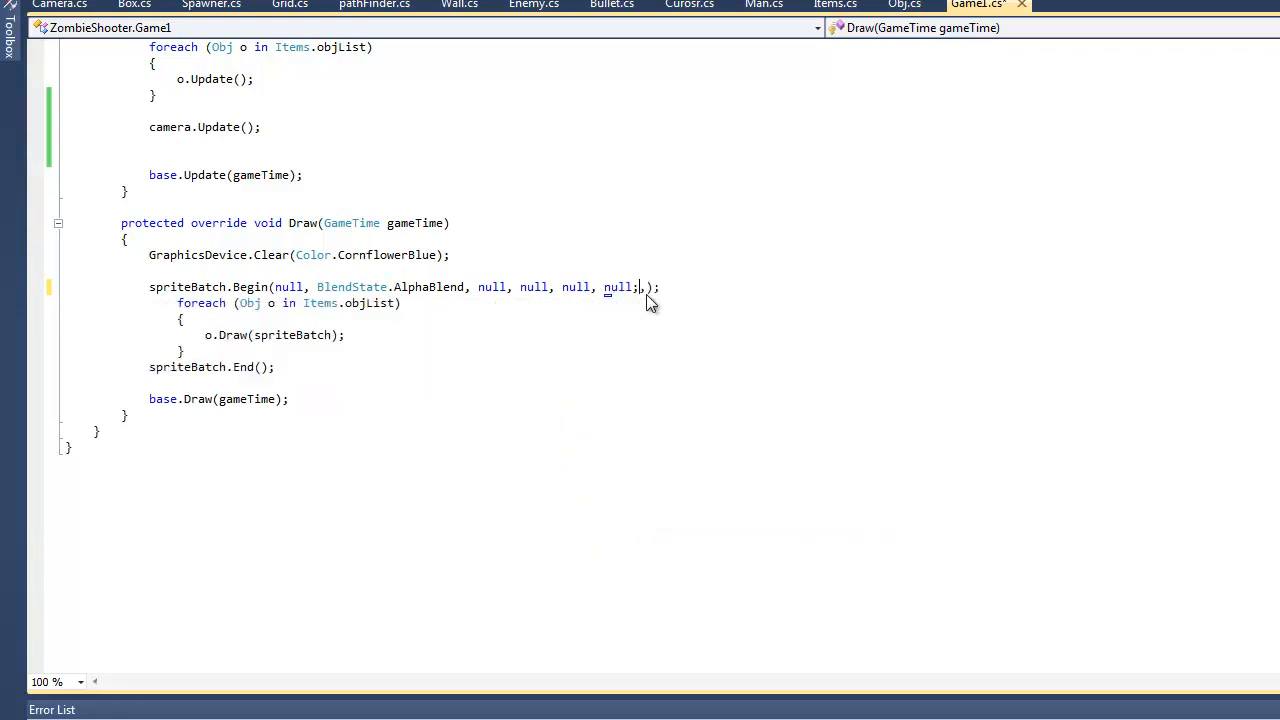
{"action": "key", "text": "Backspace"}
{"action": "type", "text": ","}
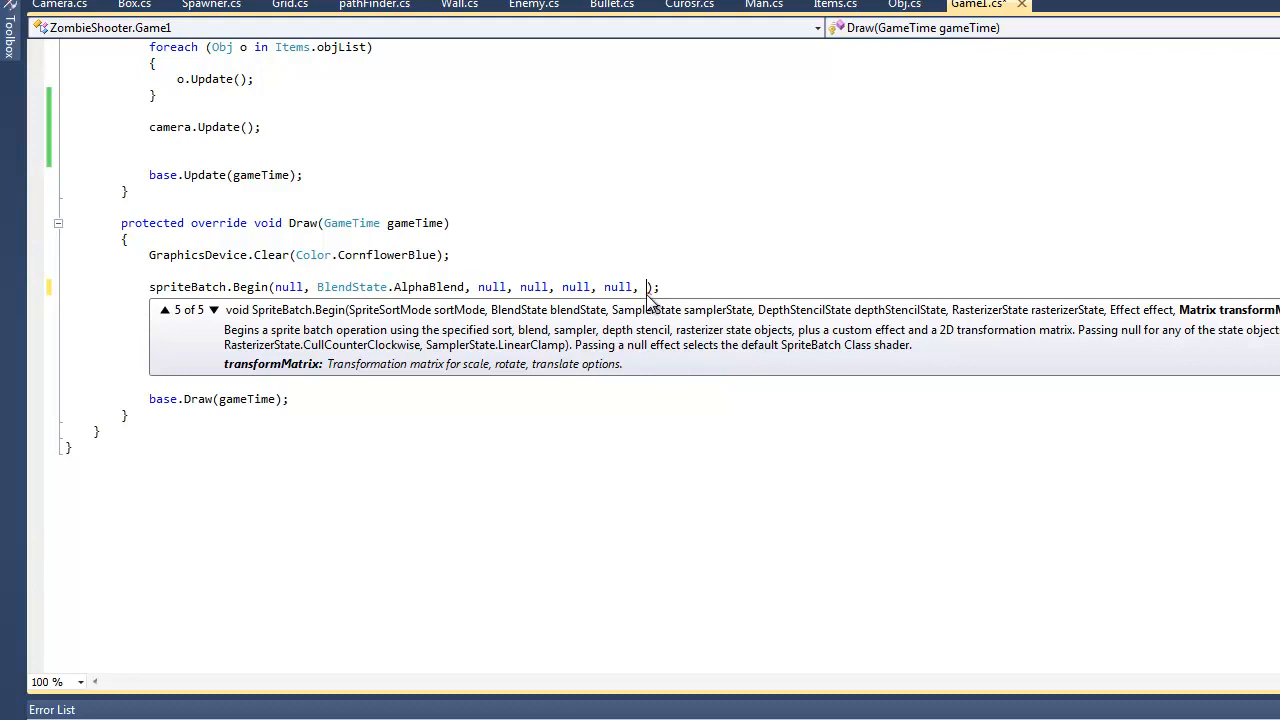
Enter camera.Transform(graphics) as Begin's transform-matrix argument.
{"action": "type", "text": "camera."}
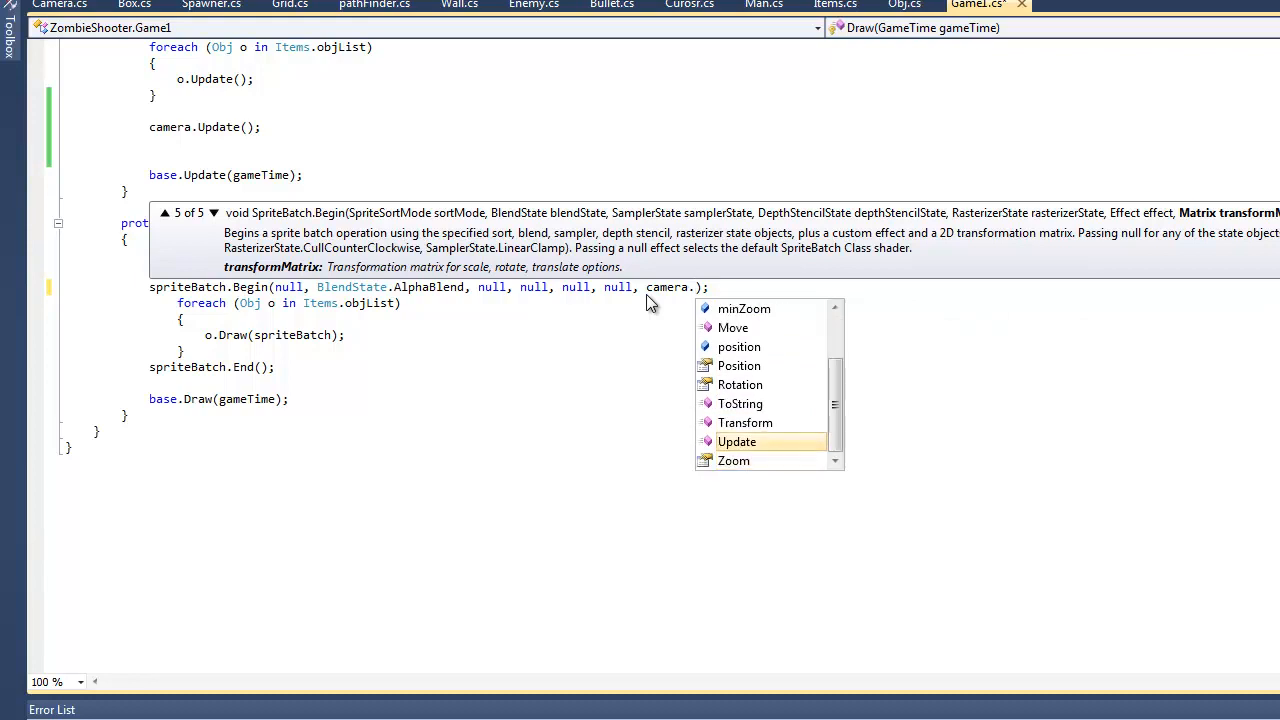
{"action": "mouse_move", "coordinate": [745, 422]}
{"action": "type", "text": "Transform"}
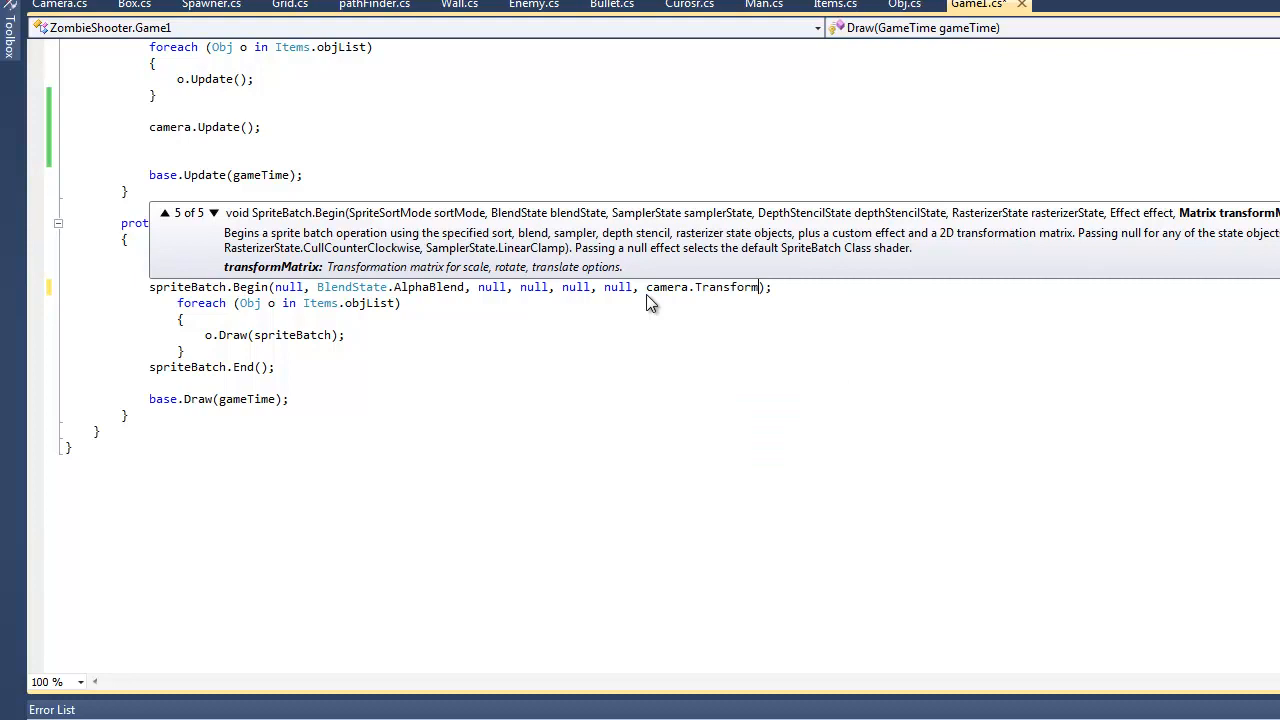
{"action": "type", "text": "graphics)"}
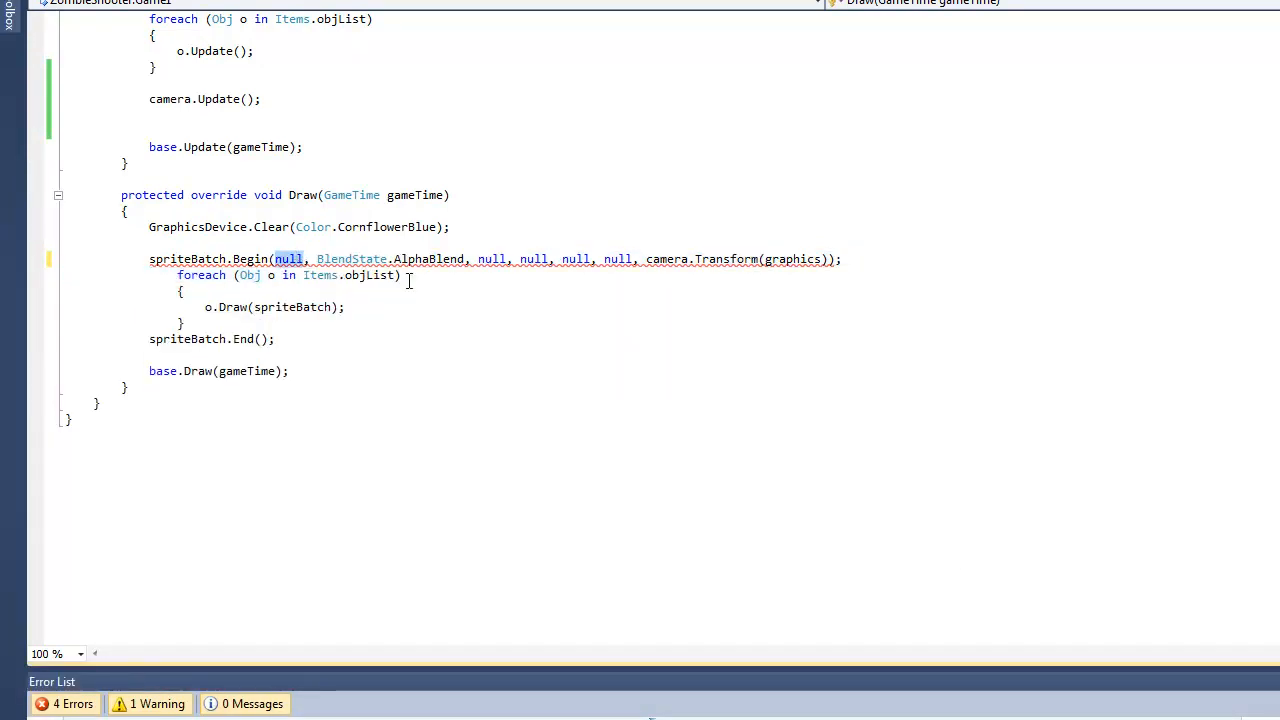
Change the Transform argument to graphics.GraphicsDevice, picked from IntelliSense.
{"action": "type", "text": "SortMode.Deferred"}
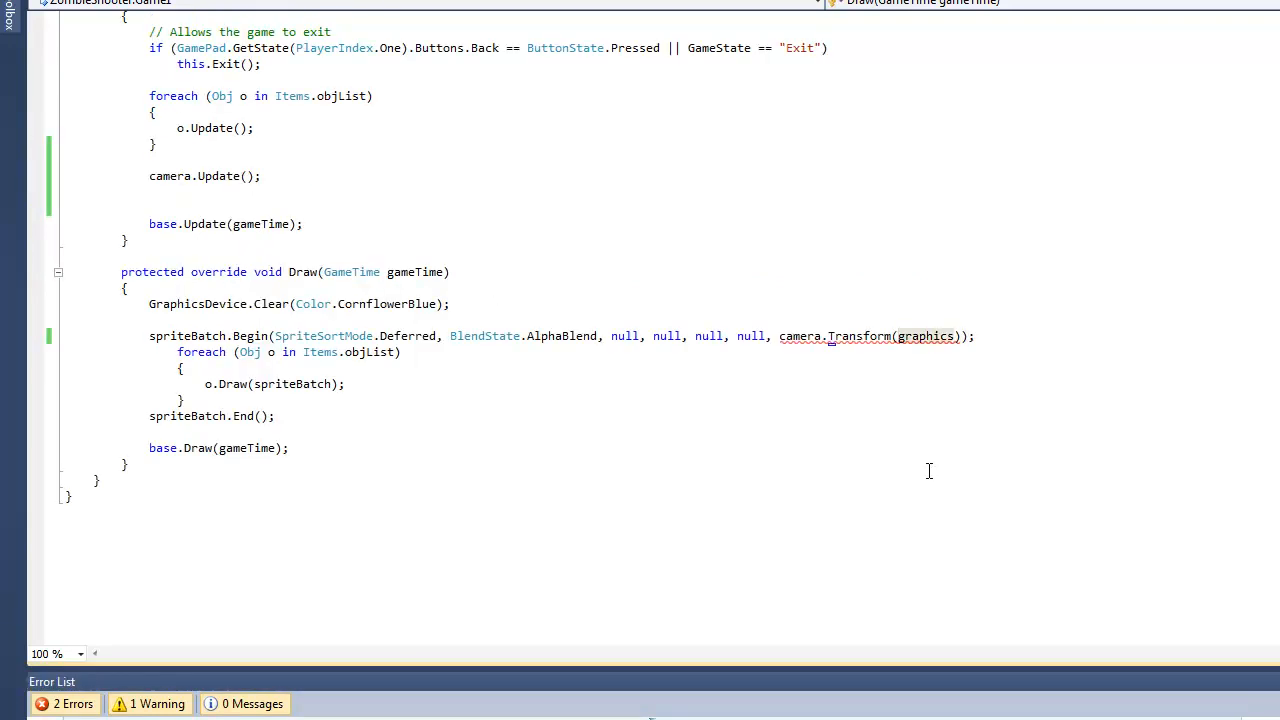
{"action": "mouse_move", "coordinate": [670, 710]}
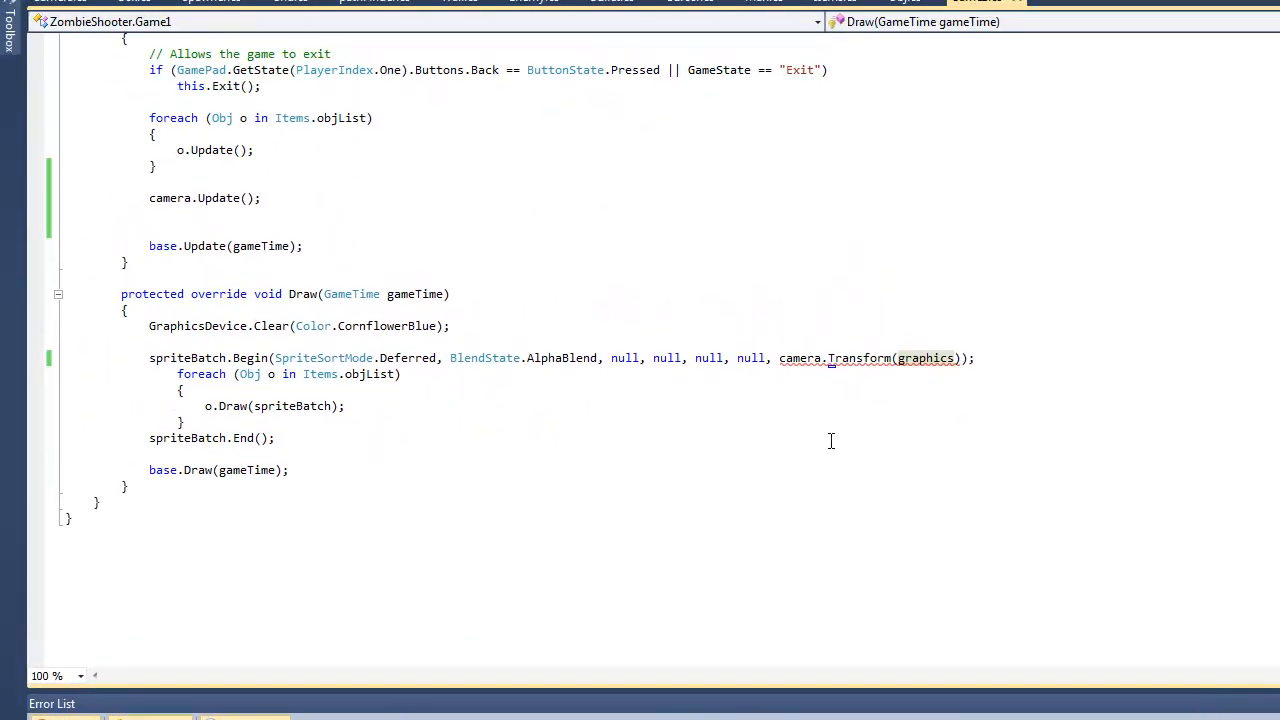
{"action": "mouse_move", "coordinate": [894, 393]}
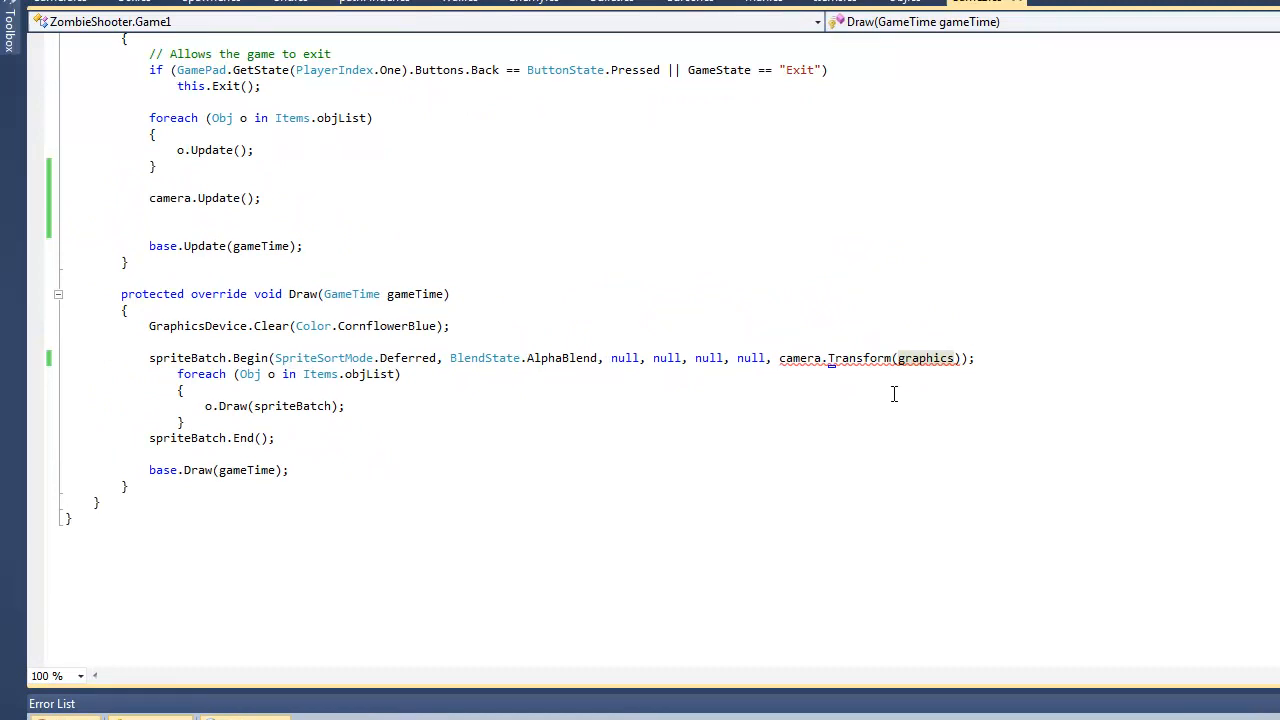
{"action": "mouse_move", "coordinate": [1154, 451]}
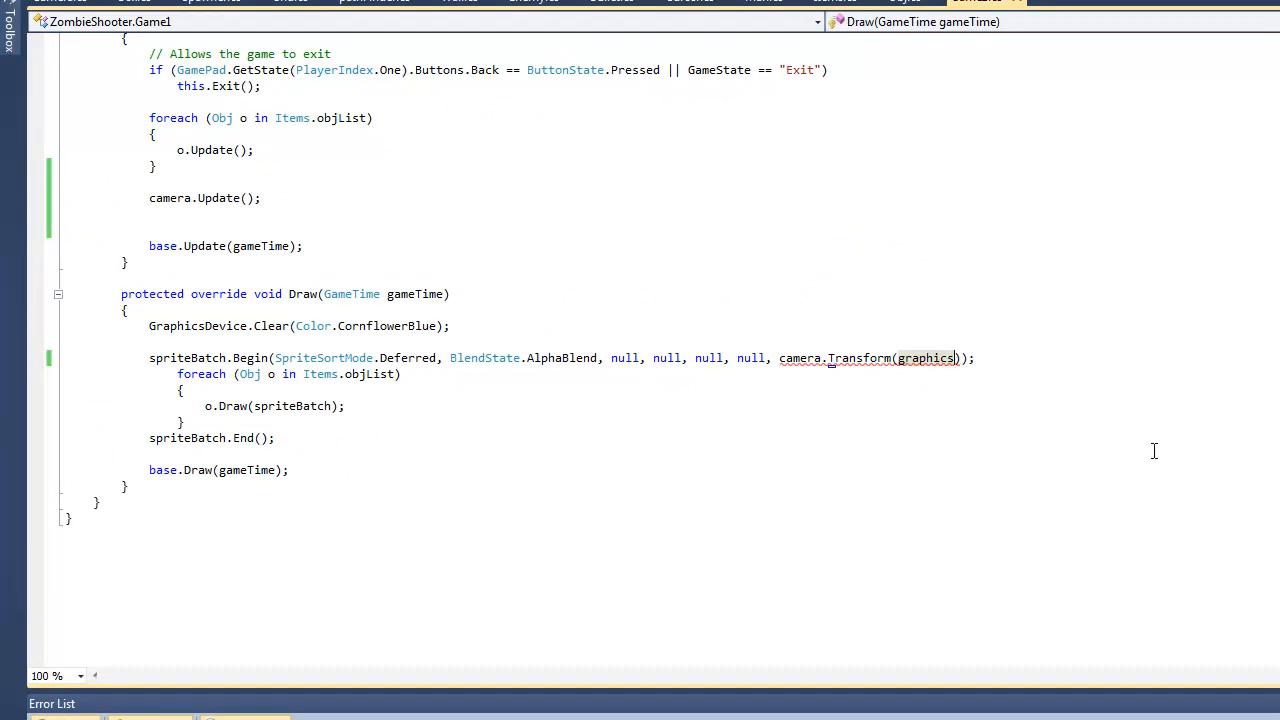
{"action": "type", "text": "."}
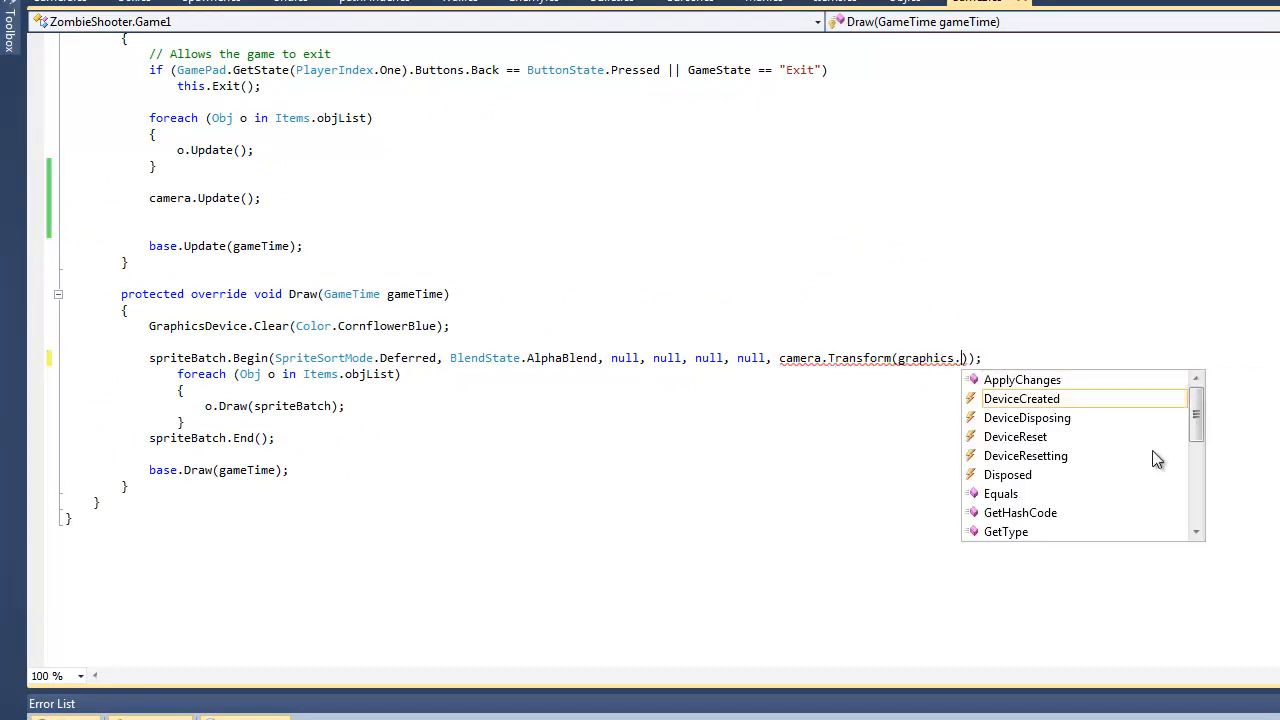
{"action": "type", "text": "dev"}
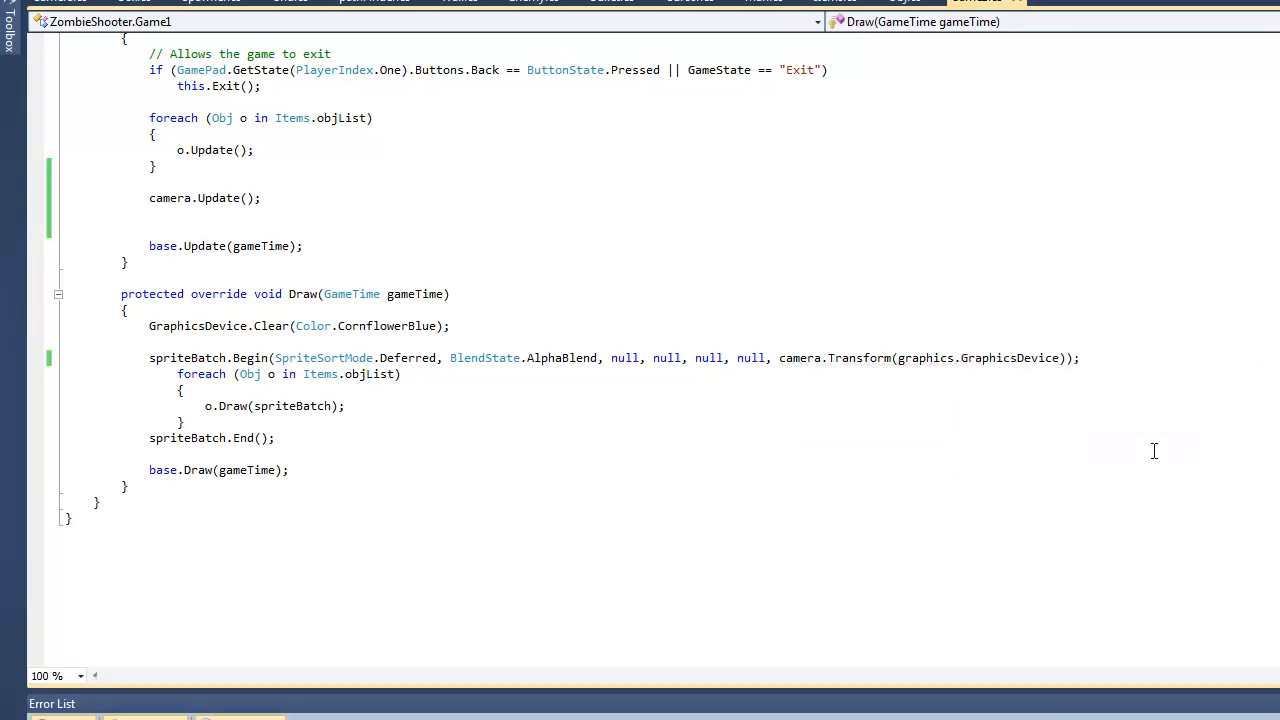
{"action": "mouse_move", "coordinate": [897, 358]}
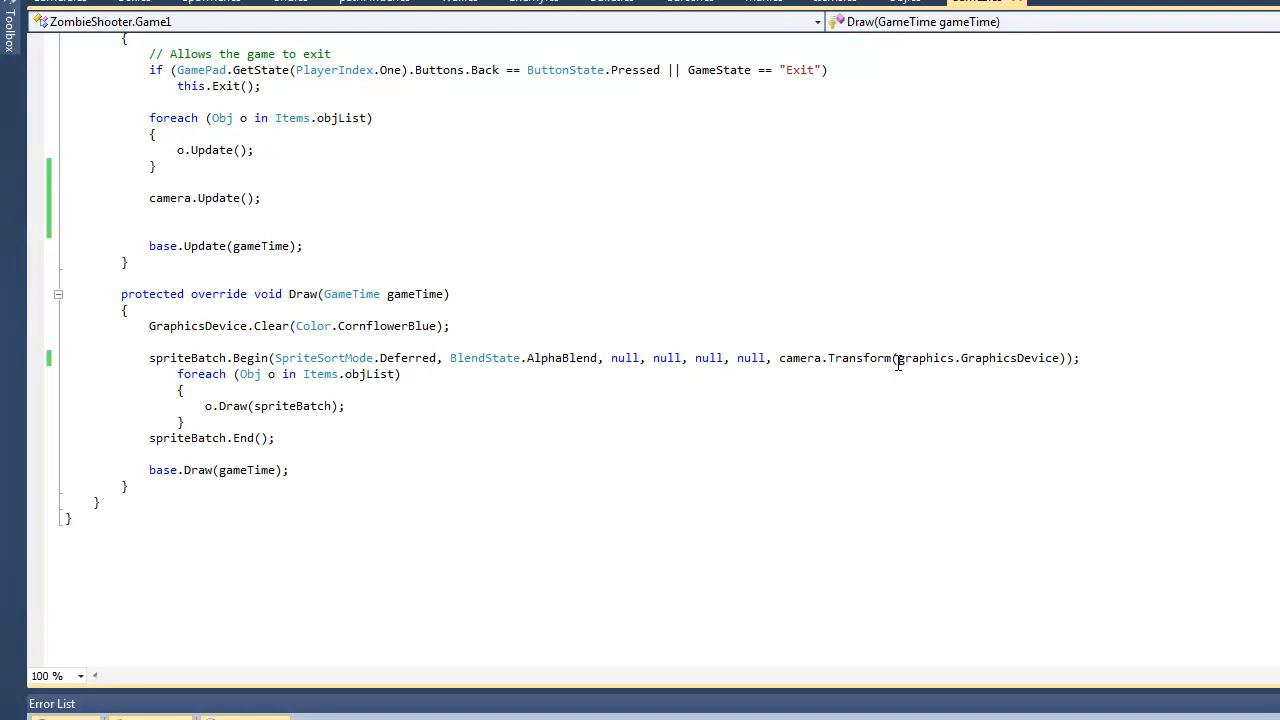
{"action": "double_click", "coordinate": [925, 358]}
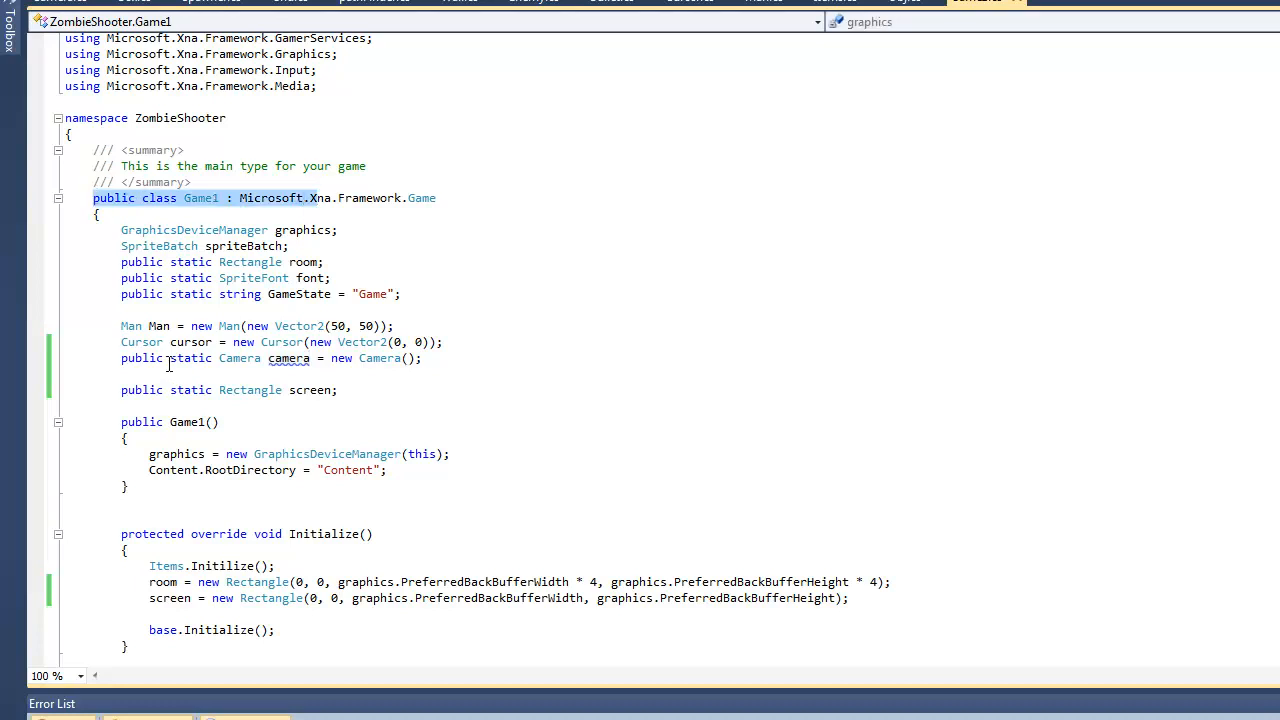
Remove 'public static' from Game1's camera field, check Camera.cs, and return to Game1.cs.
{"action": "left_click", "coordinate": [165, 358]}
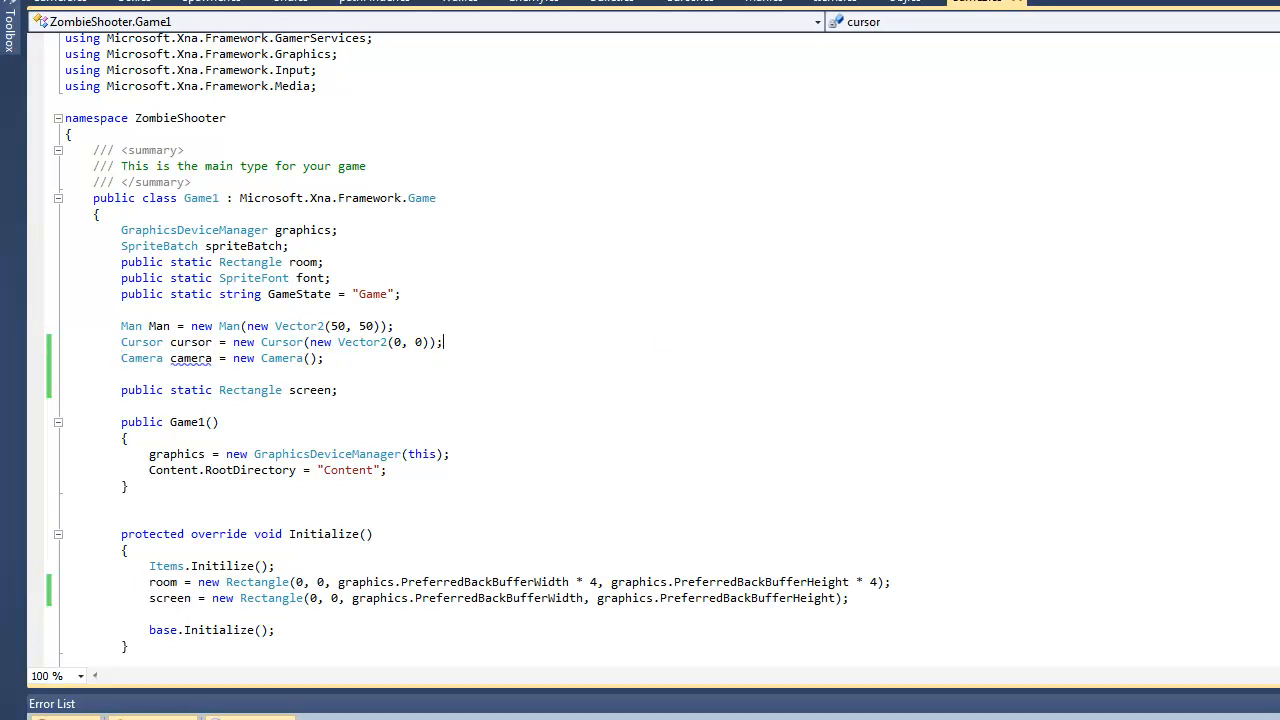
{"action": "scroll", "scroll_direction": "up", "scroll_amount": 3}
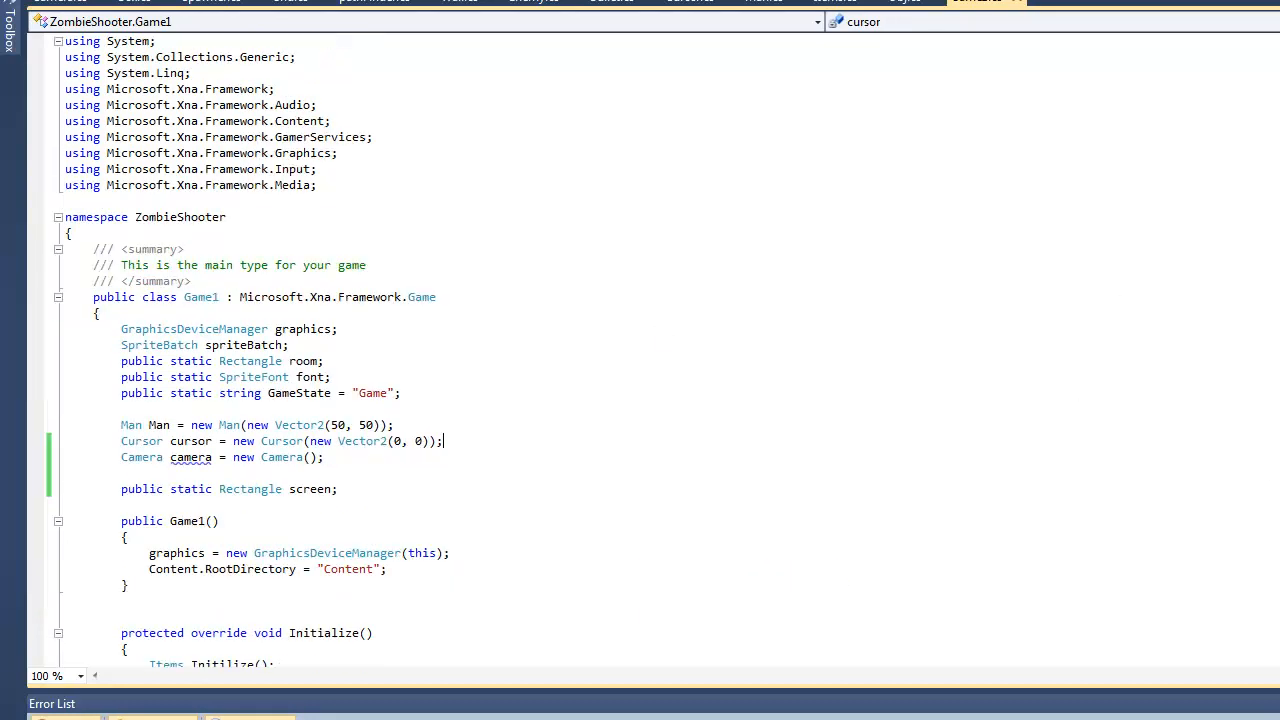
{"action": "scroll", "scroll_direction": "down", "scroll_amount": 3}
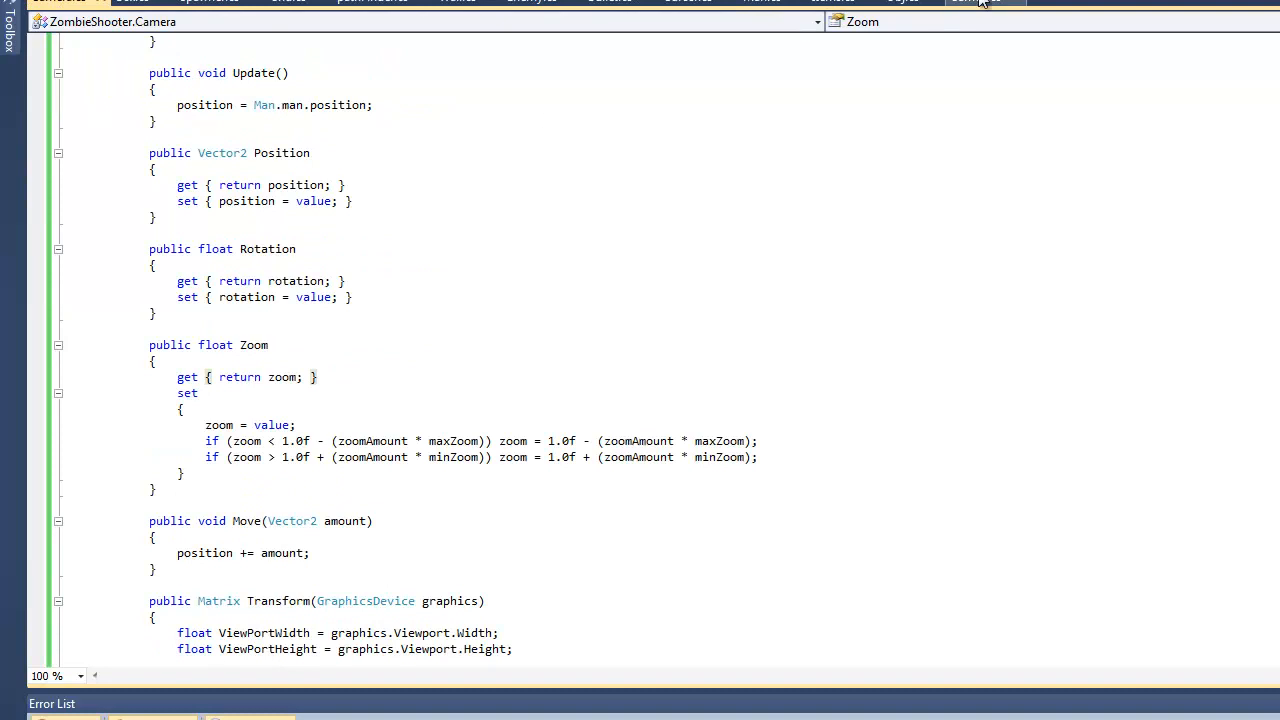
{"action": "left_click", "coordinate": [985, 3]}
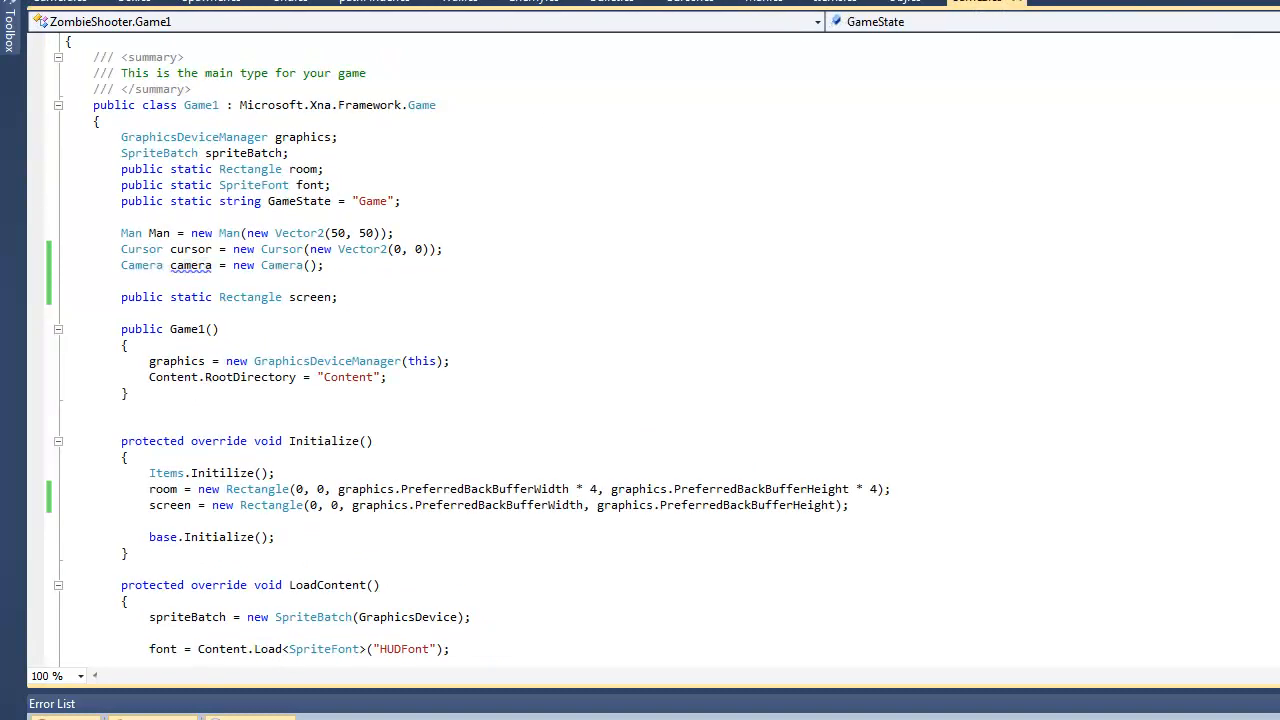
{"action": "scroll", "scroll_direction": "down", "scroll_amount": 3}
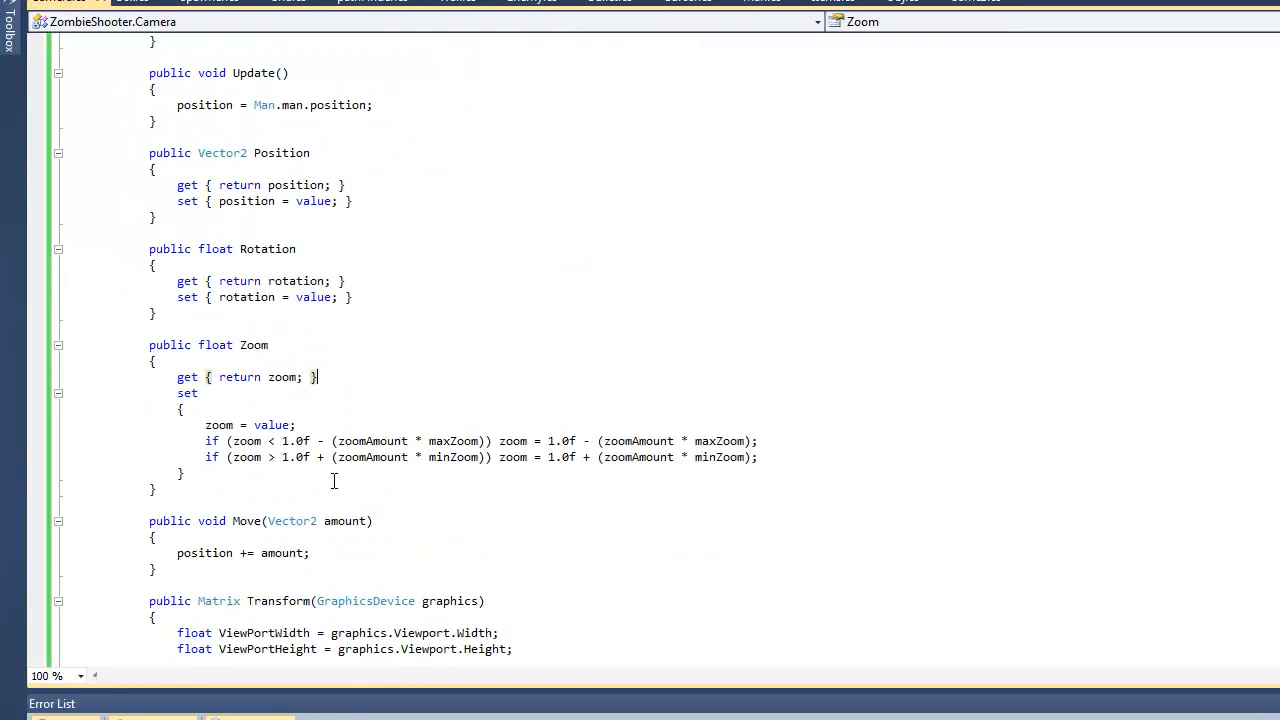
{"action": "scroll", "scroll_direction": "down", "scroll_amount": 3}
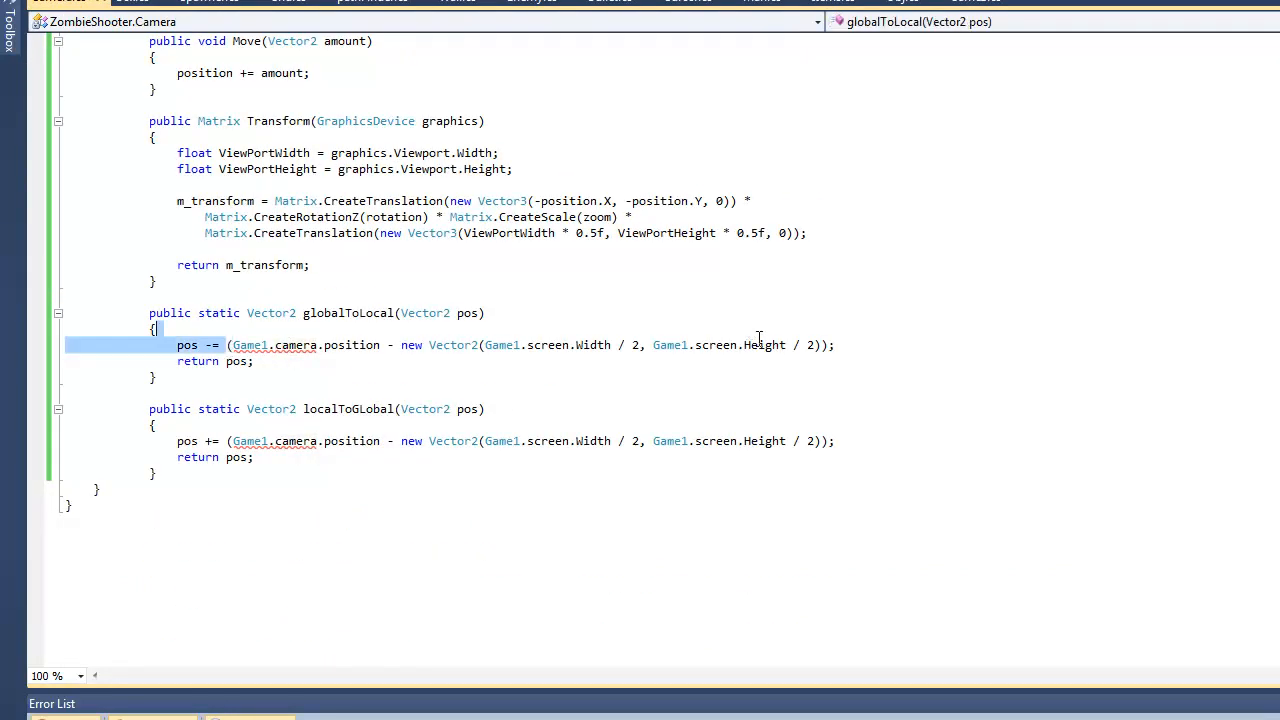
{"action": "left_click", "coordinate": [985, 2]}
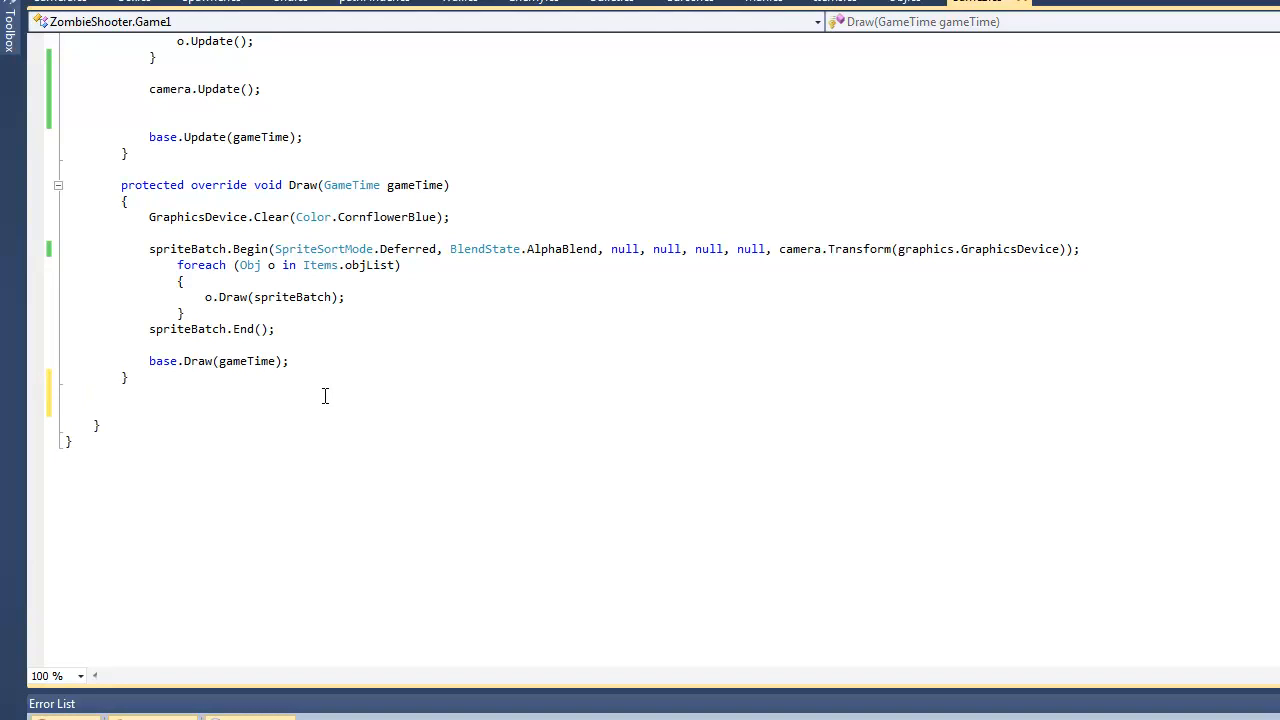
Write public Vector2 GetCameraPosition() { return camera.position; } below Draw.
{"action": "type", "text": "public"}
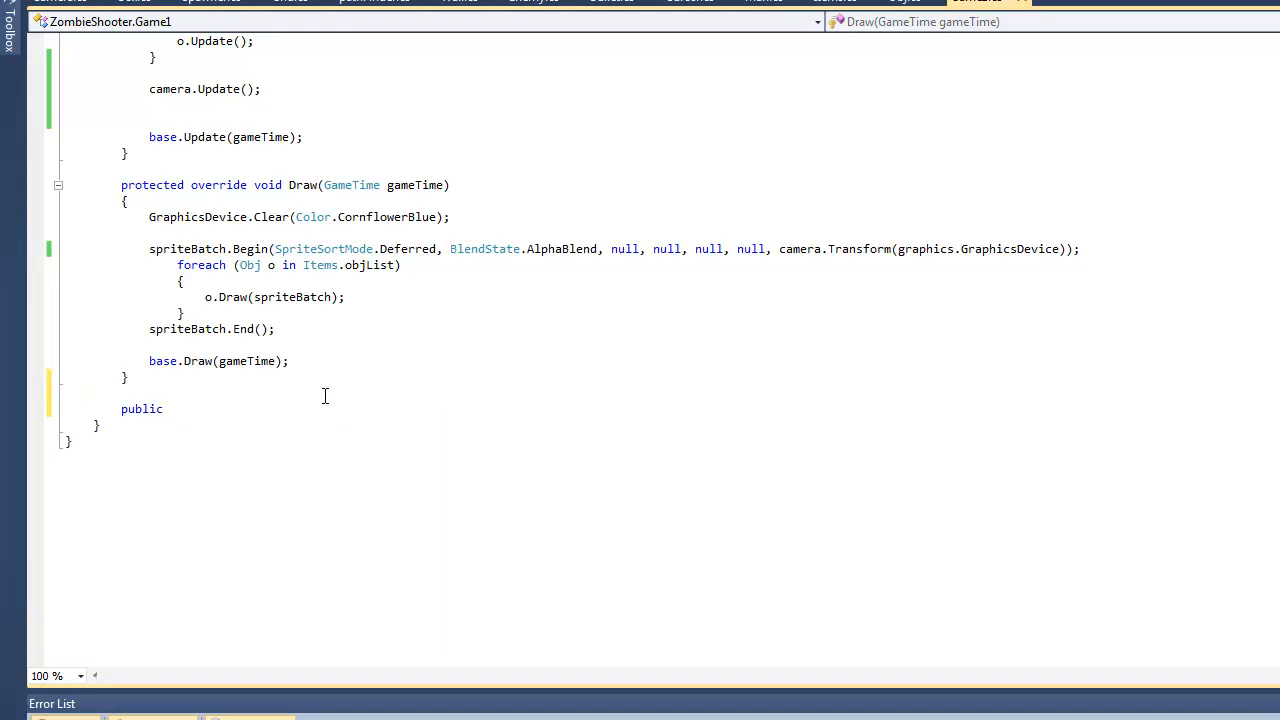
{"action": "type", "text": "Vector2 G"}
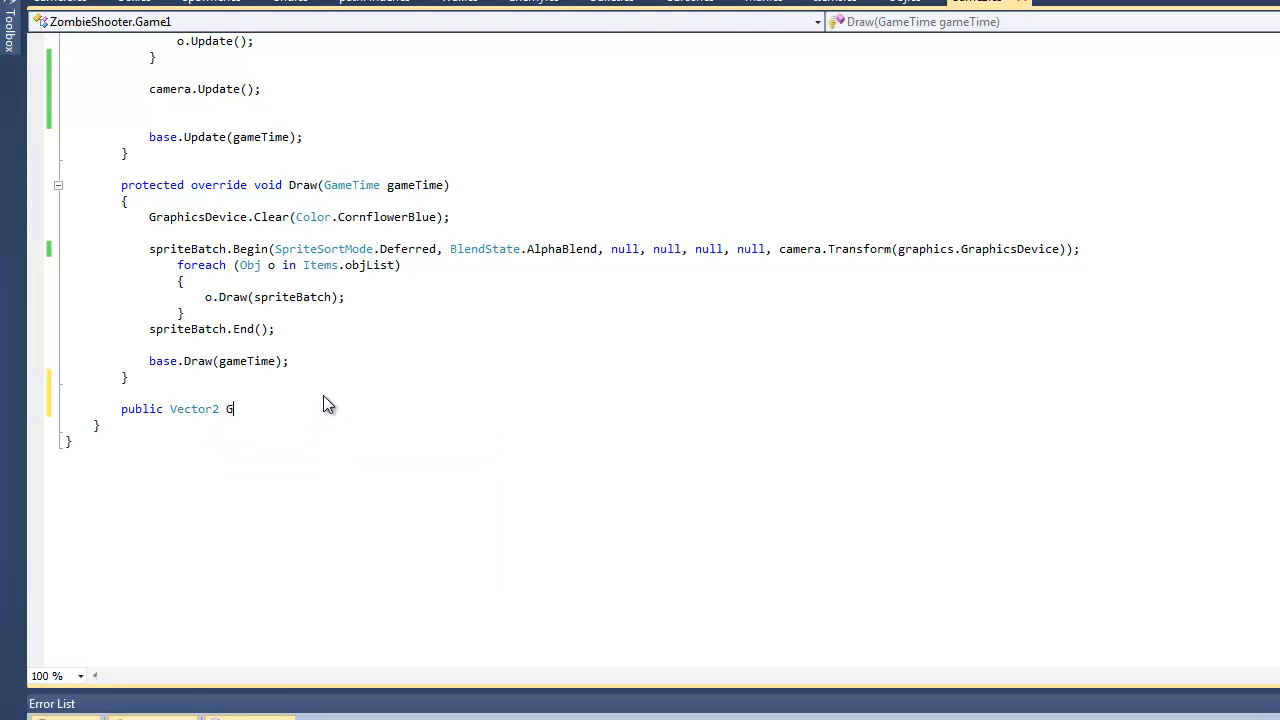
{"action": "type", "text": "etCamera"}
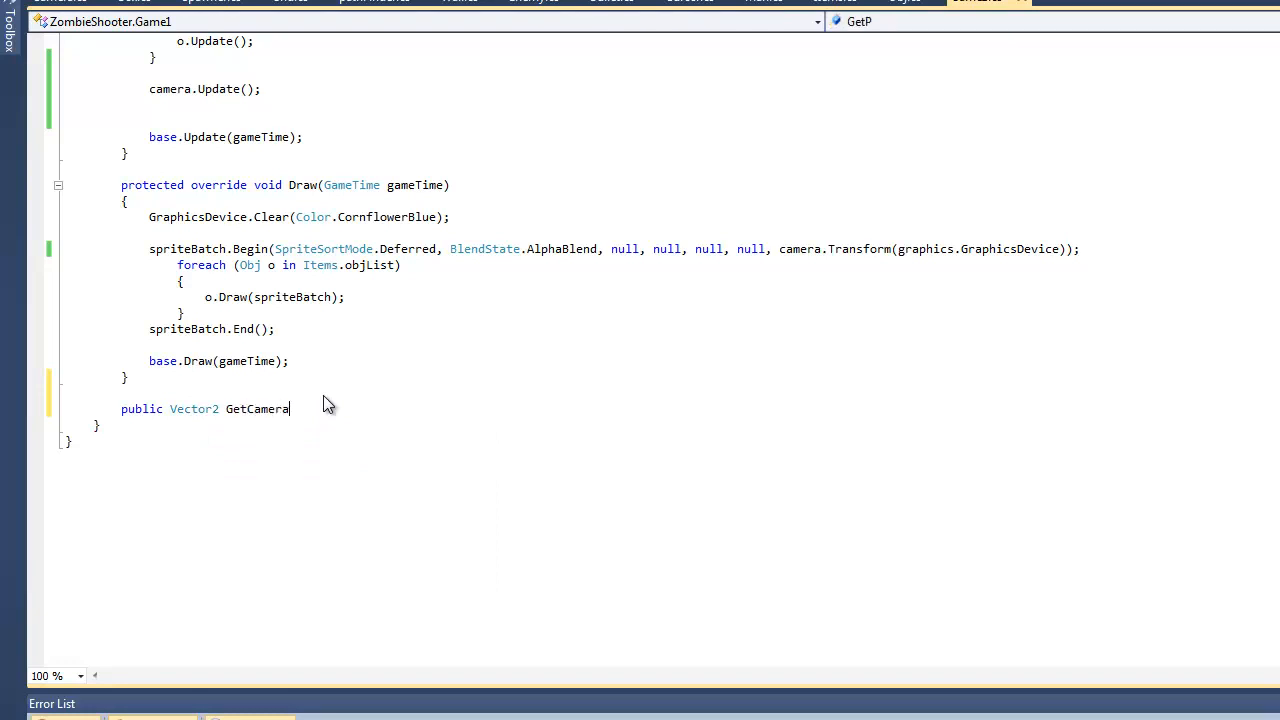
{"action": "type", "text": "Pos"}
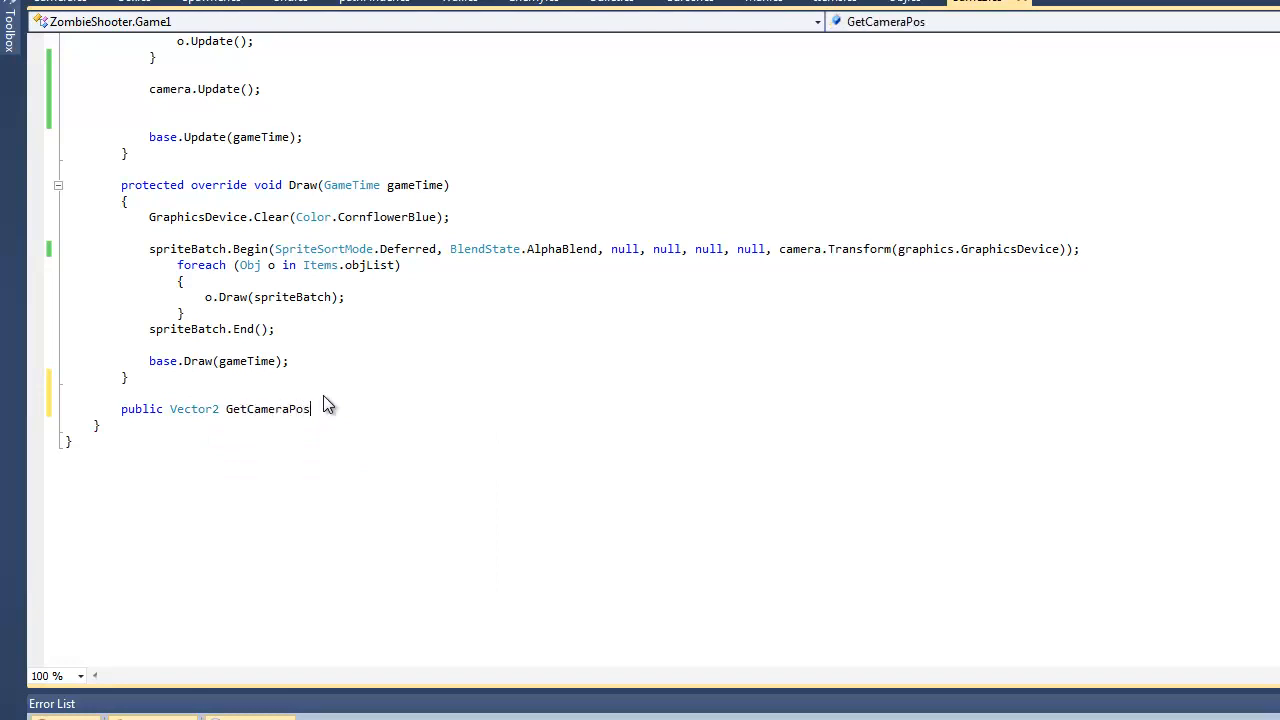
{"action": "type", "text": "ition"}
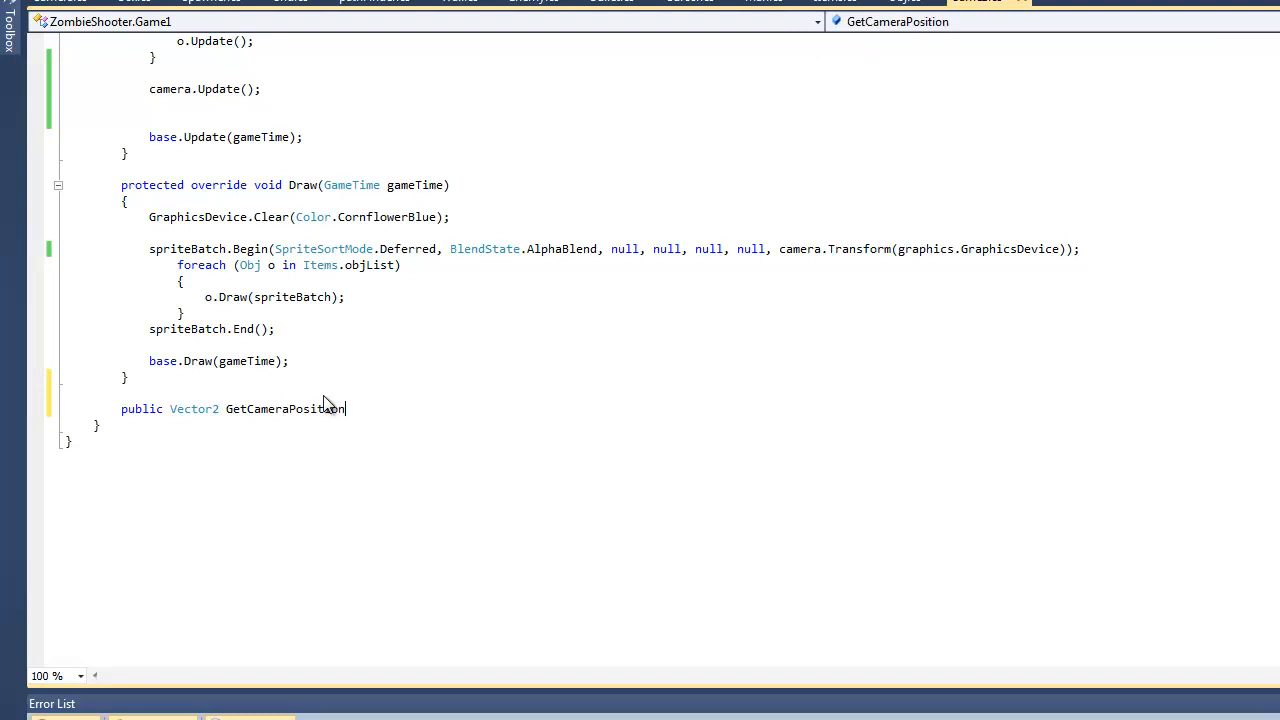
{"action": "type", "text": "()"}
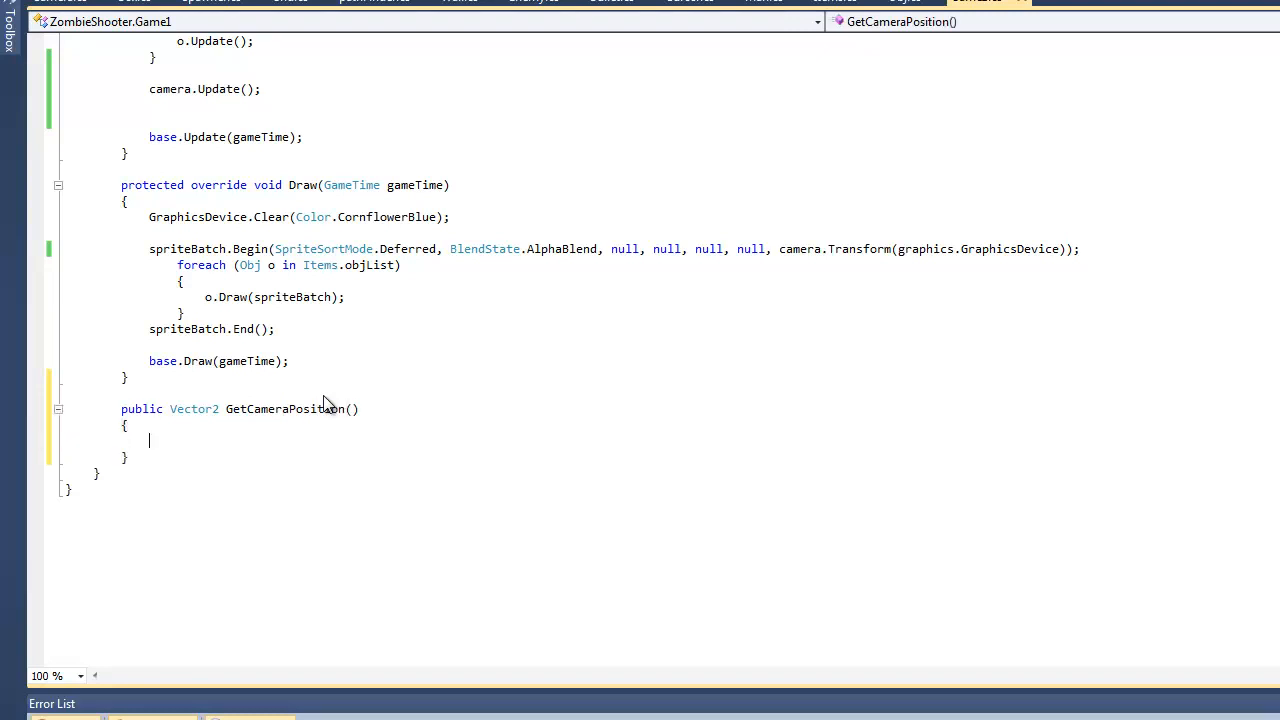
{"action": "type", "text": "return"}
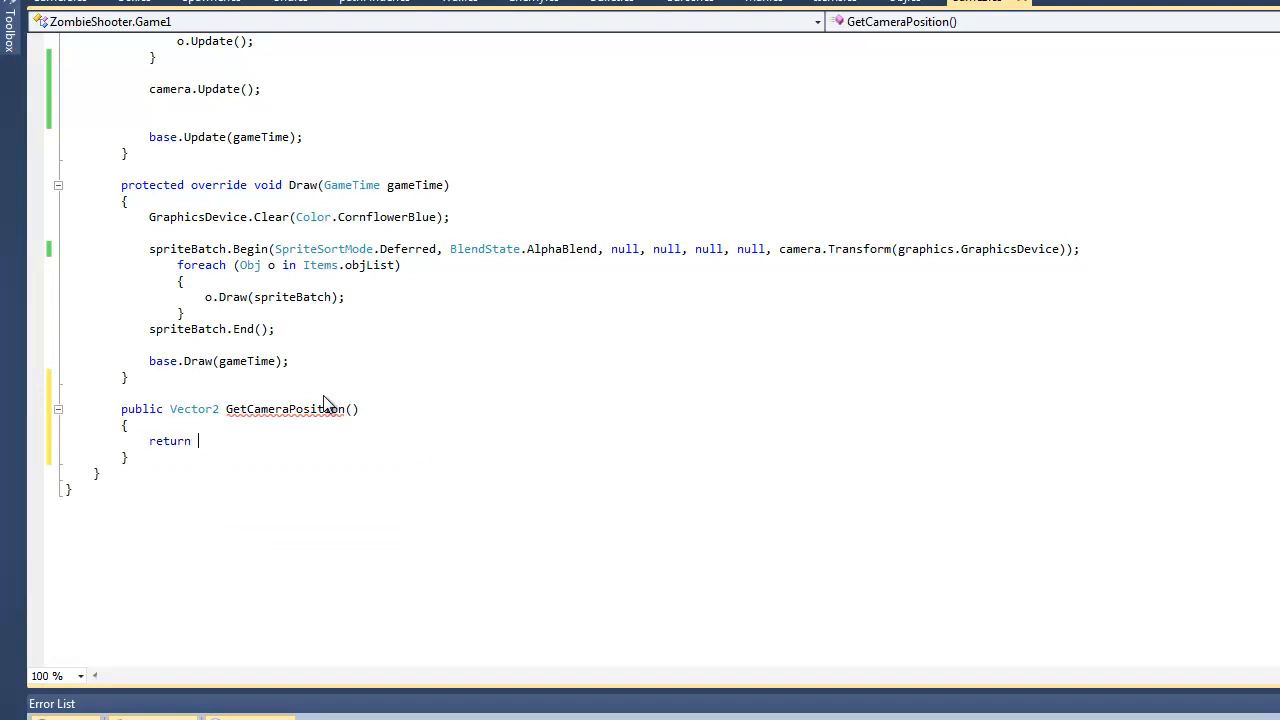
{"action": "type", "text": "ga"}
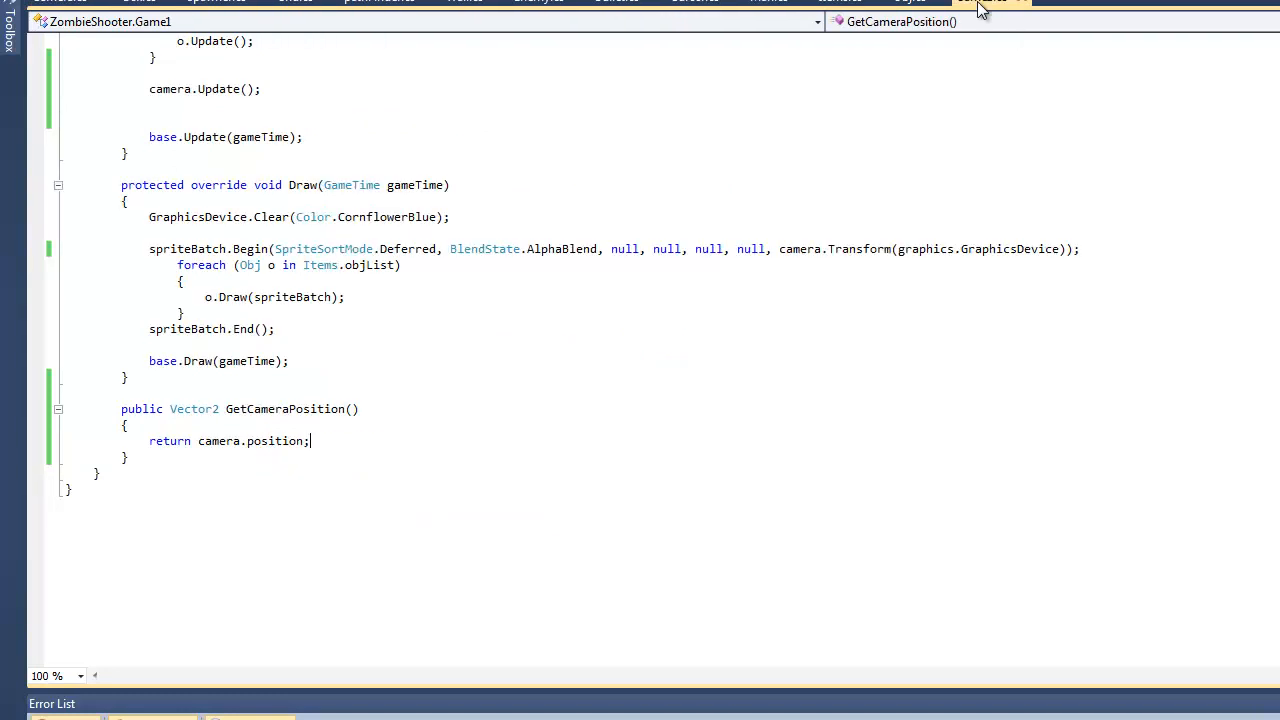
{"action": "type", "text": "sta"}
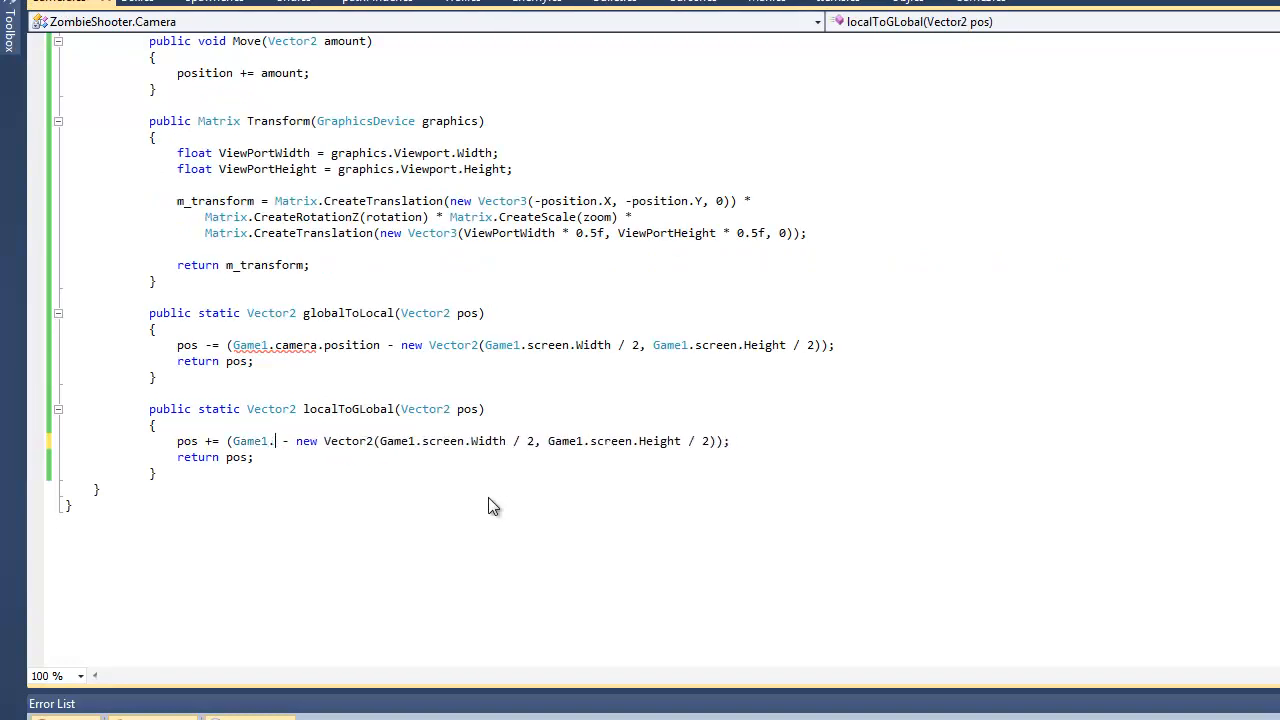
Replace Game1.camera.position with Game1.GetCameraPosition() in localToGlobal and globalToLocal.
{"action": "type", "text": "GetCameraPosition()"}
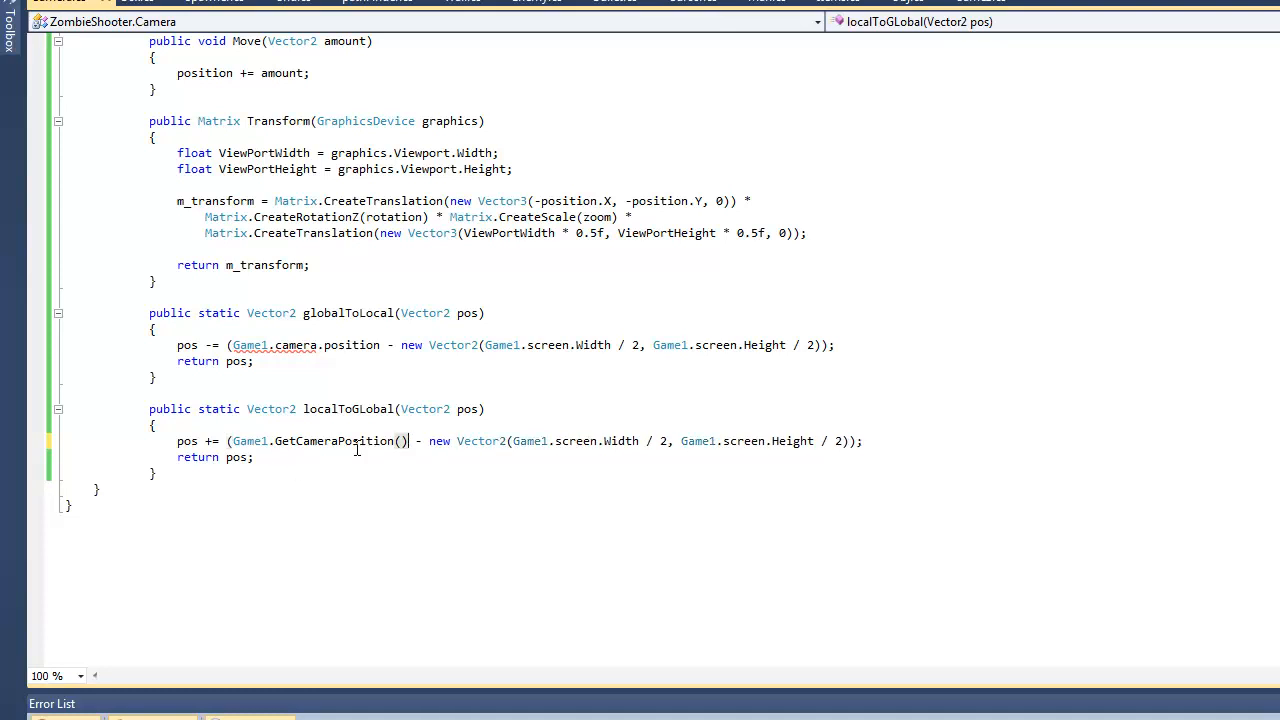
{"action": "double_click", "coordinate": [318, 441]}
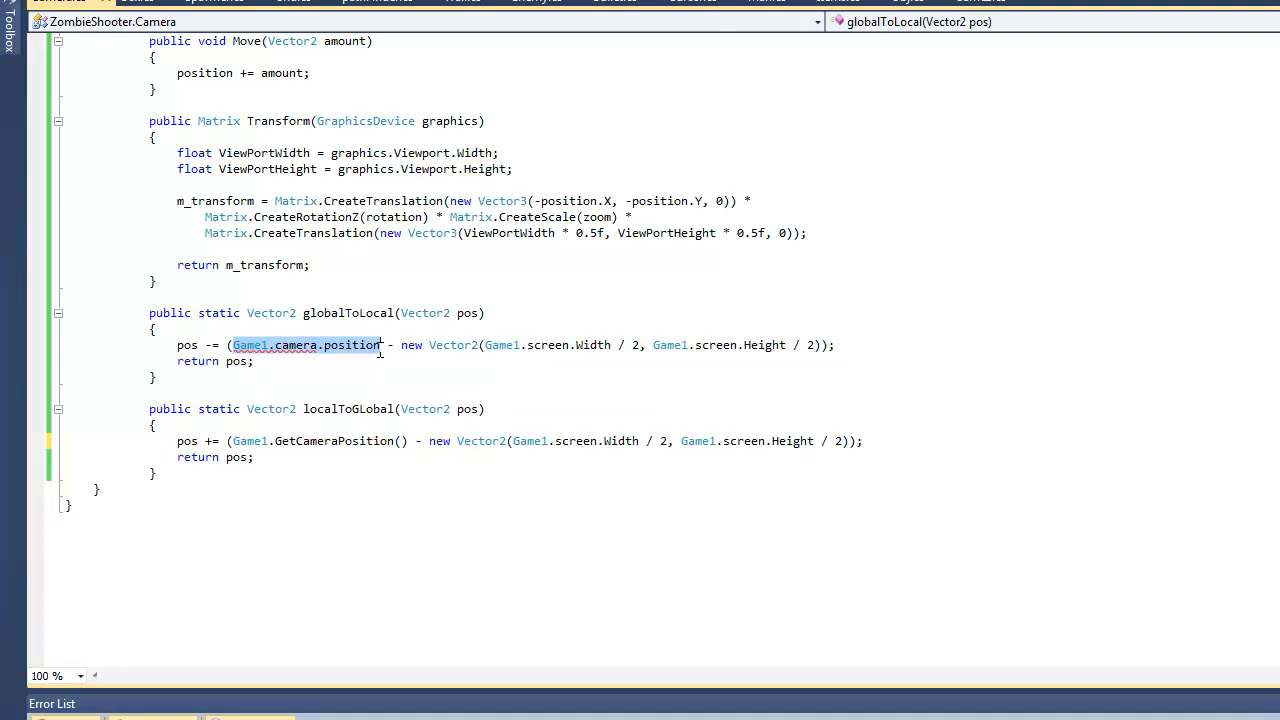
{"action": "type", "text": "GetCameraPosition()"}
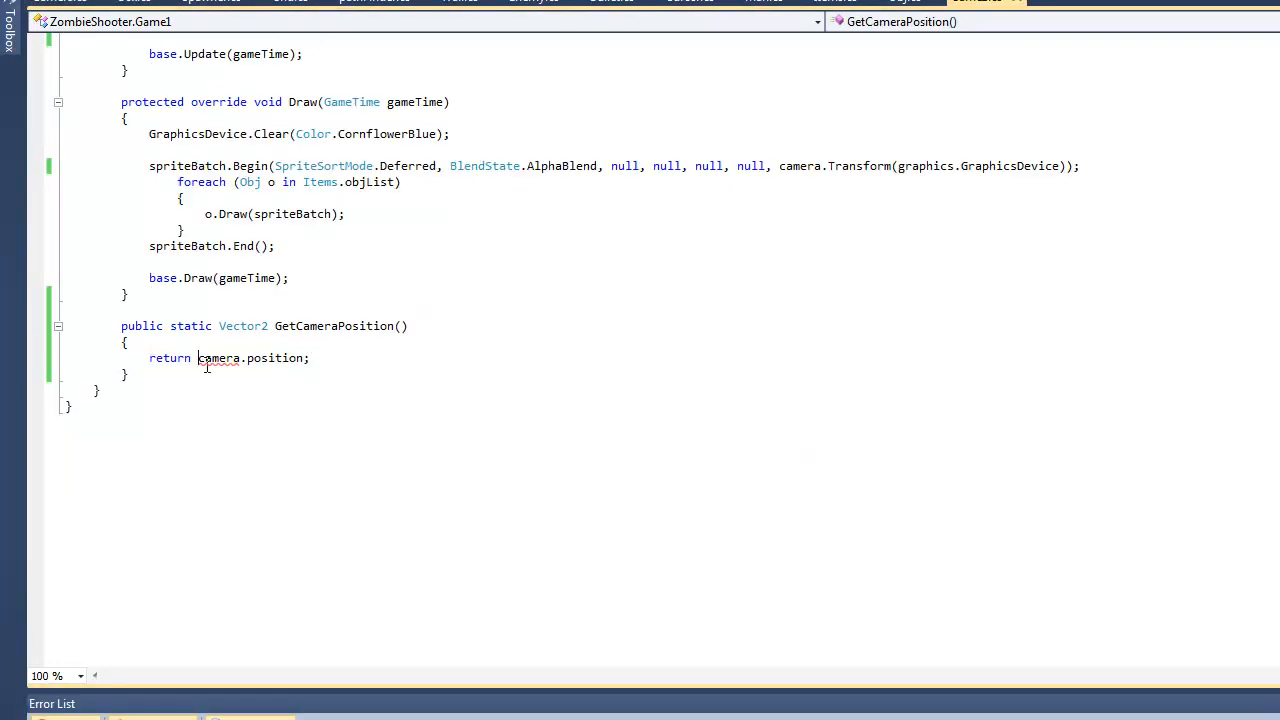
{"action": "mouse_move", "coordinate": [387, 591]}
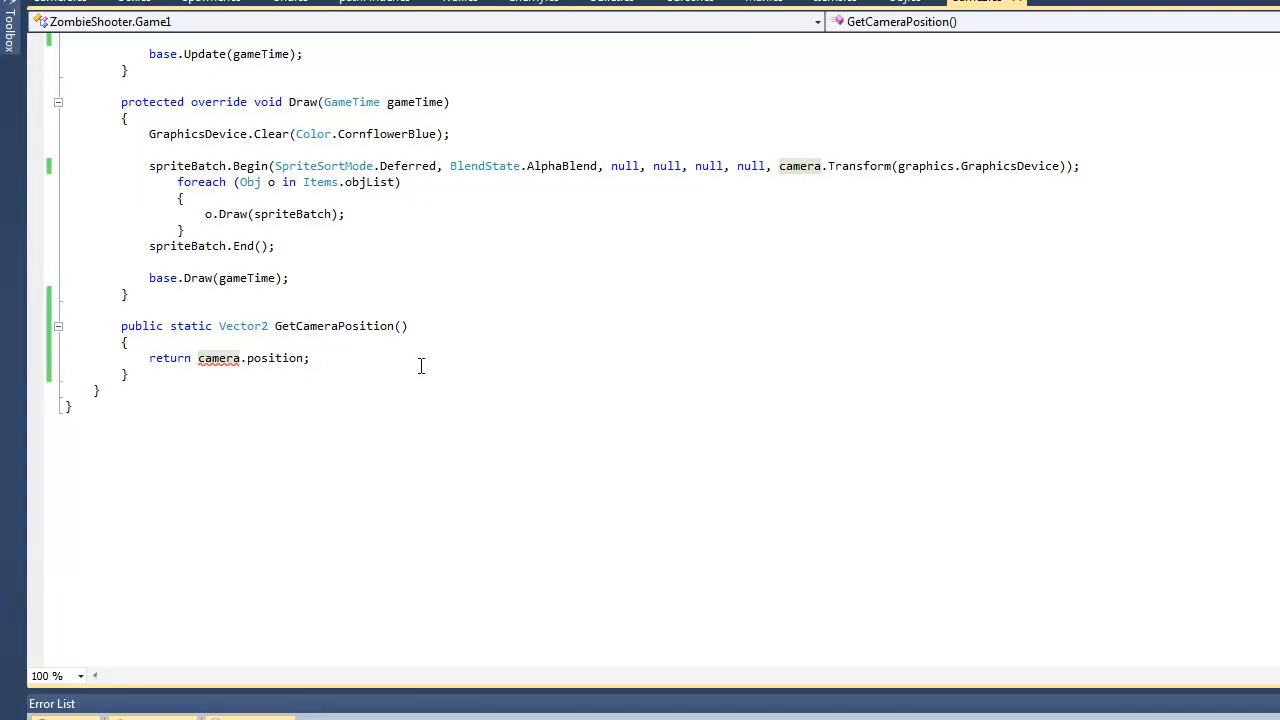
{"action": "scroll", "scroll_direction": "up", "scroll_amount": 3}
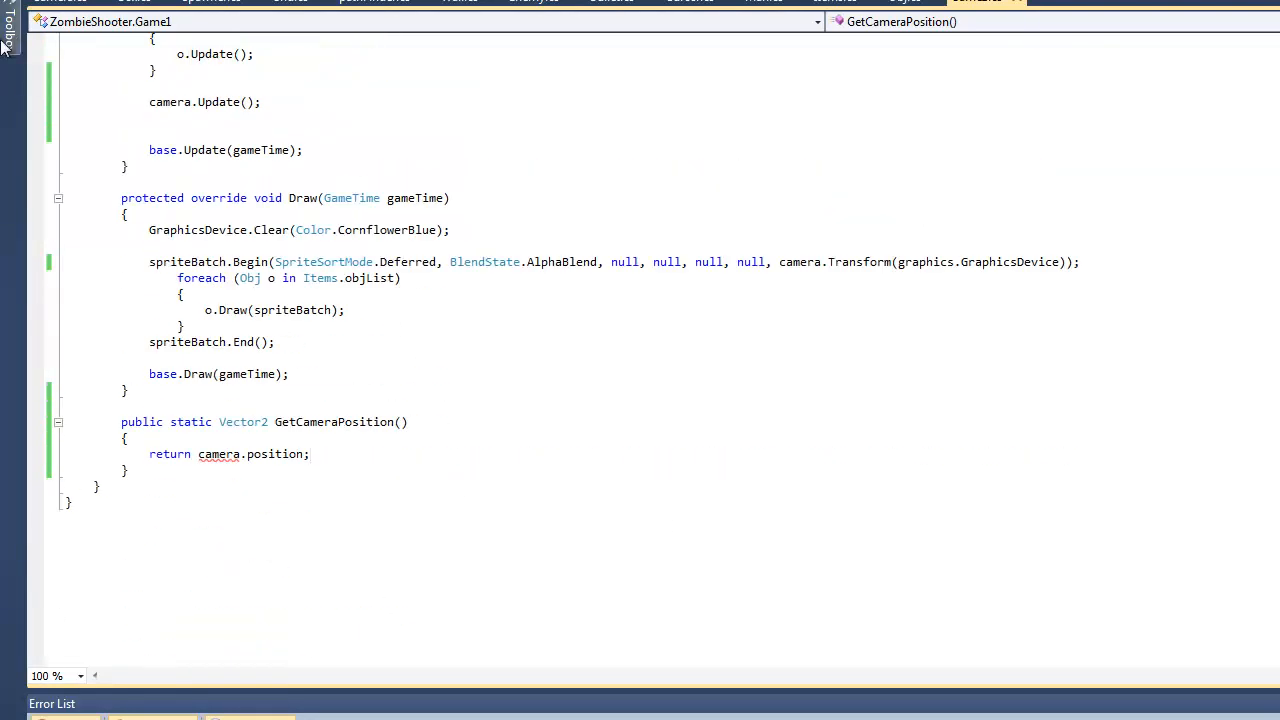